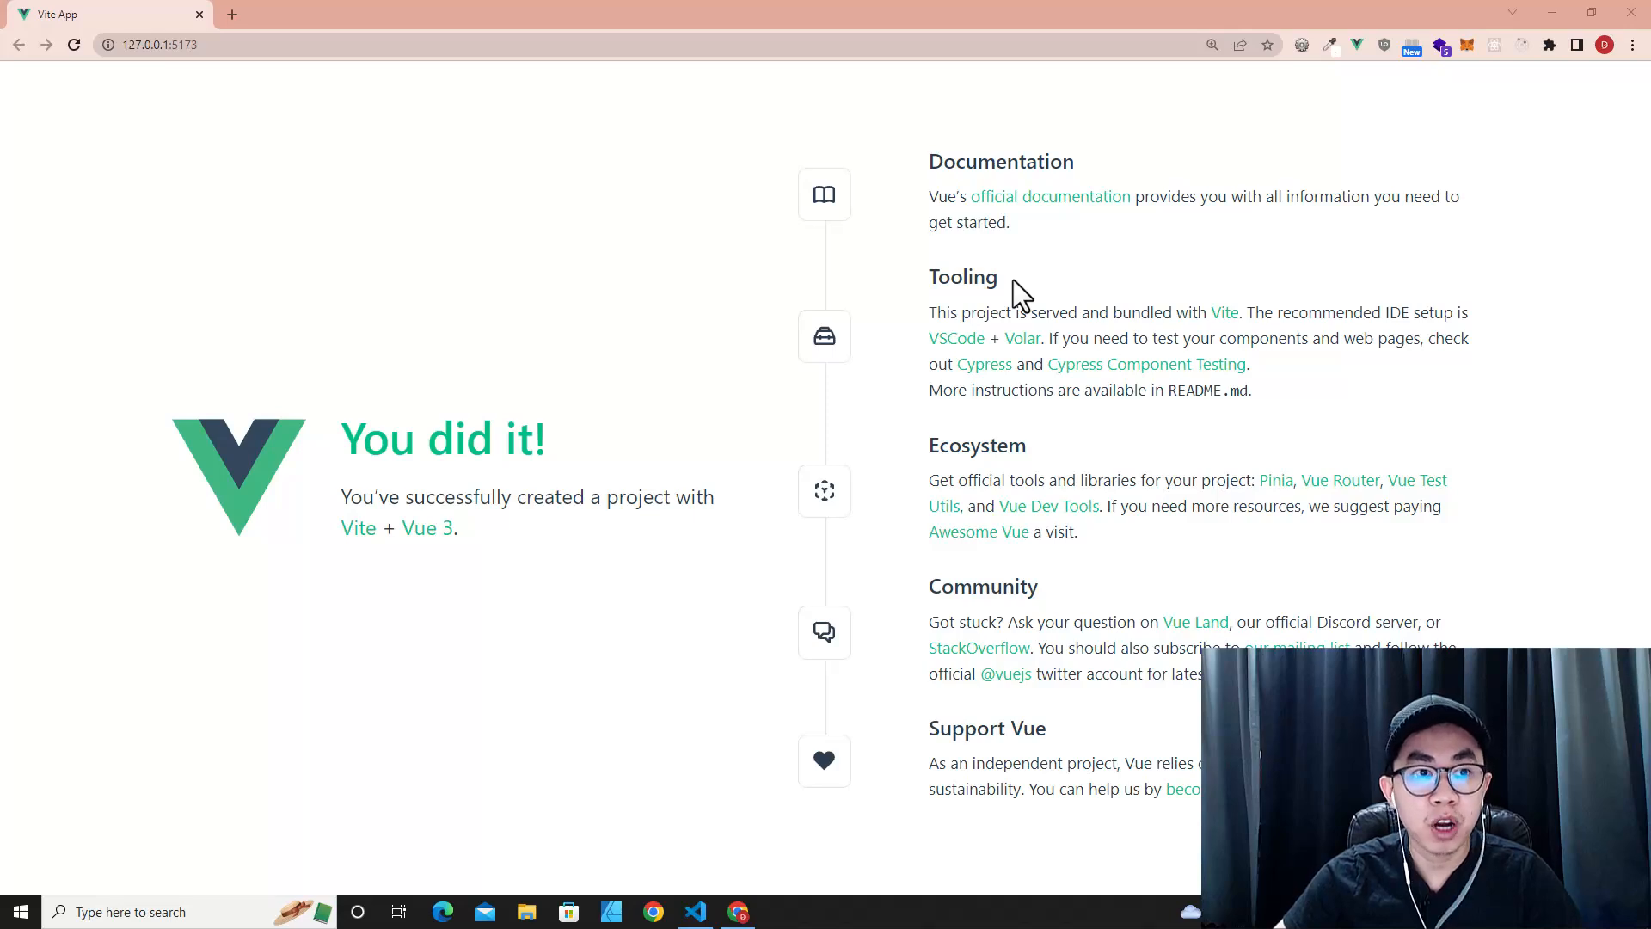
mouse_move(621, 292)
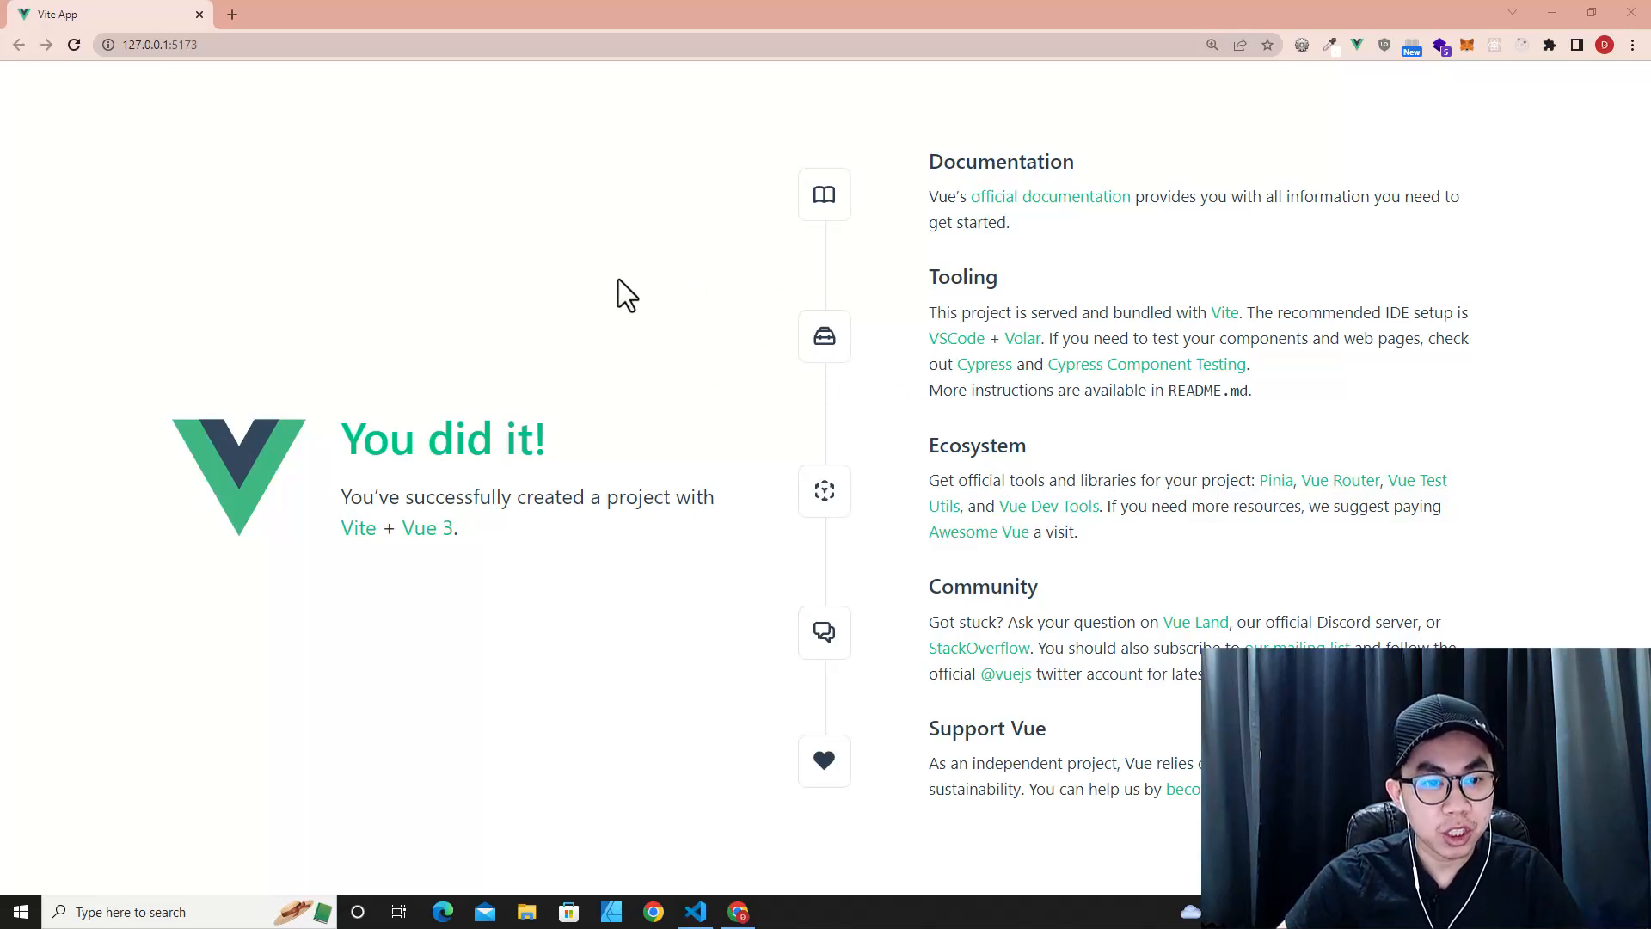
mouse_move(714, 358)
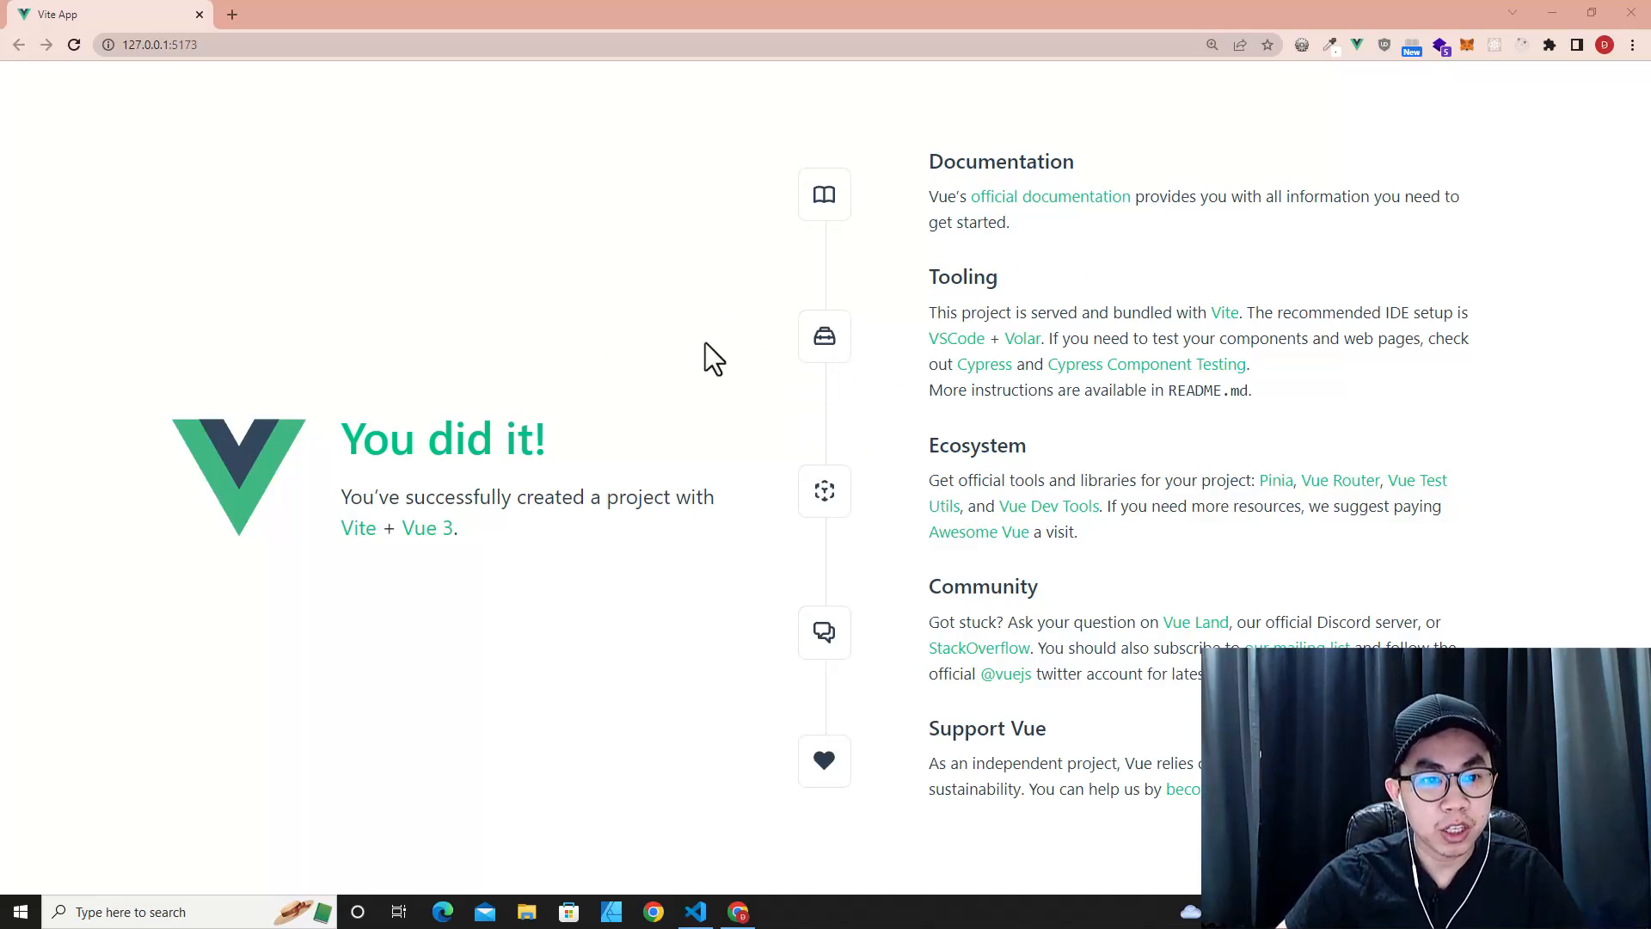
mouse_move(368, 552)
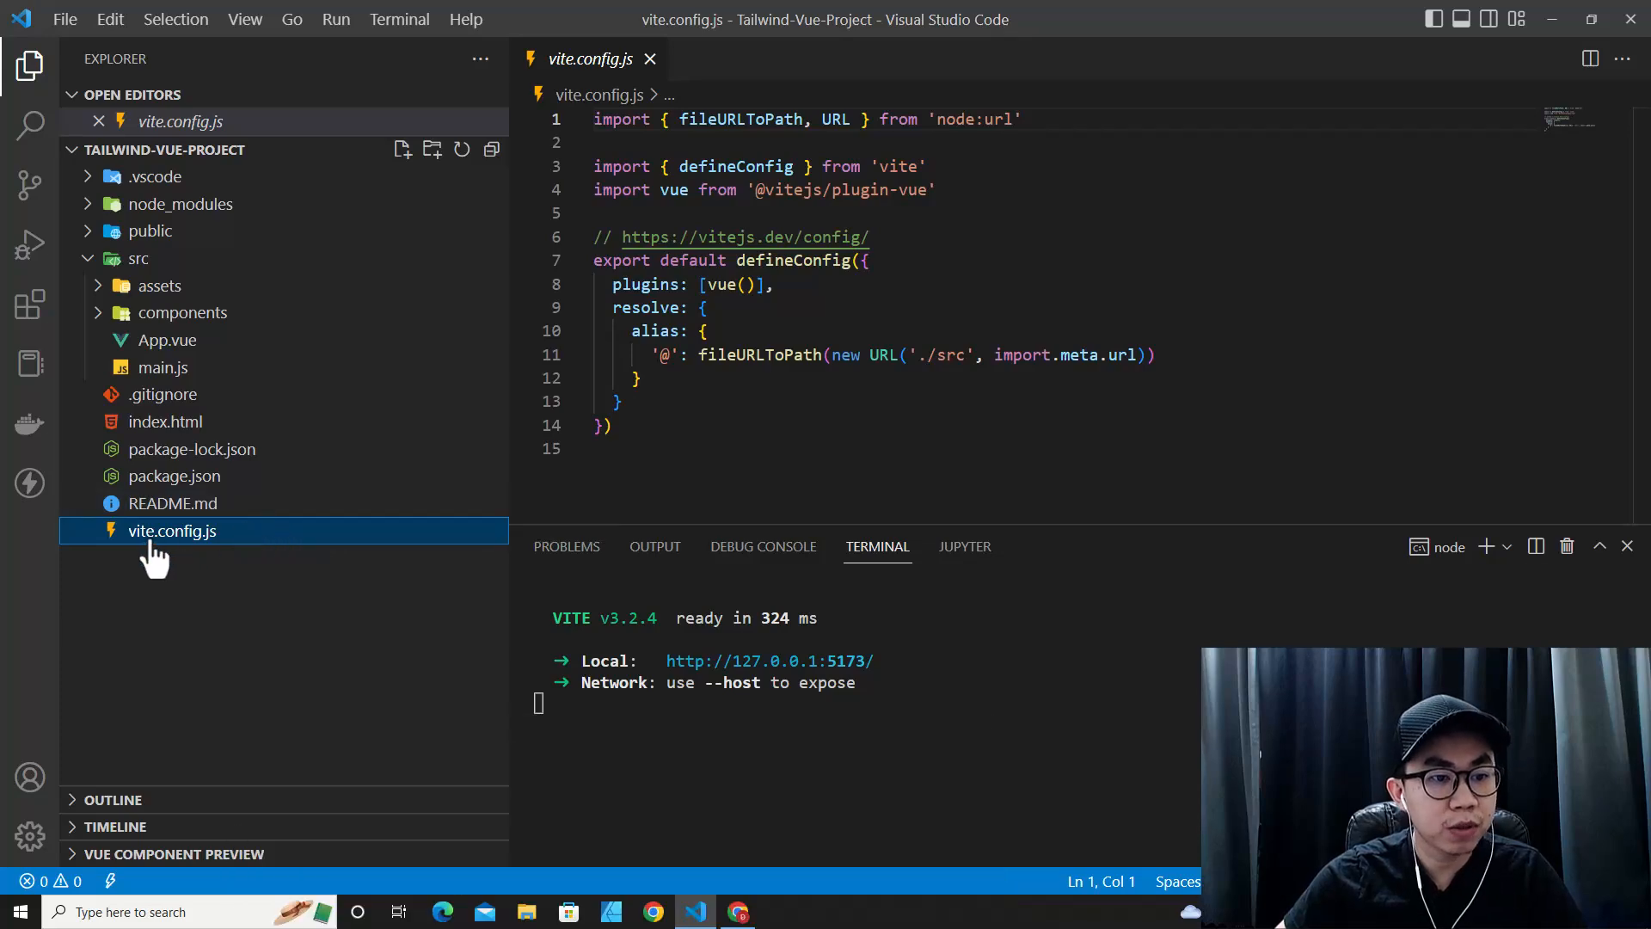
mouse_move(721, 894)
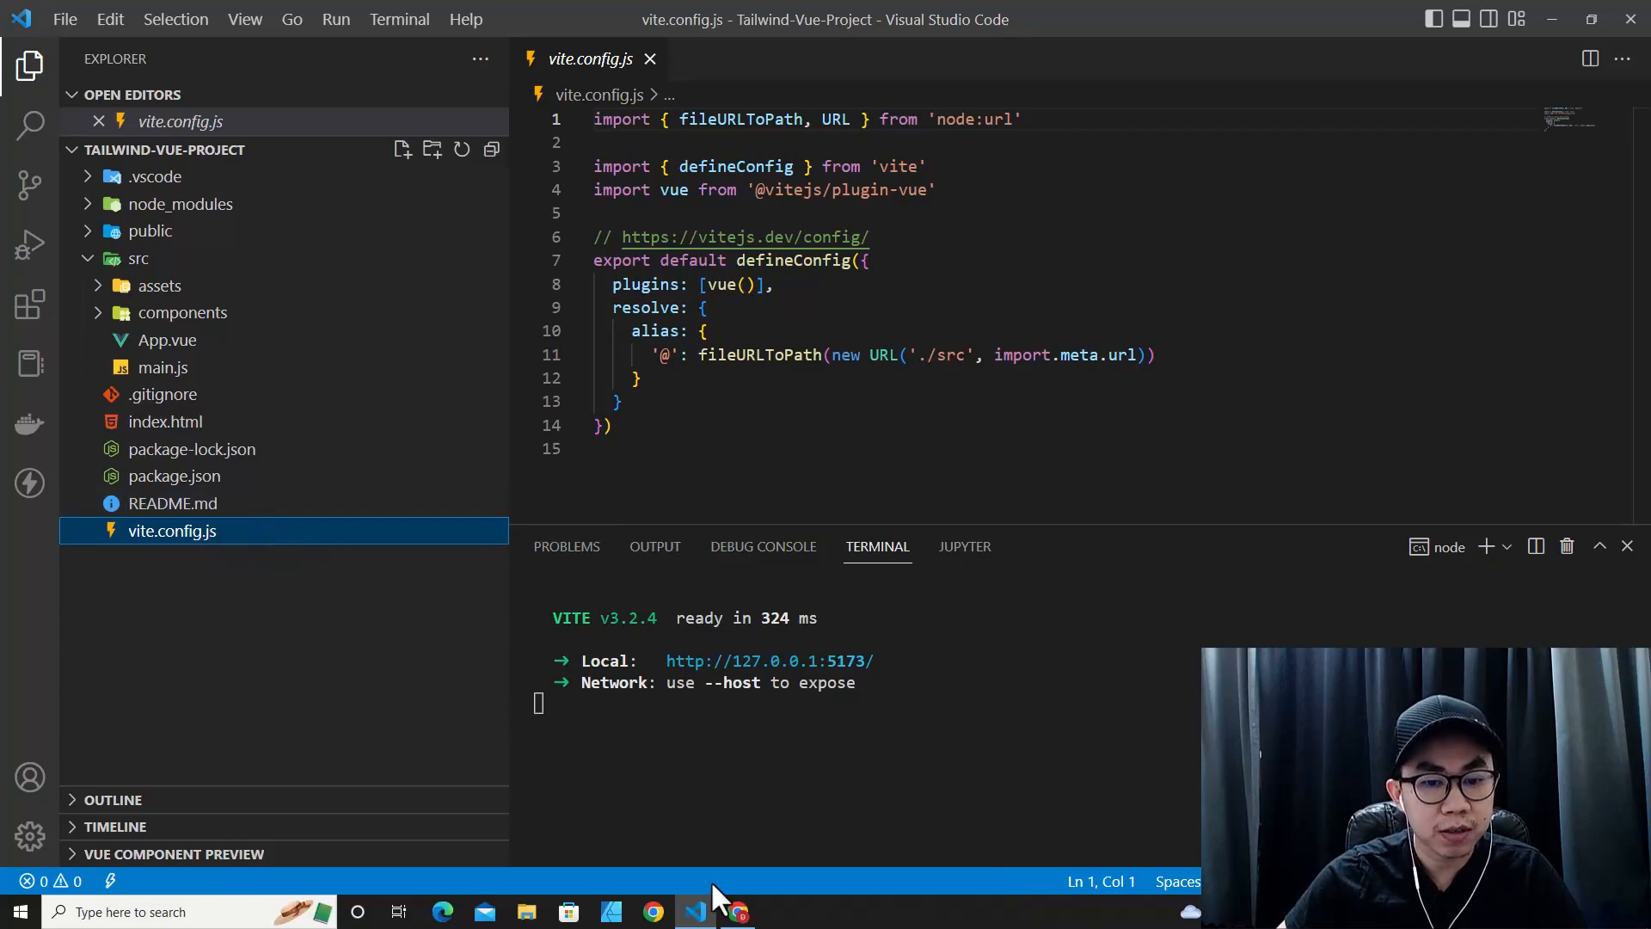
- Delete base.css and logo.svg from the assets folder, moving them to the Recycle Bin
left_click(737, 912)
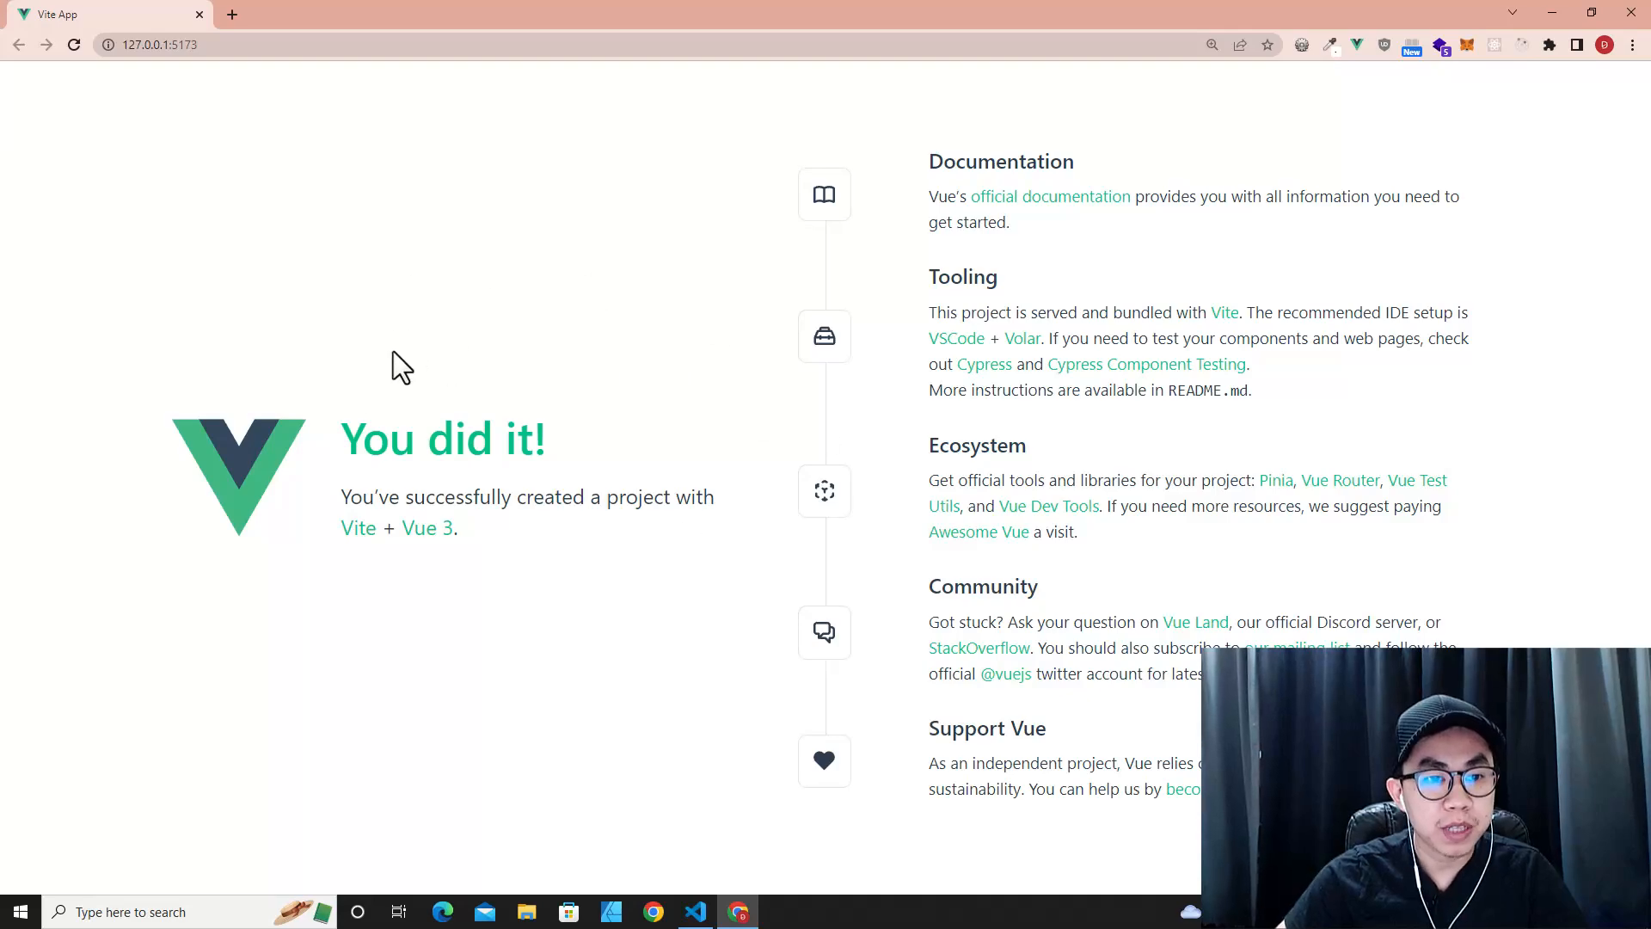
left_click(693, 912)
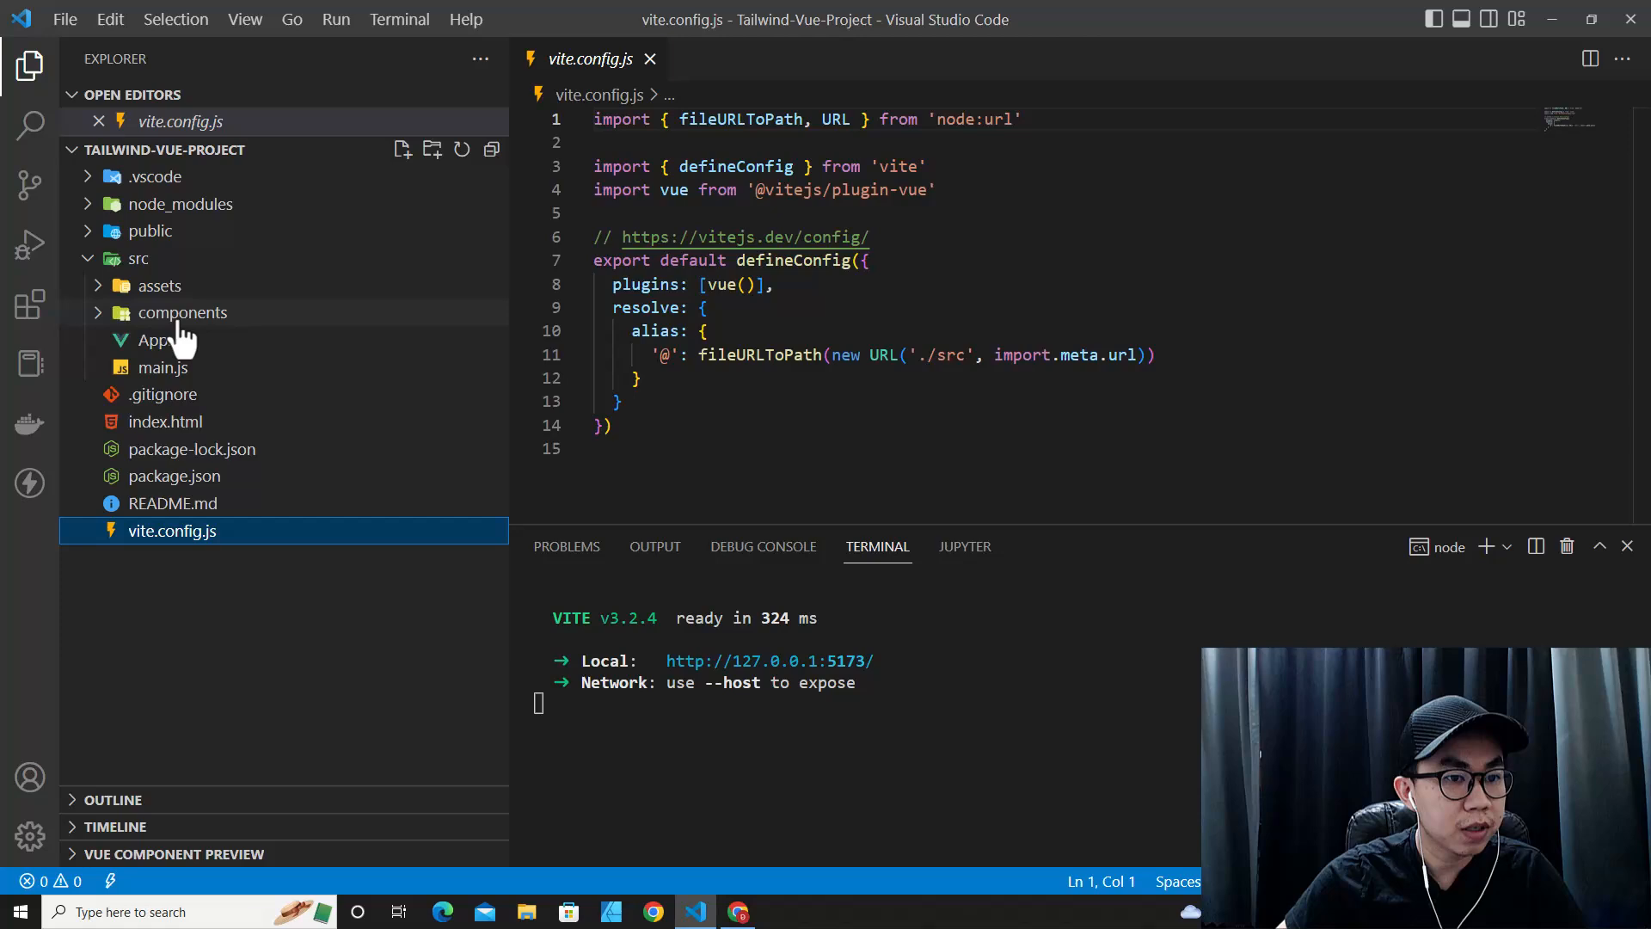
left_click(179, 339)
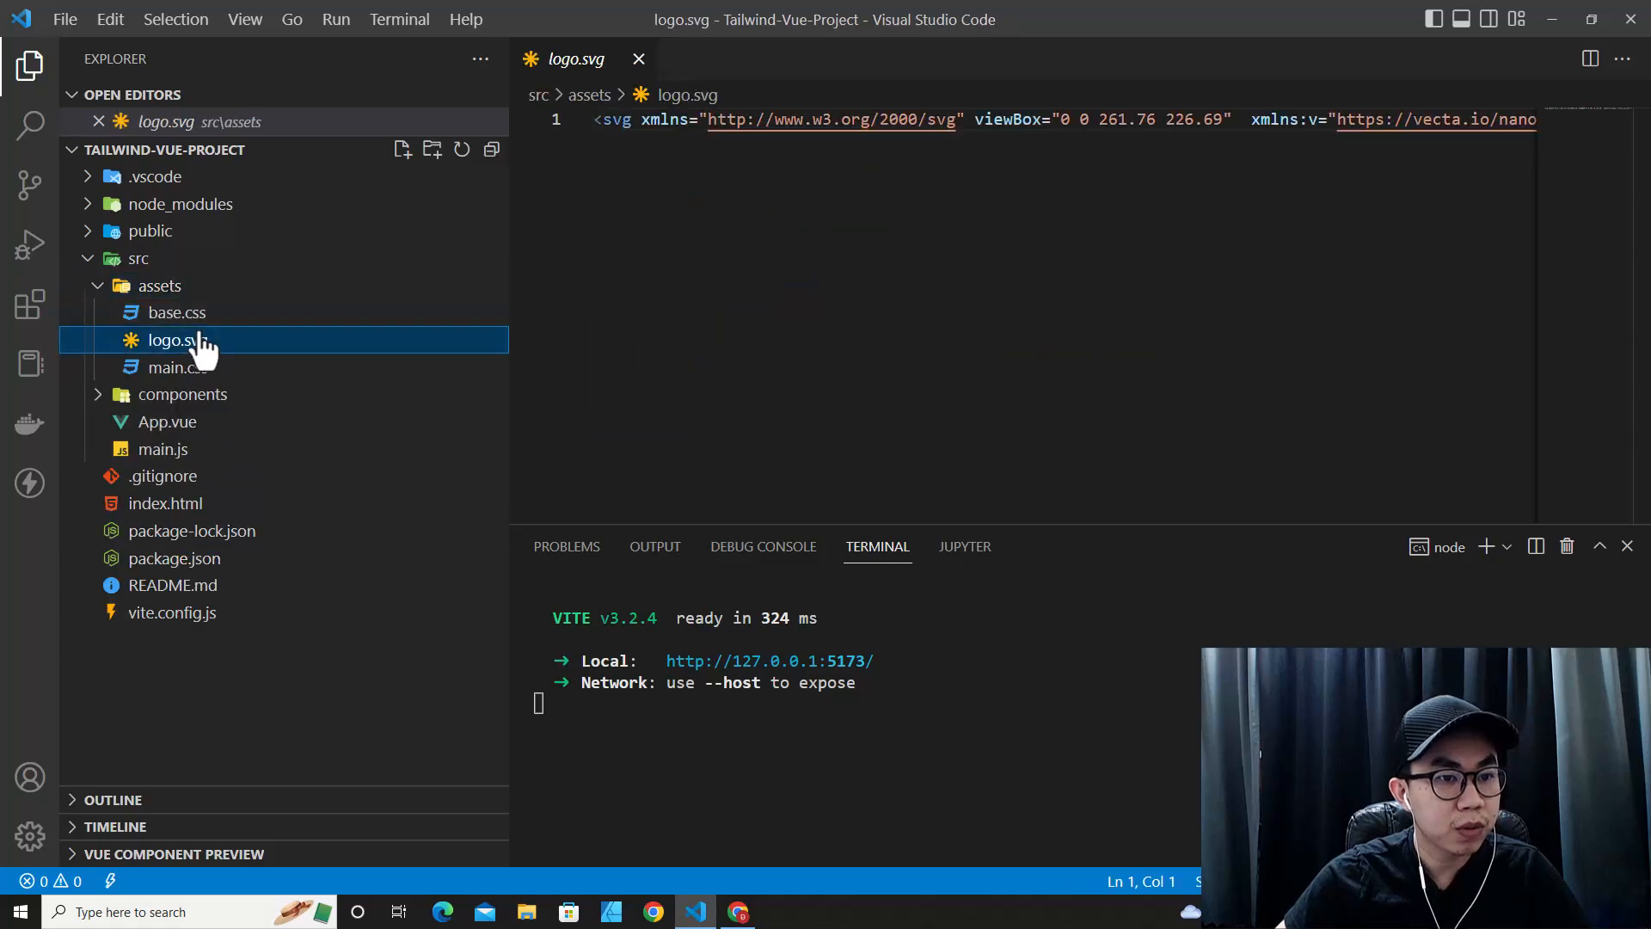
right_click(178, 339)
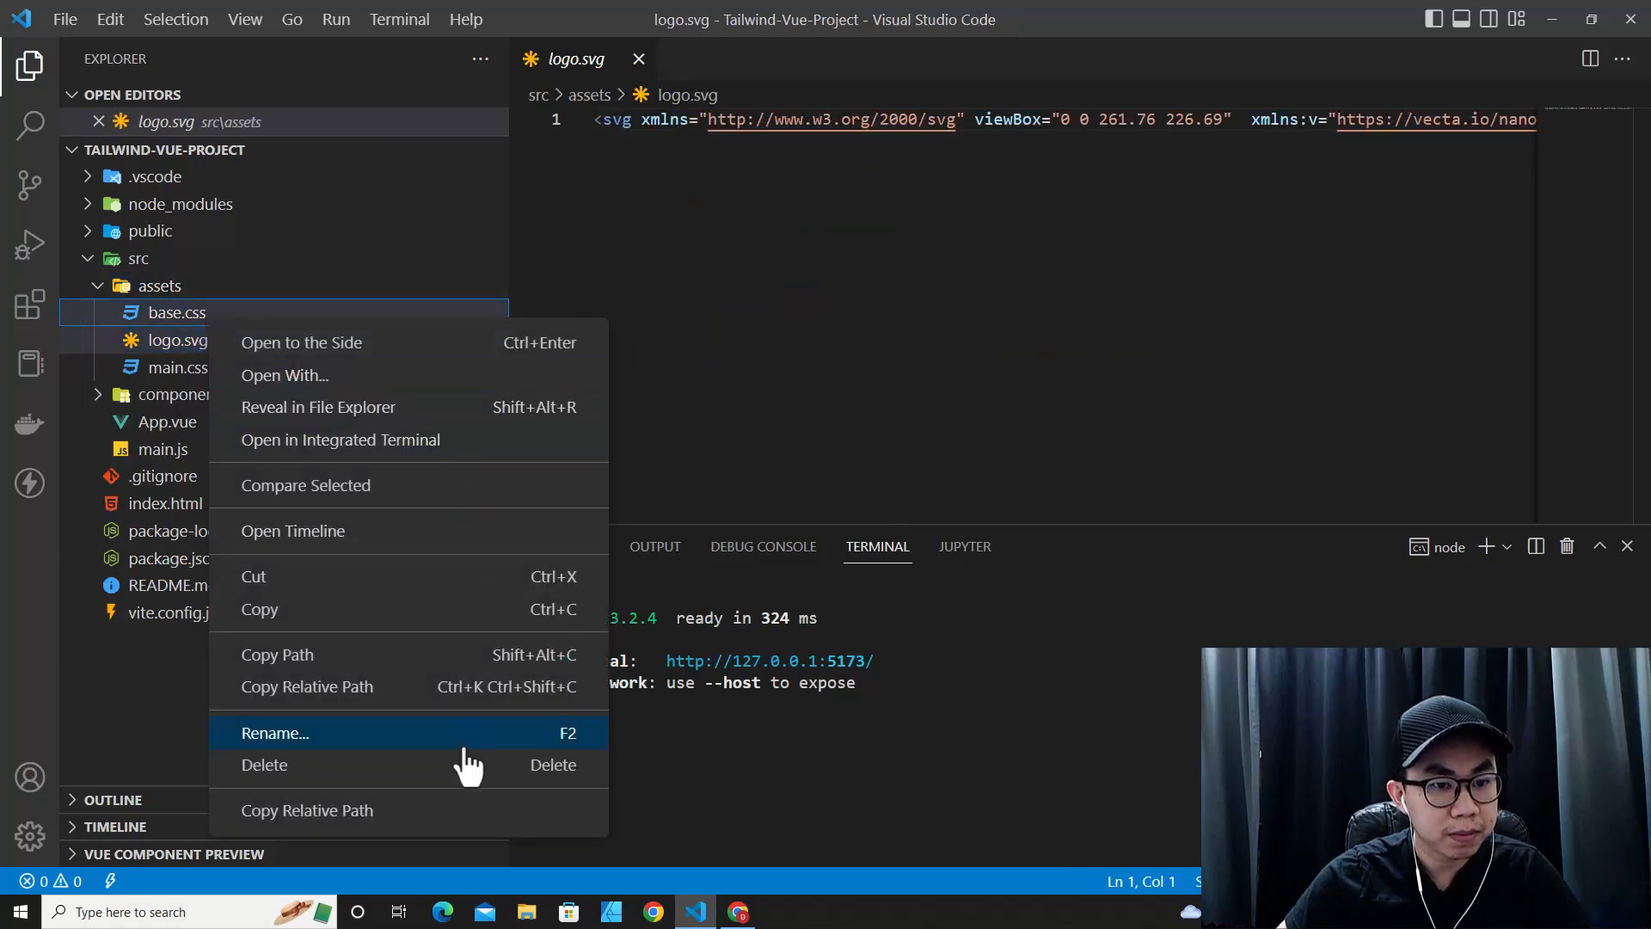
left_click(263, 763)
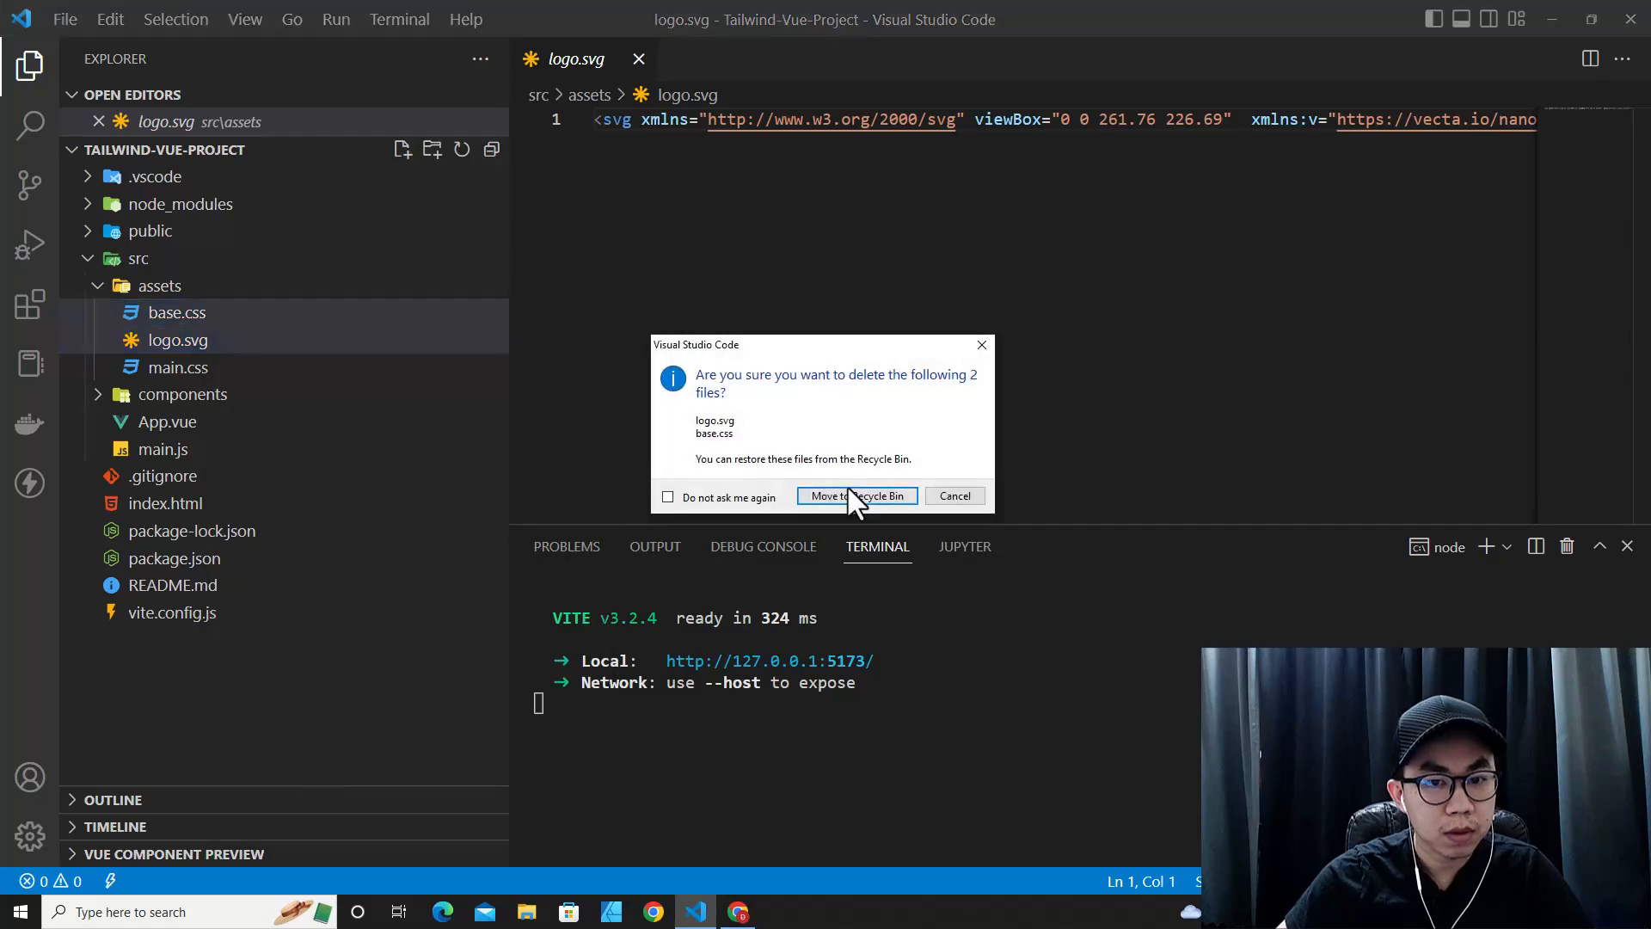
left_click(856, 495)
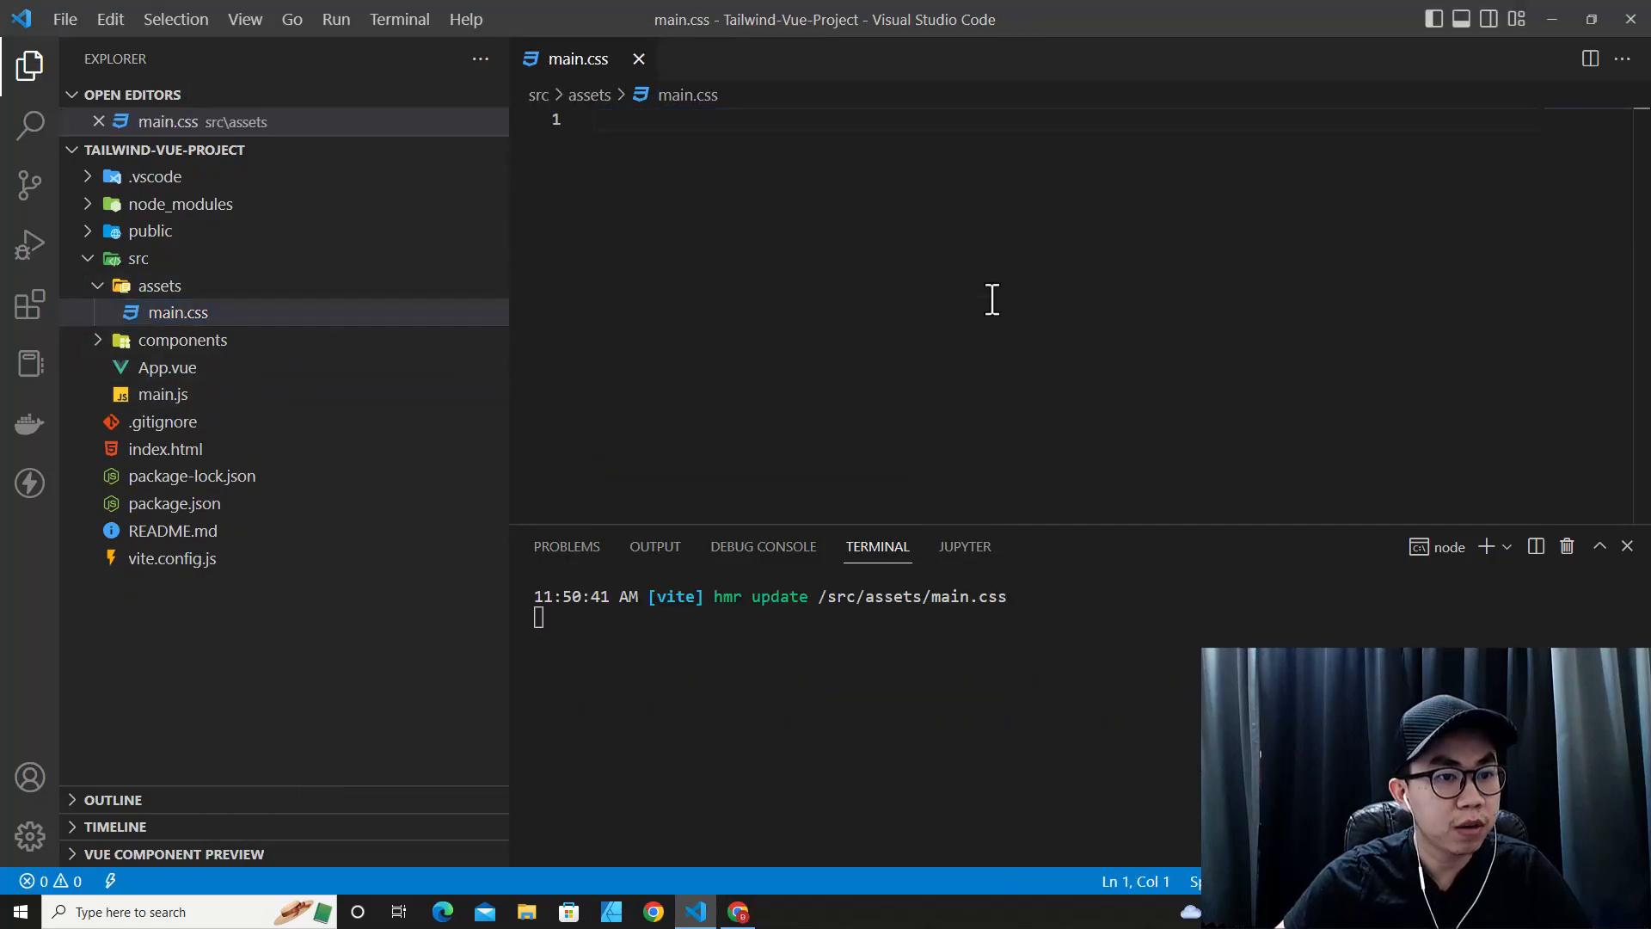
mouse_move(184, 339)
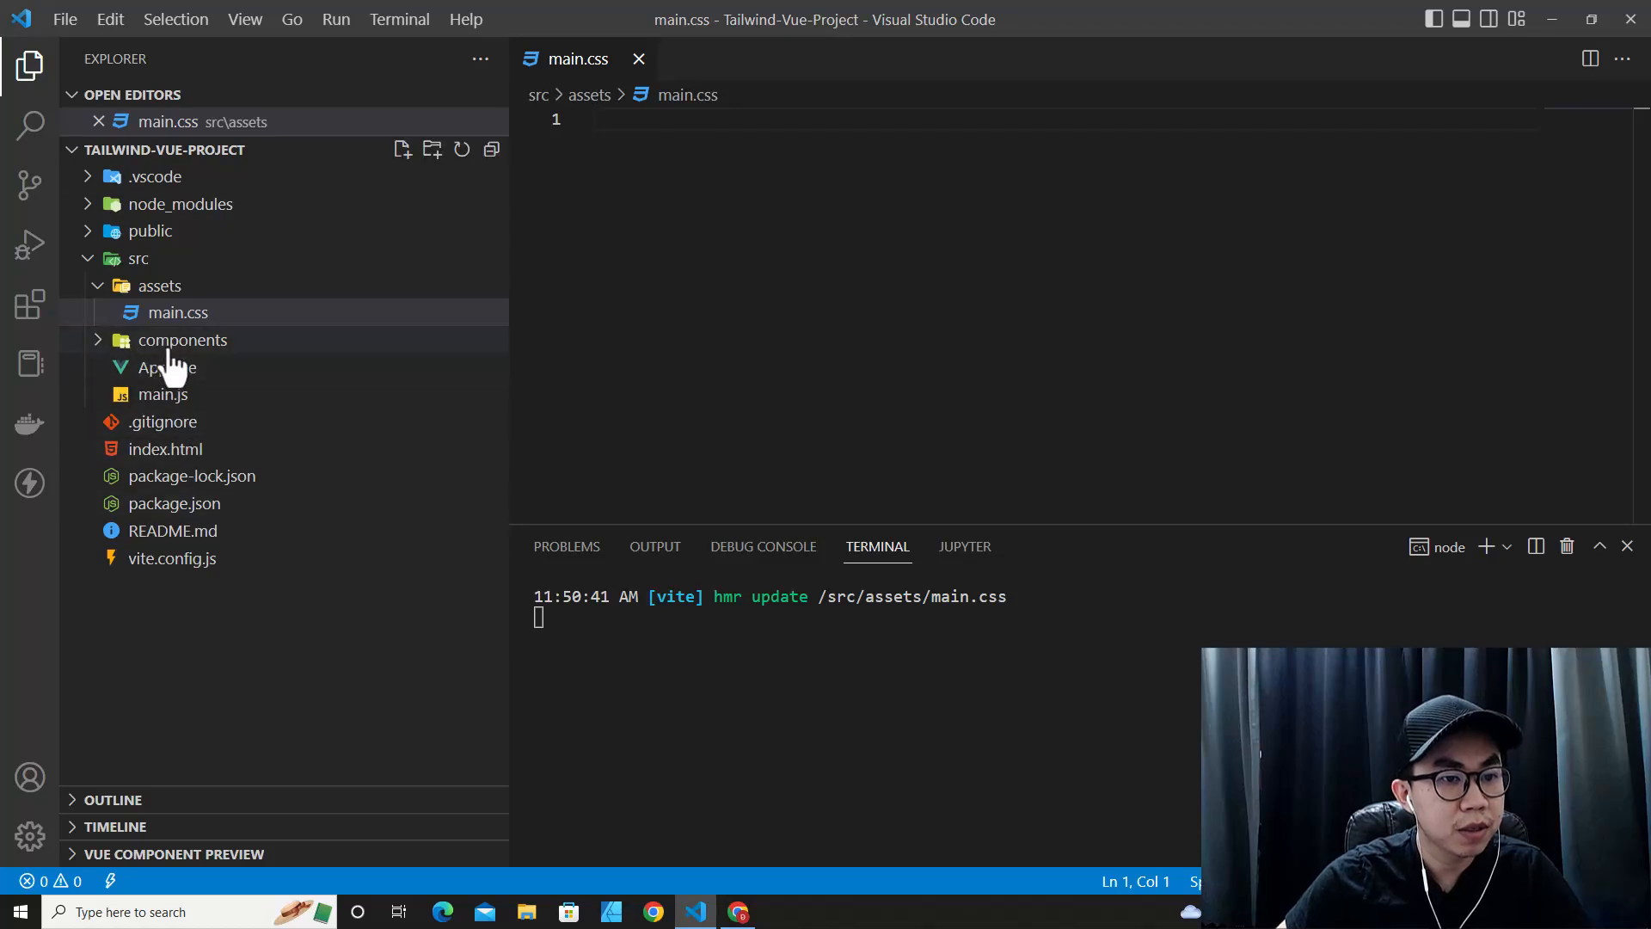
- Delete the starter components HelloWorld.vue, TheWelcome.vue and WelcomeItem.vue
left_click(203, 420)
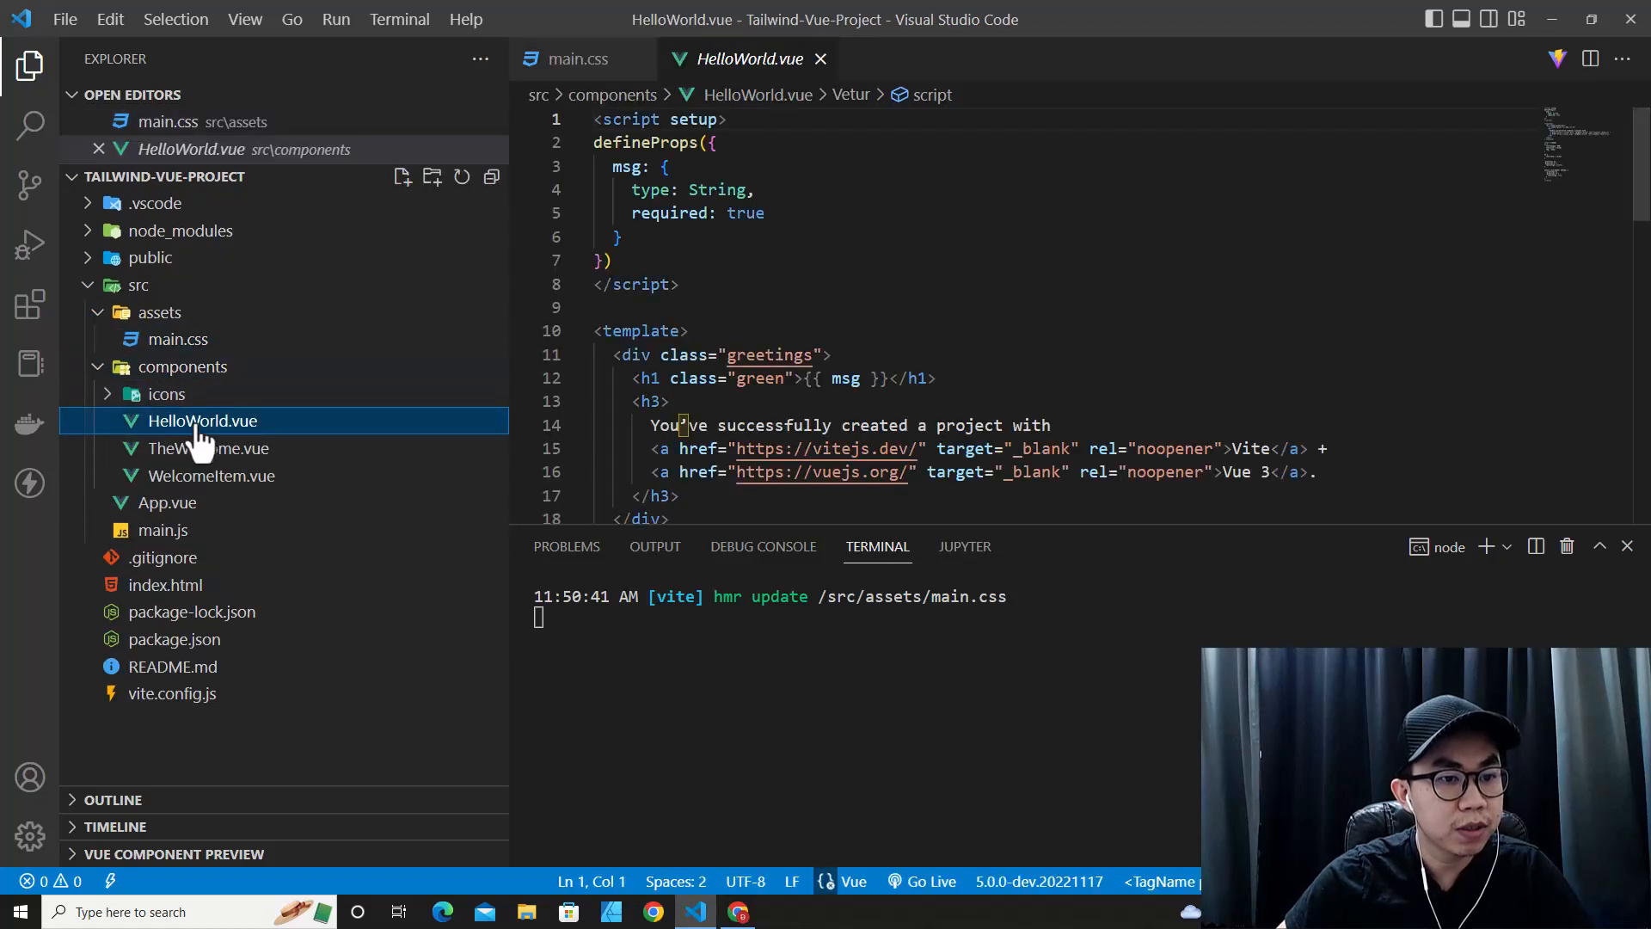
left_click(212, 476)
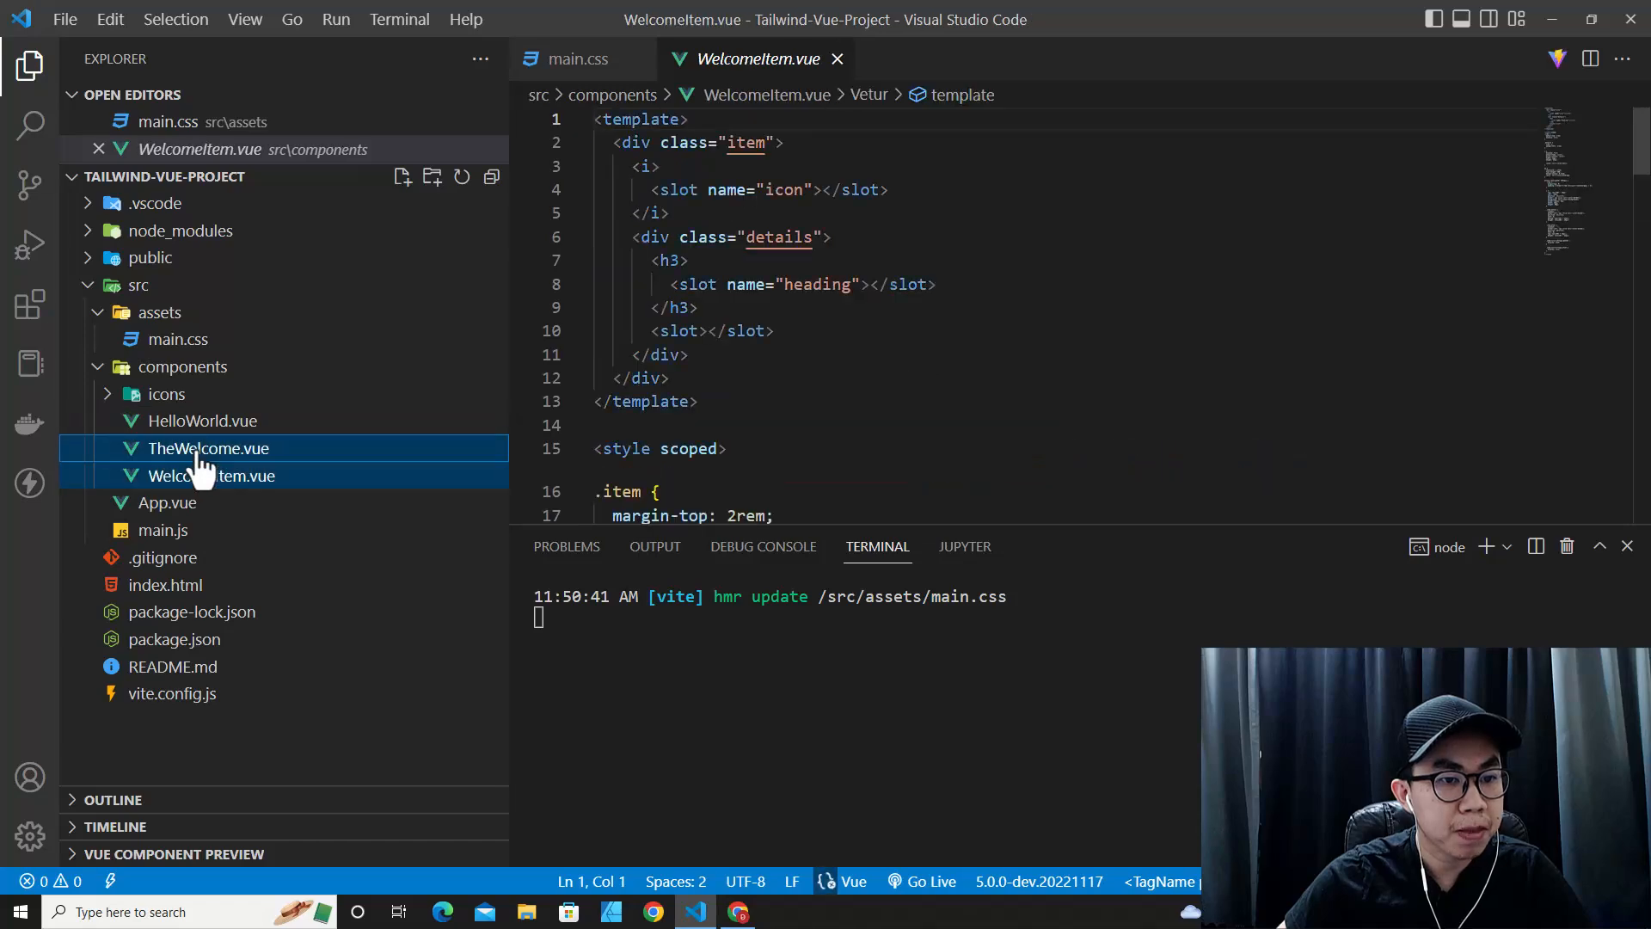
key("Delete")
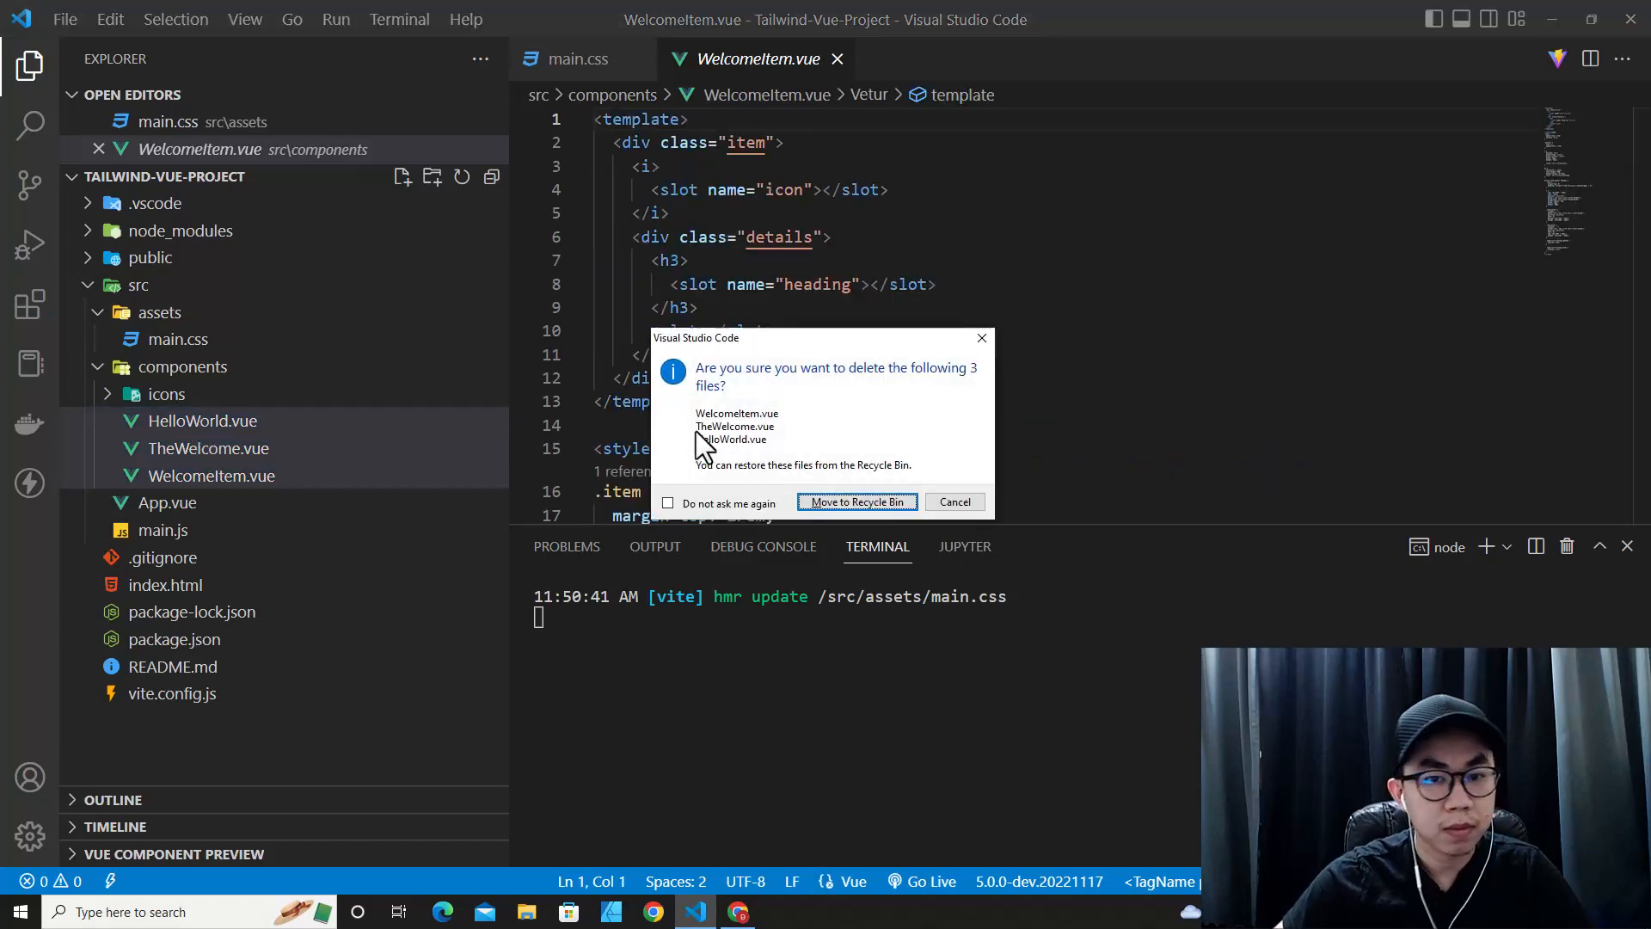
left_click(856, 501)
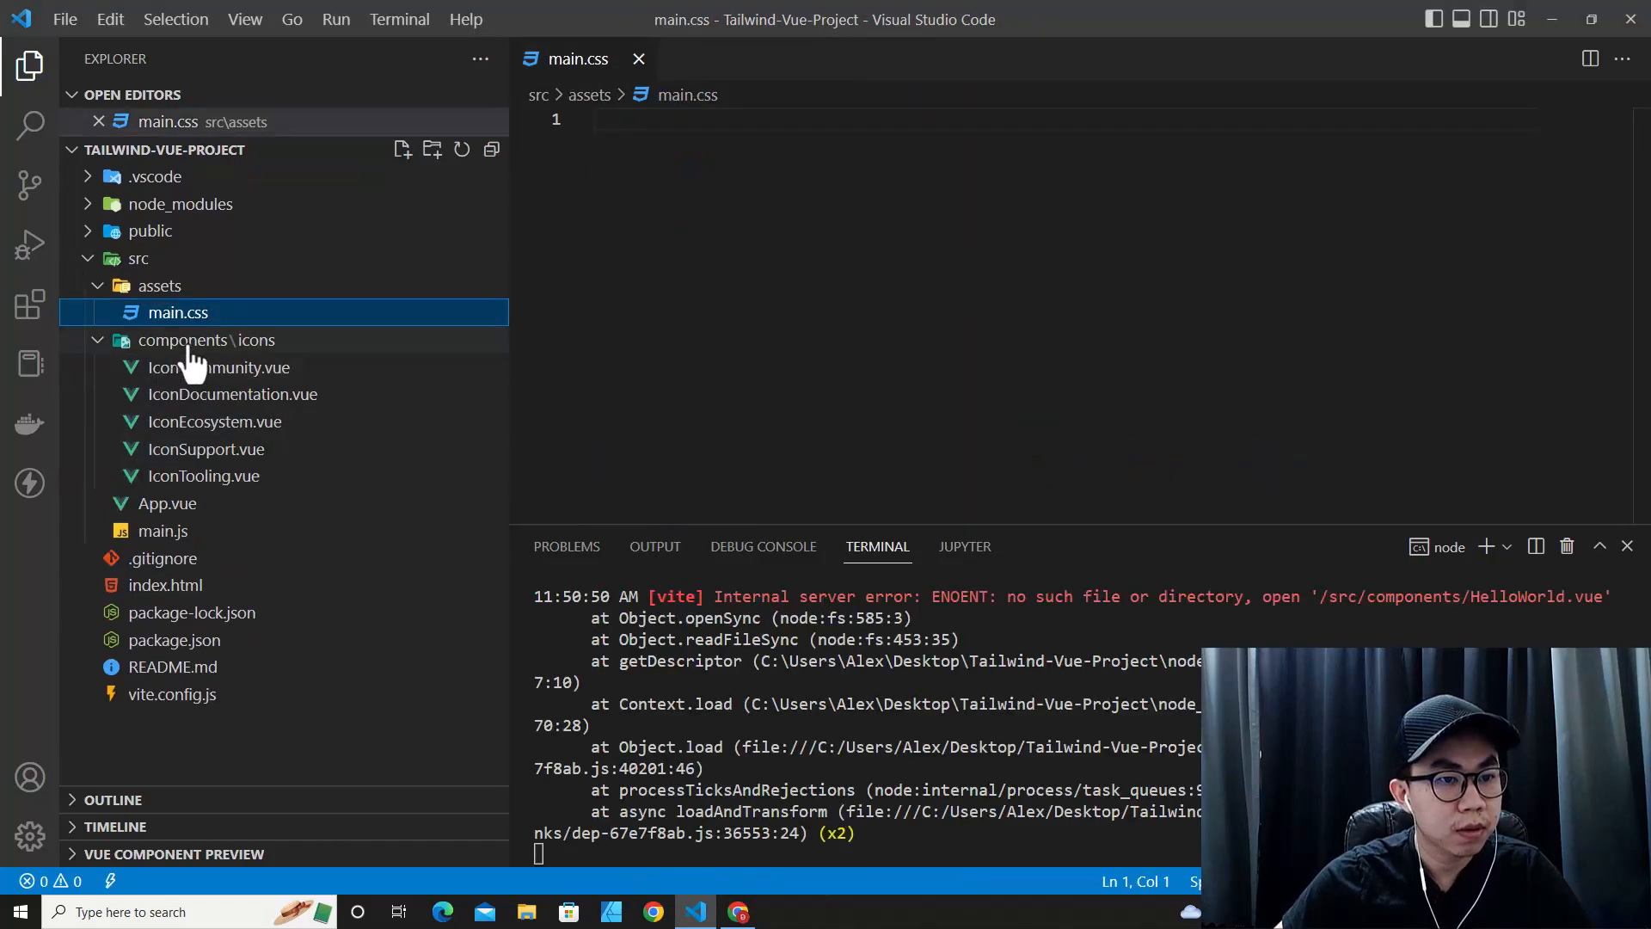
- Delete all five icon components from the components/icons folder
left_click(219, 367)
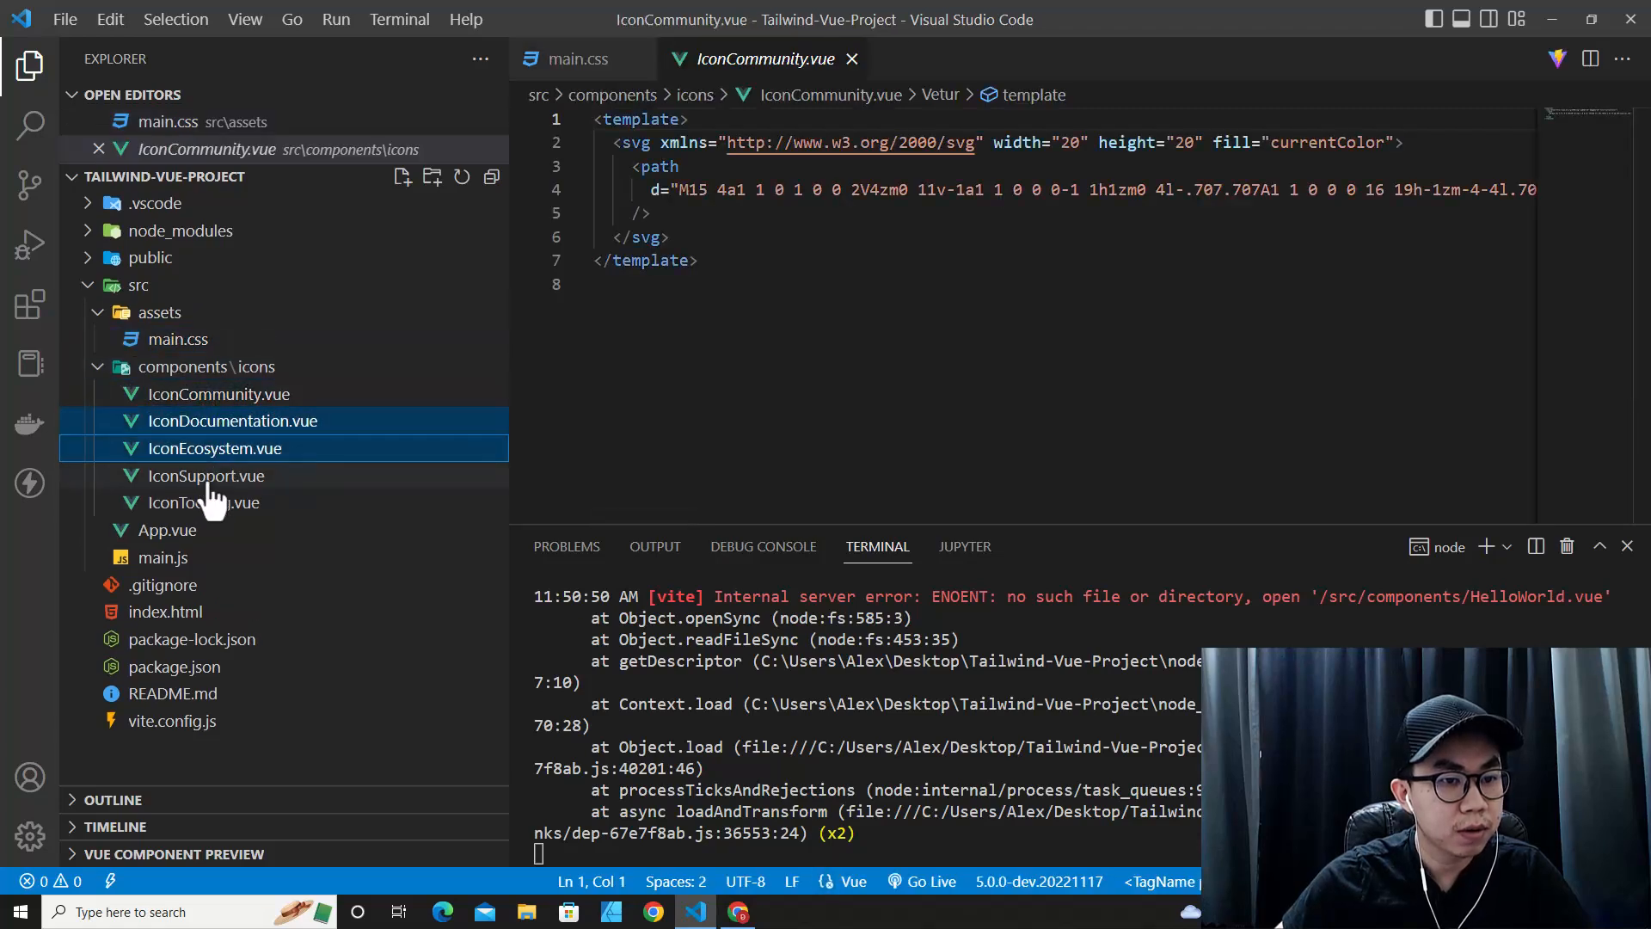
left_click(219, 392)
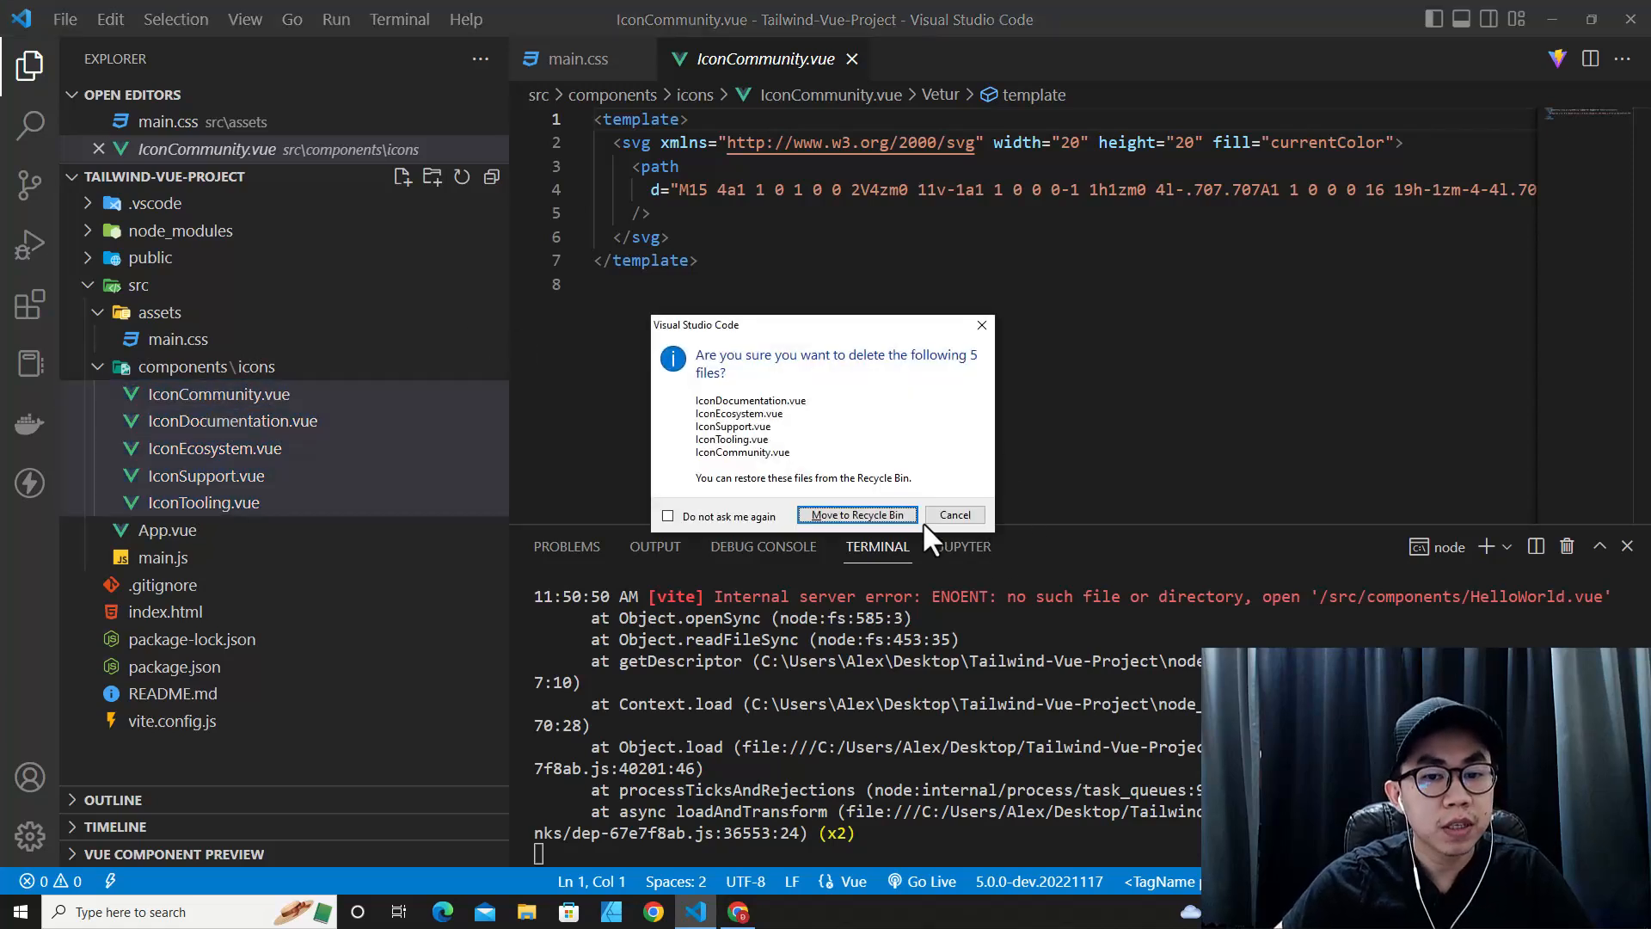
left_click(857, 514)
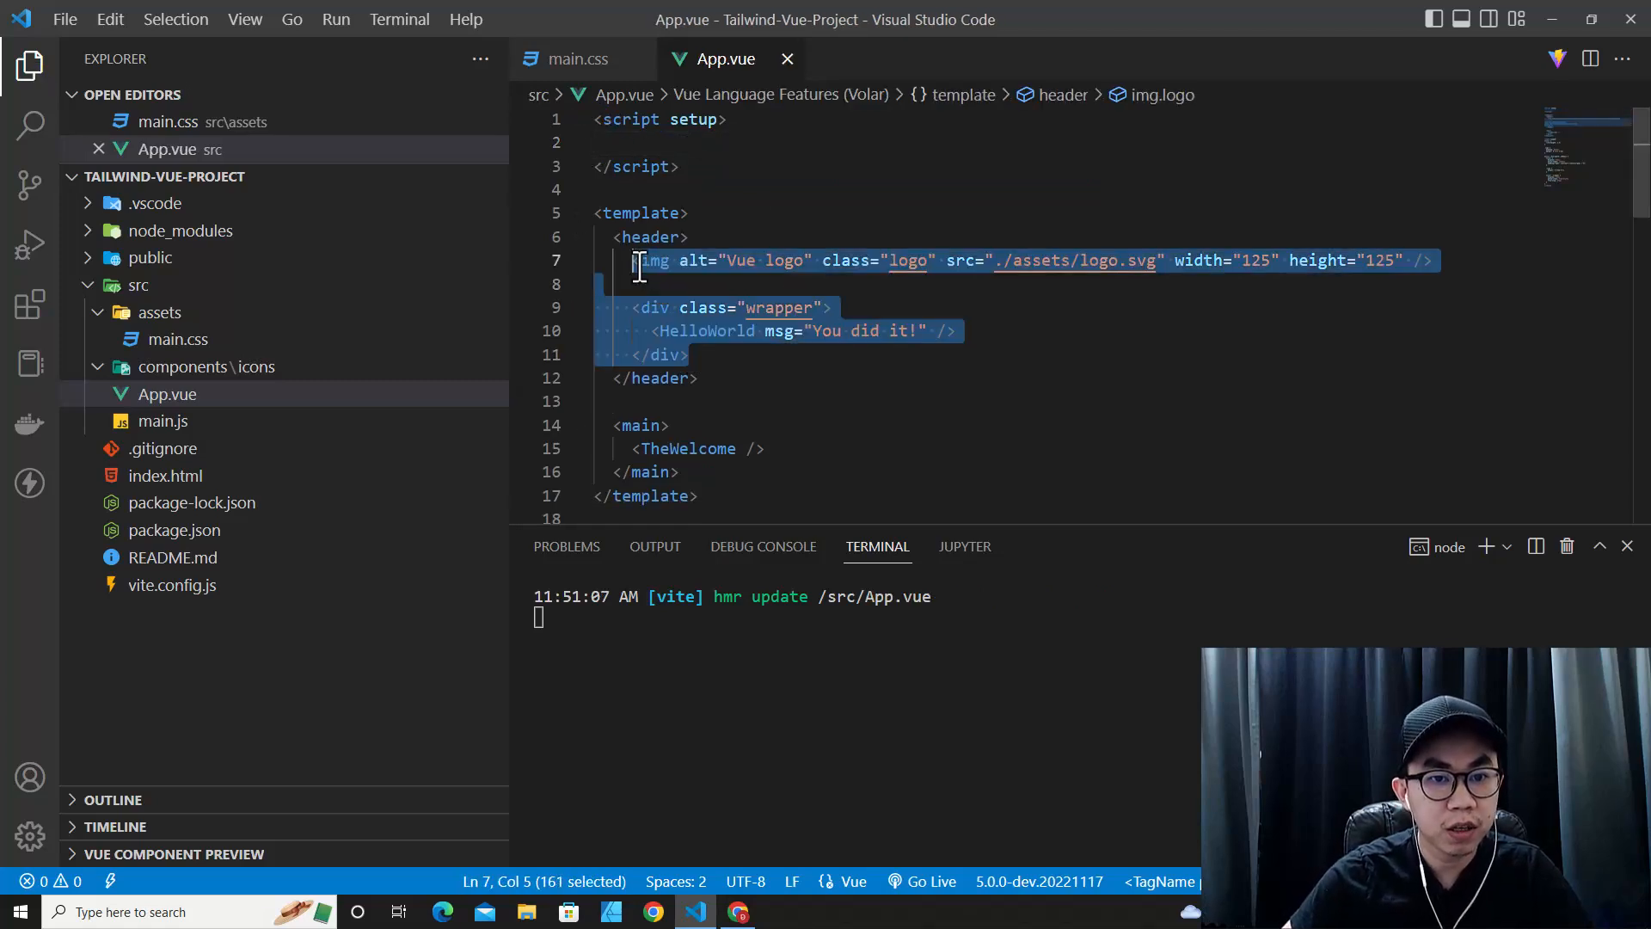
- Reduce App.vue's template to <div>Hello Vue with Tailwind</div> with an empty scoped style, and save
key("Delete")
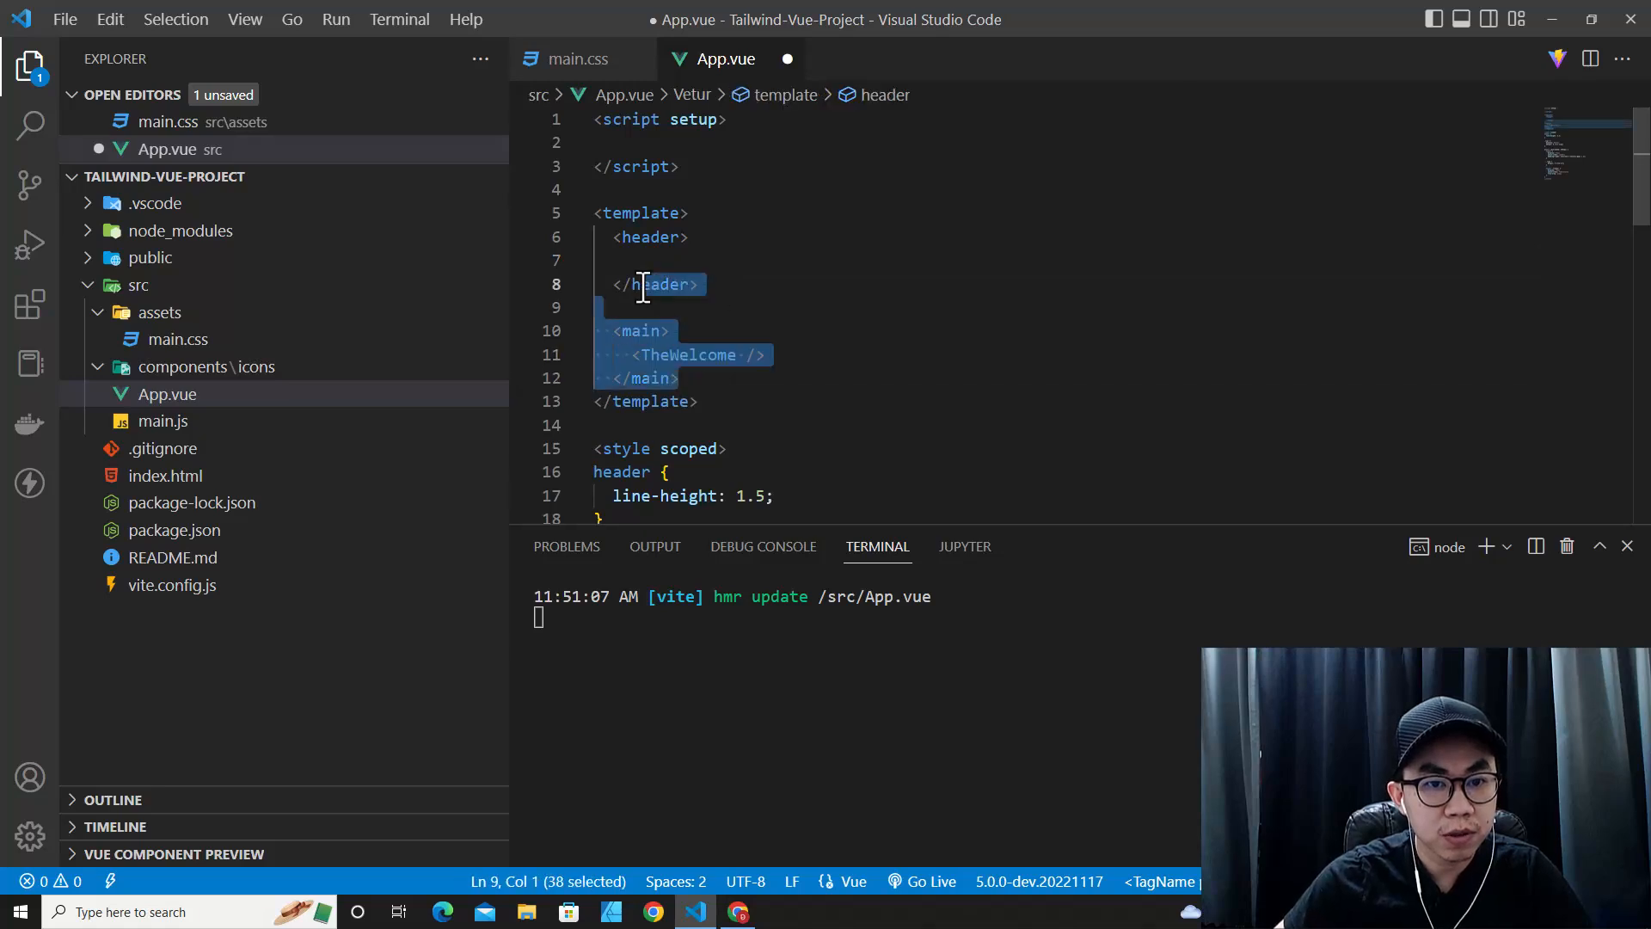
key("Delete")
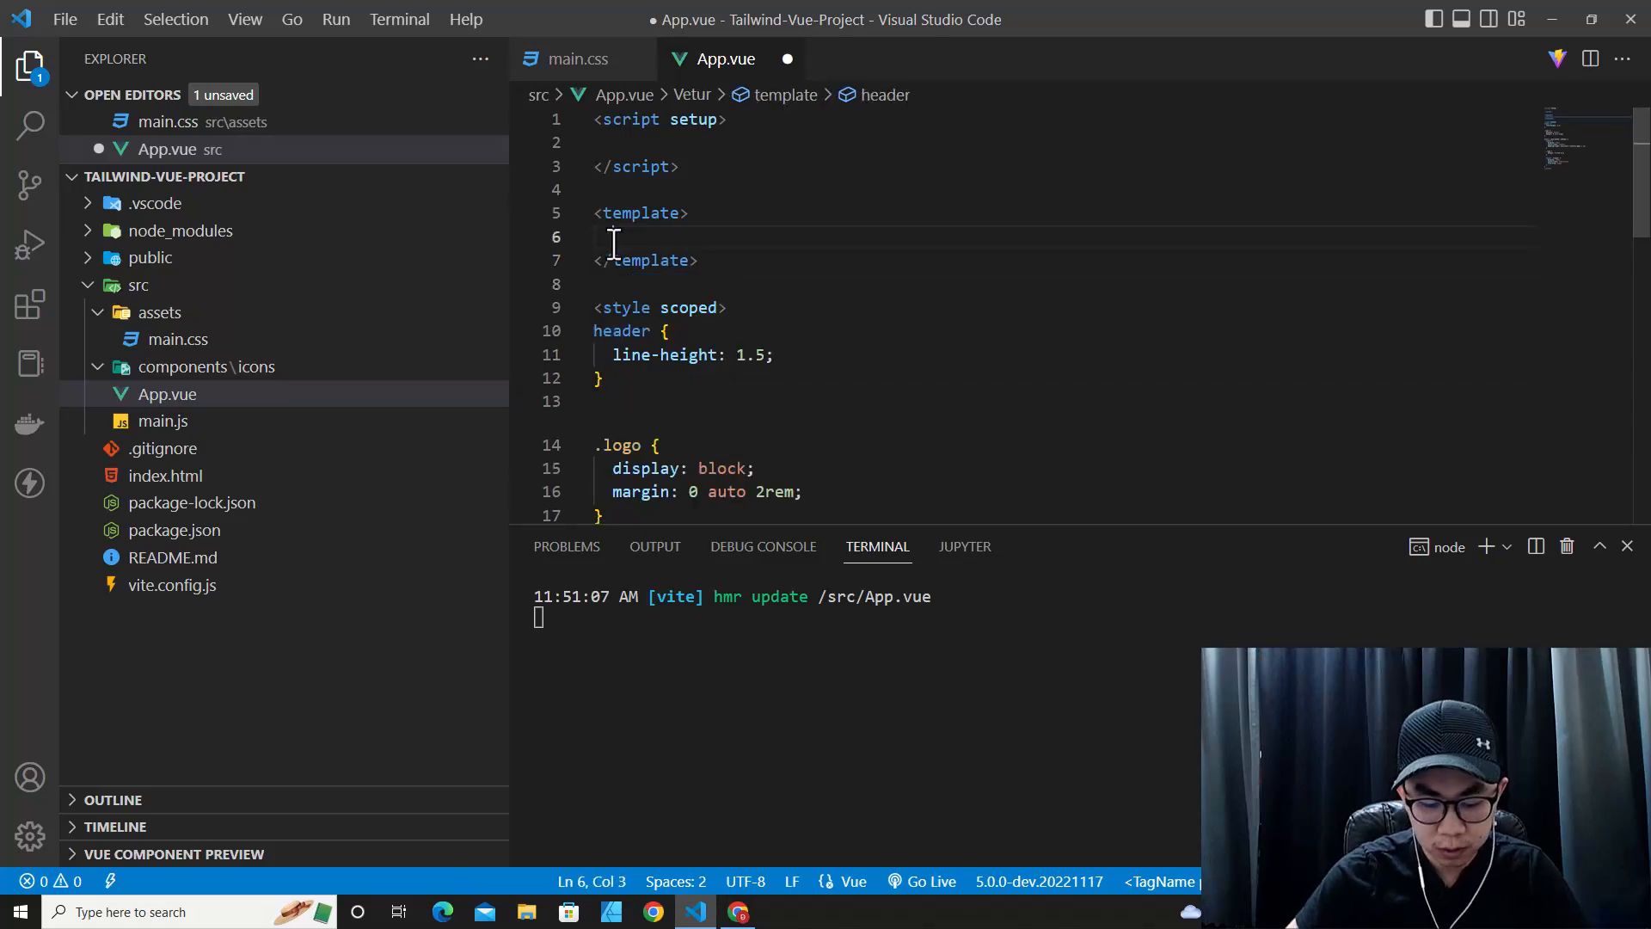
type("<div>H</div>")
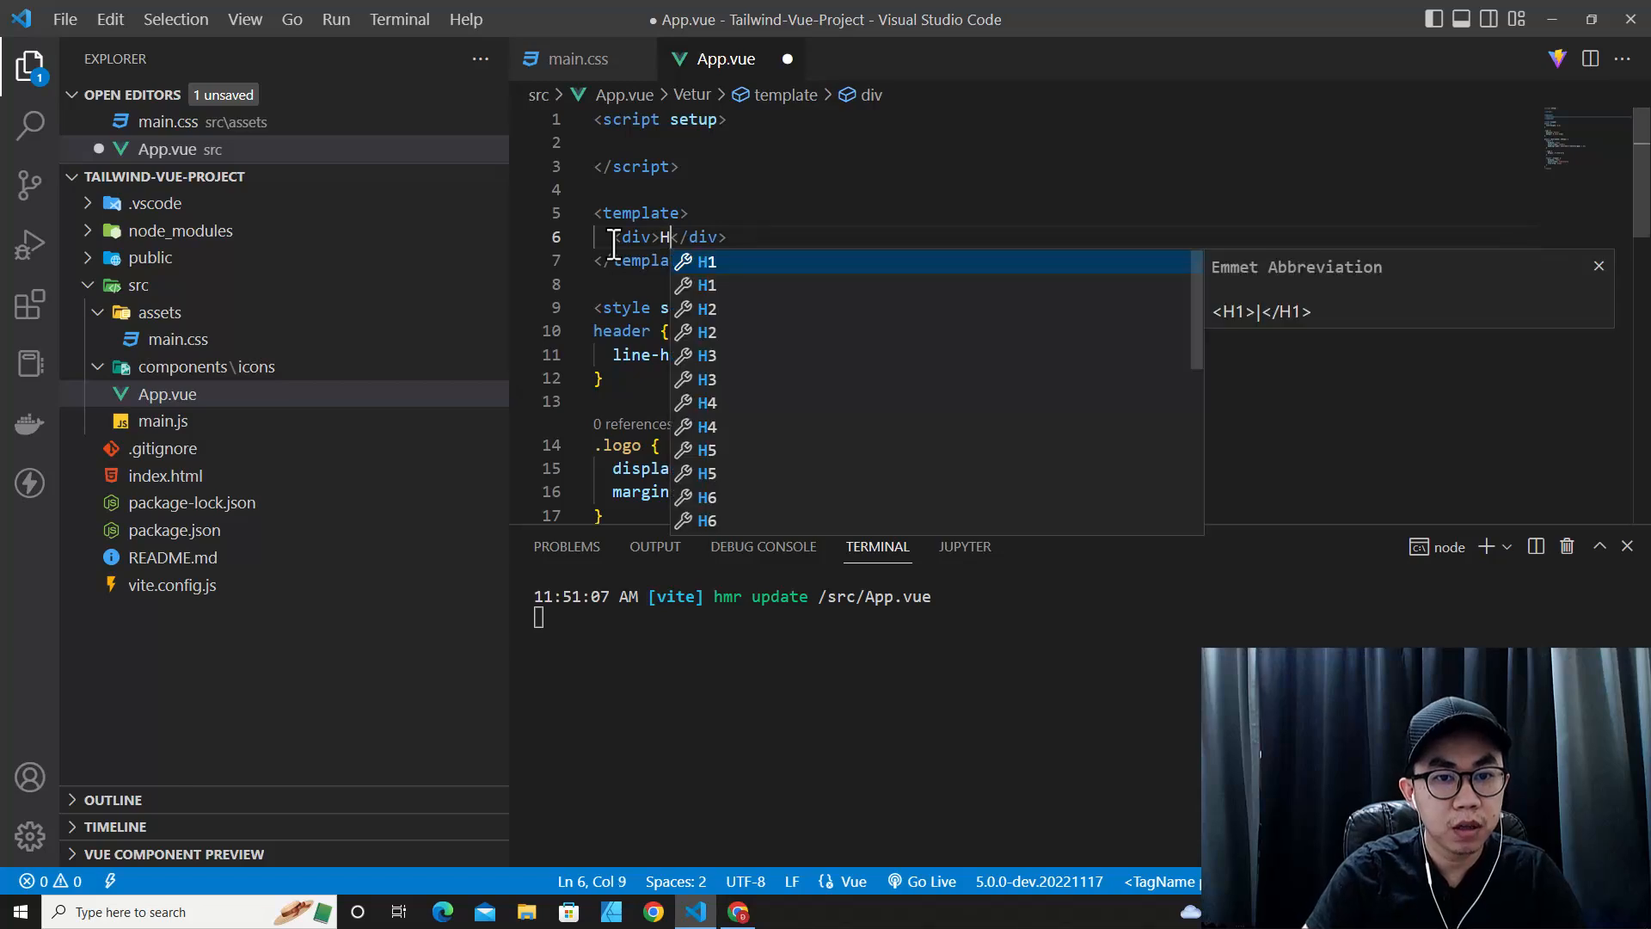
type("ello")
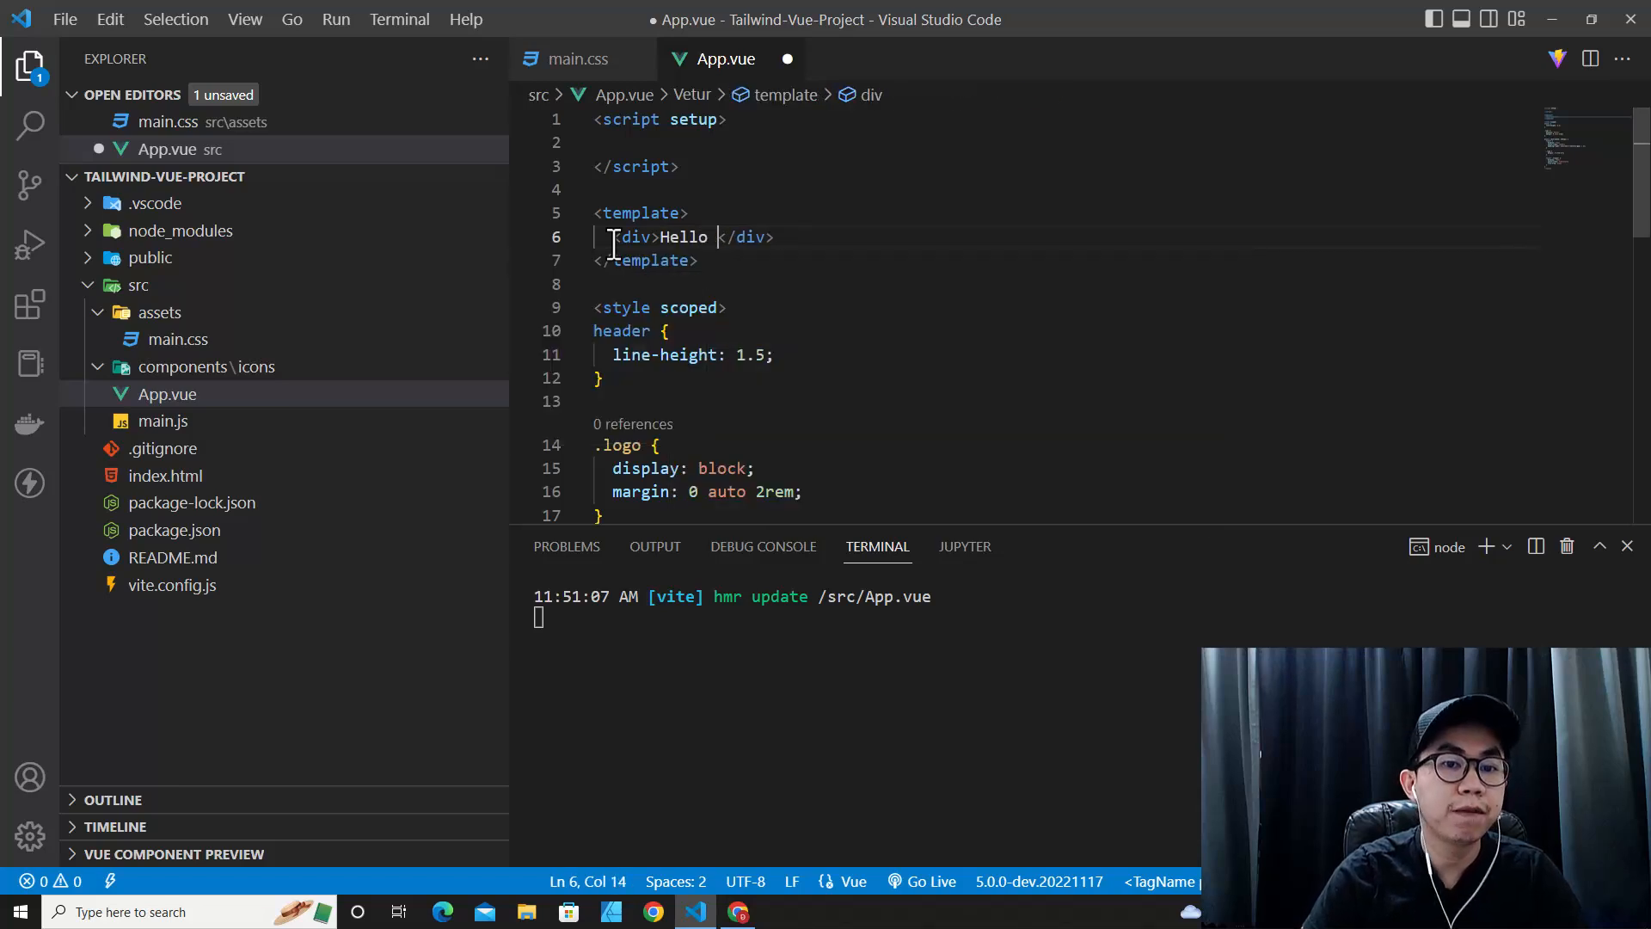
type("Vue with")
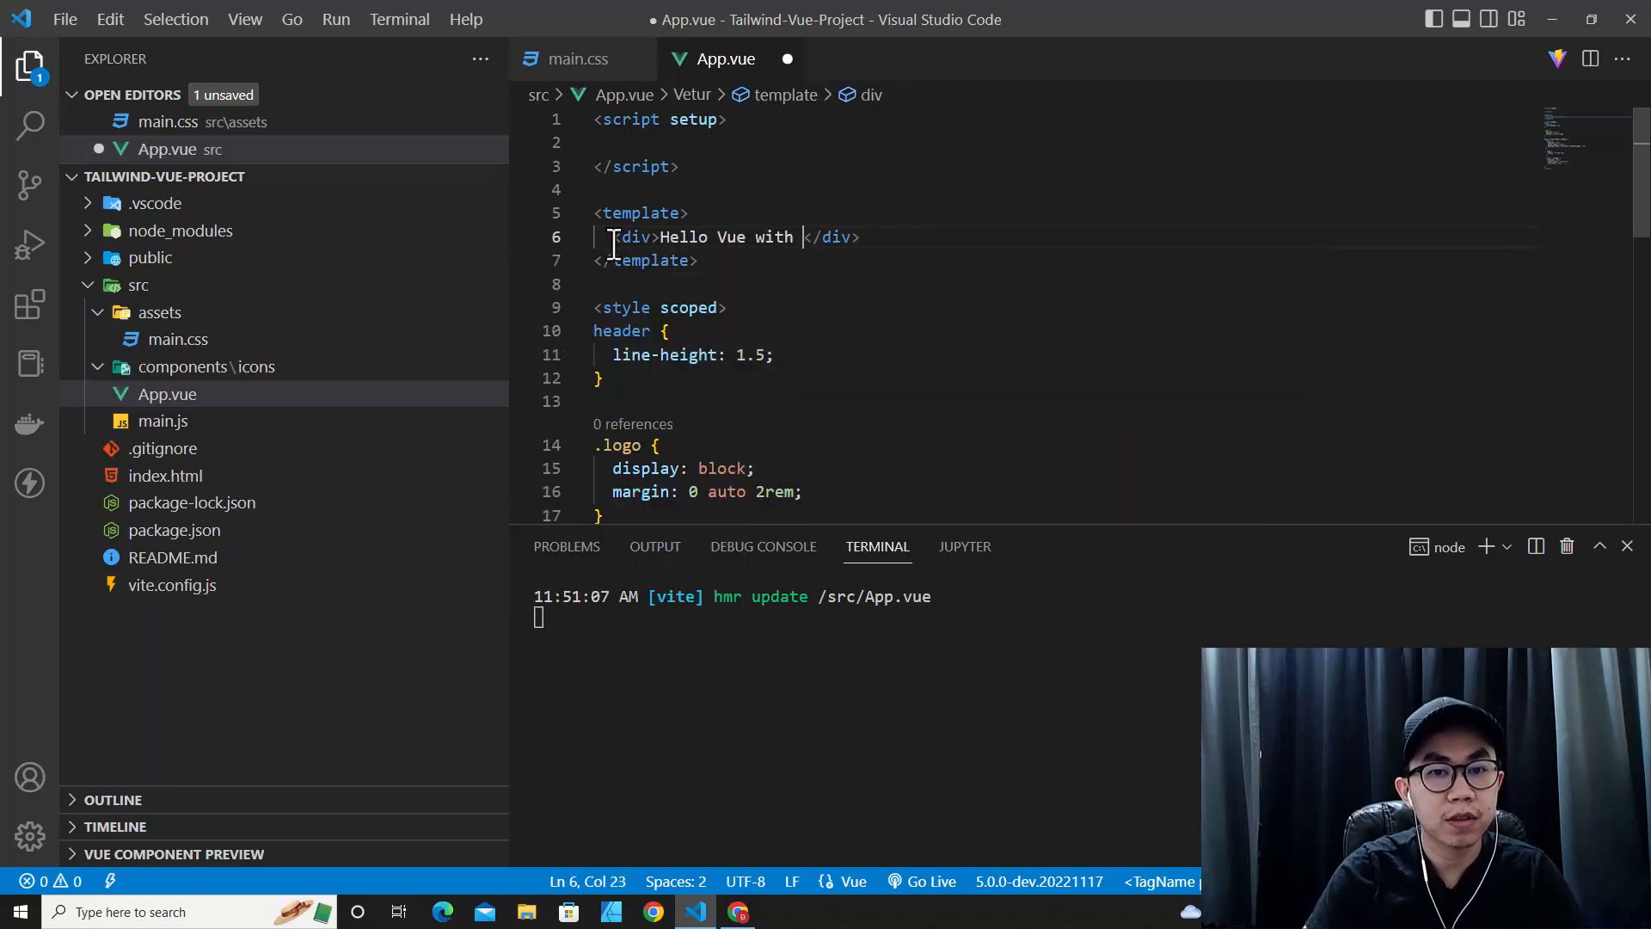
type("Tailwind")
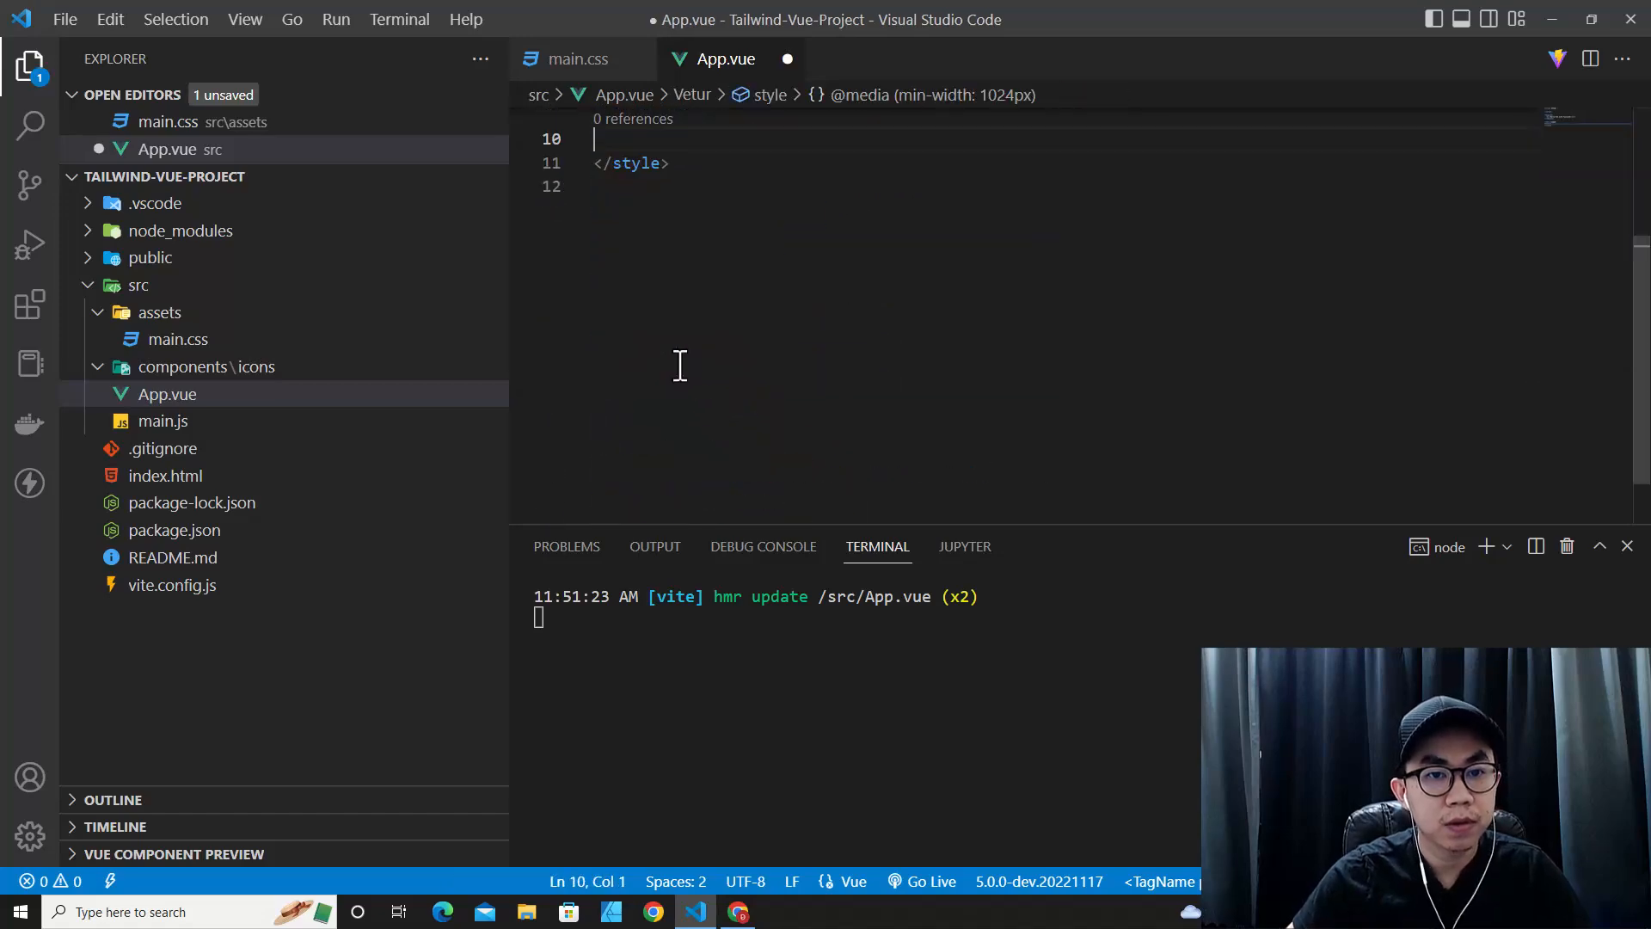
key("ctrl+s")
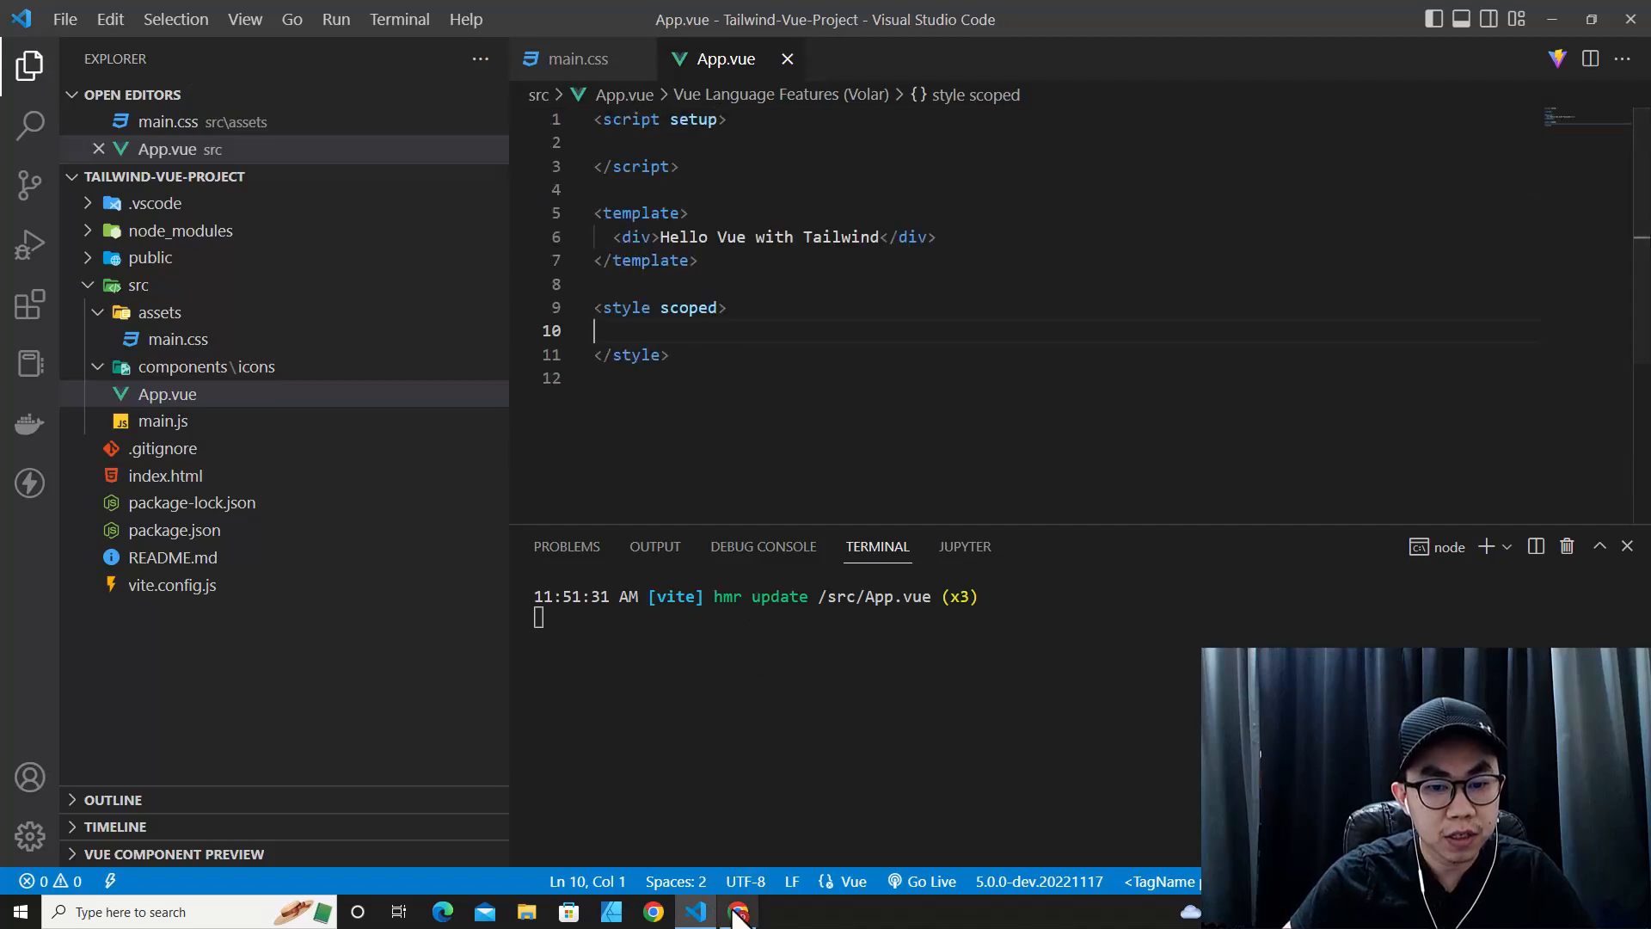
- View the Vite app at 127.0.0.1:5173 in Chrome, showing the plain unstyled text
left_click(738, 911)
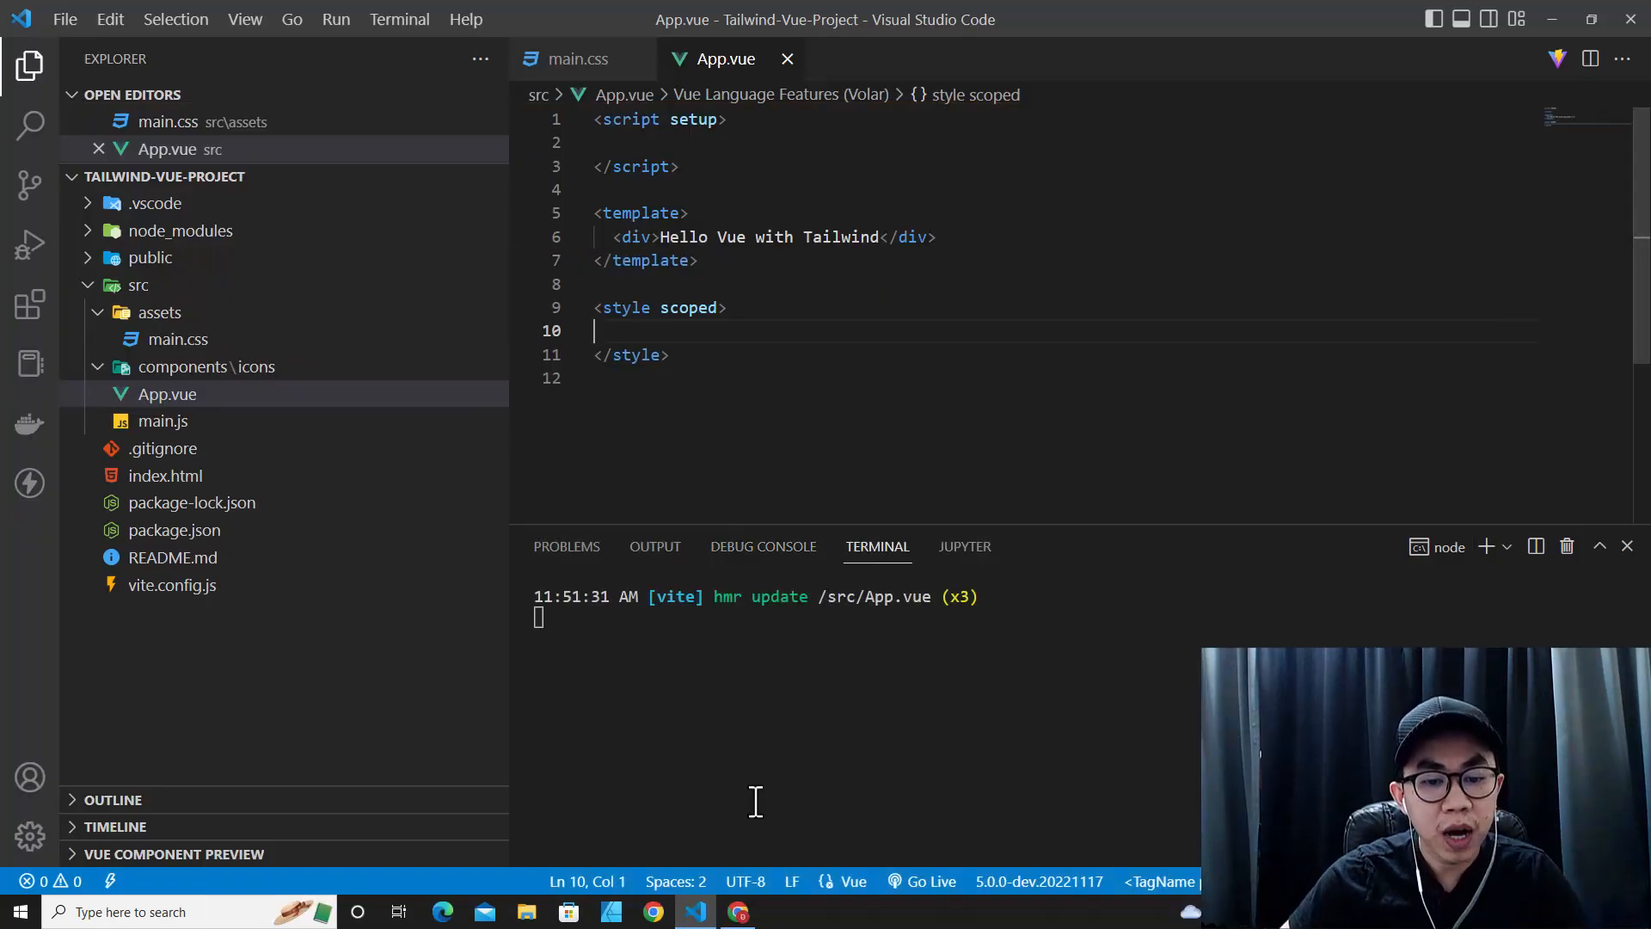
left_click(739, 912)
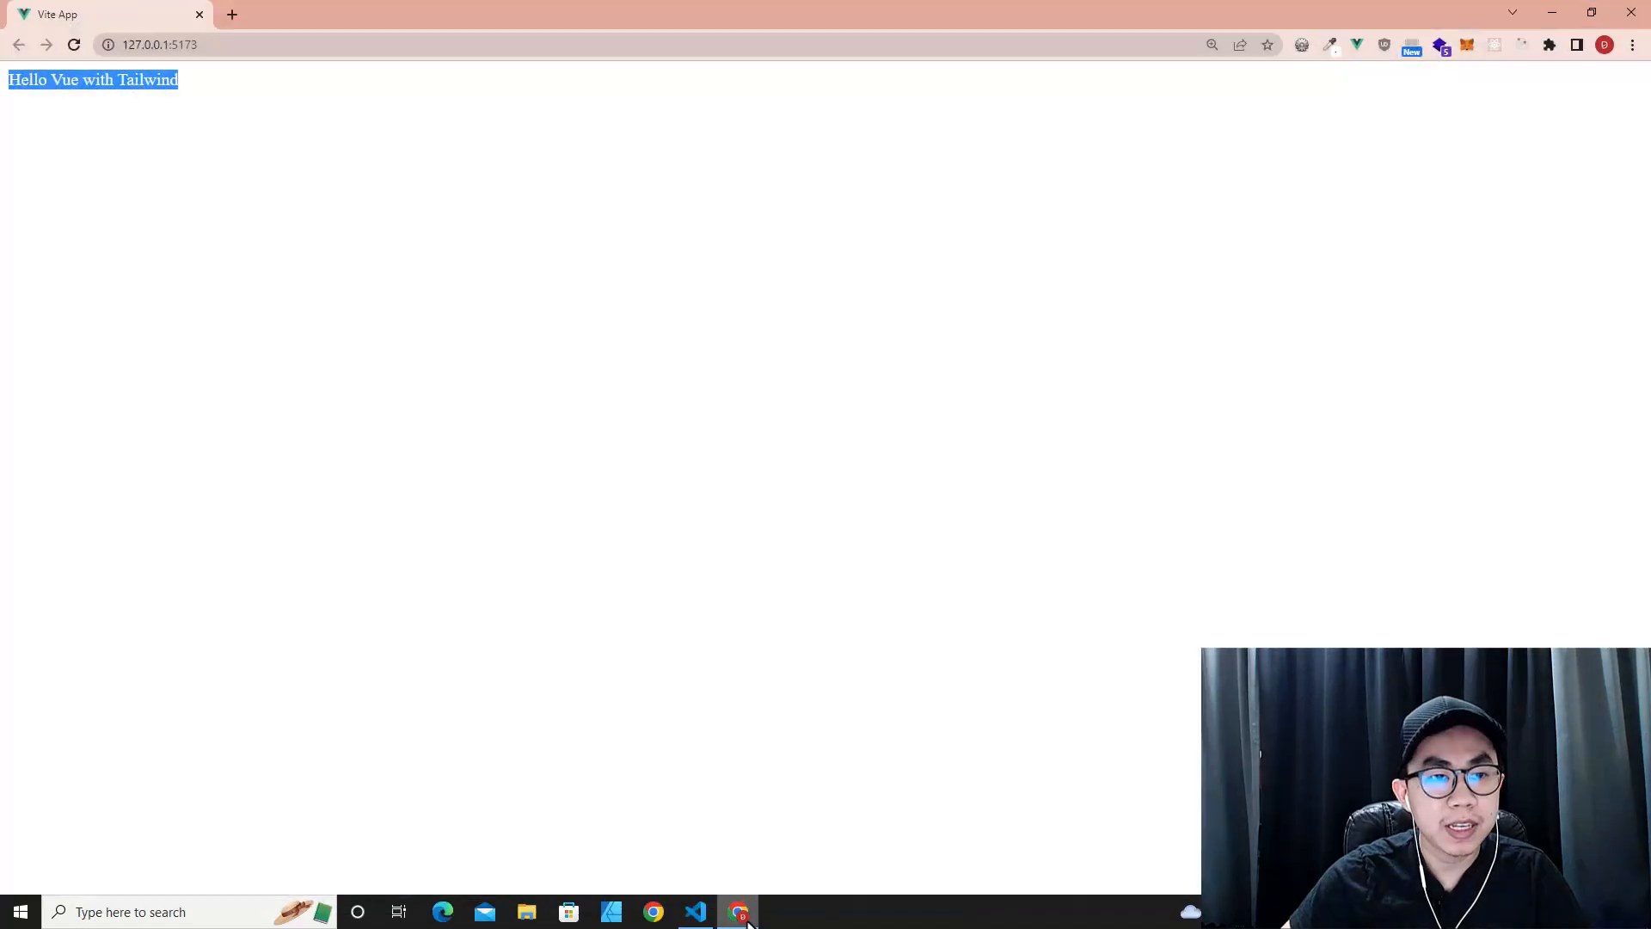
left_click(231, 14)
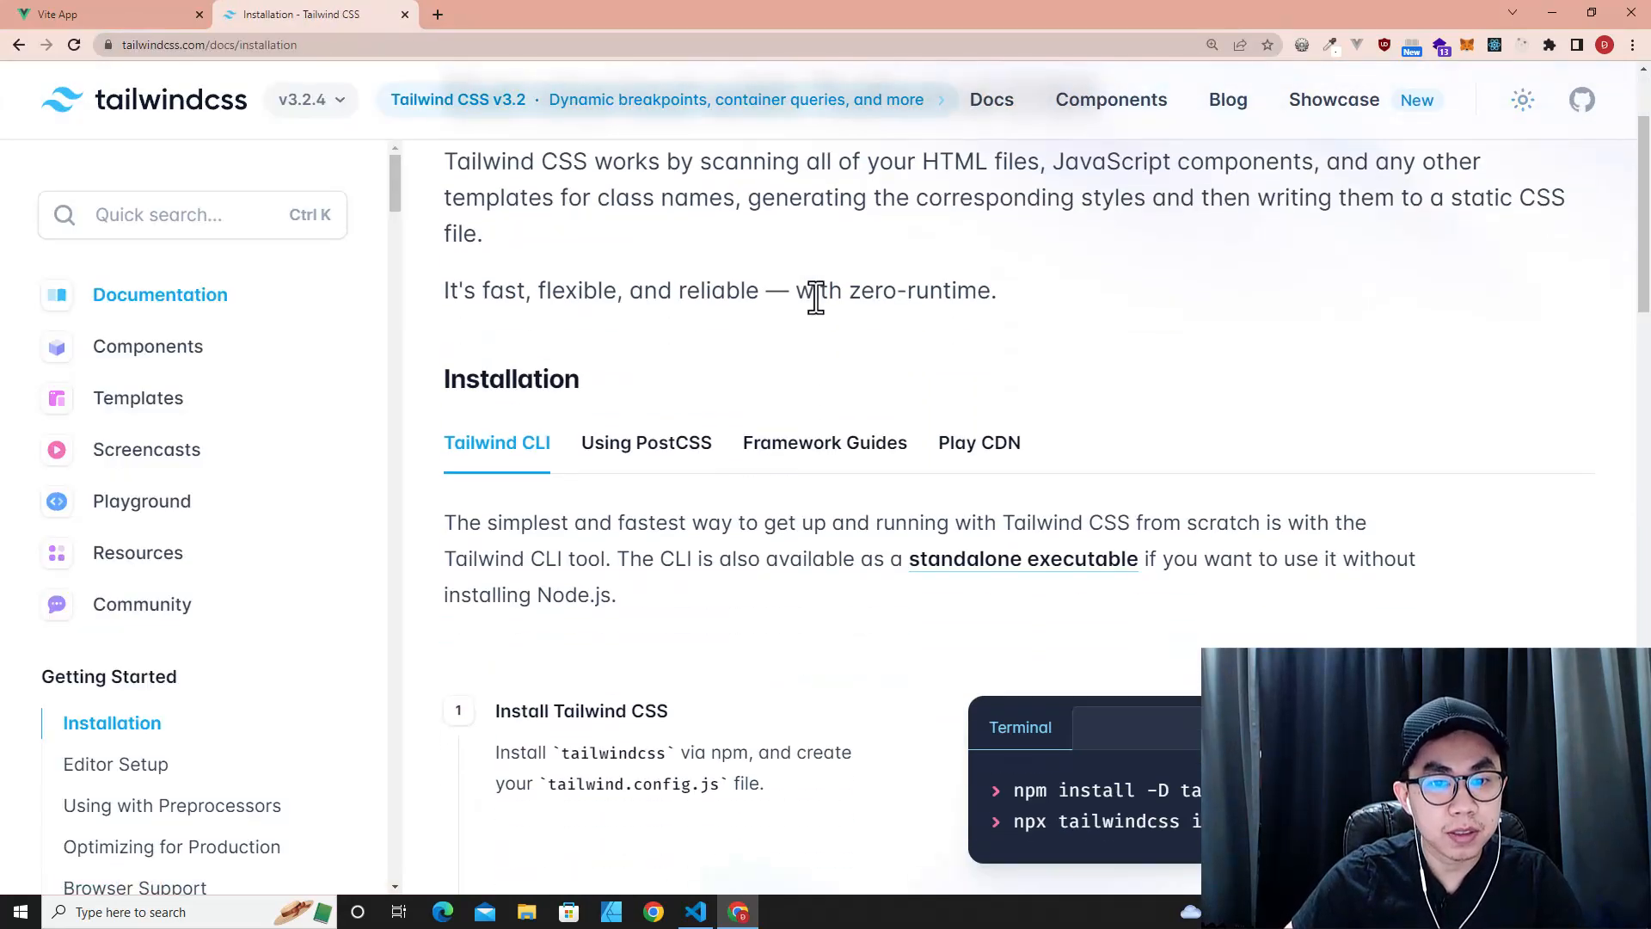
- Reach the Vite installation guide's Using Vue tab from the Framework Guides
scroll("down", 3)
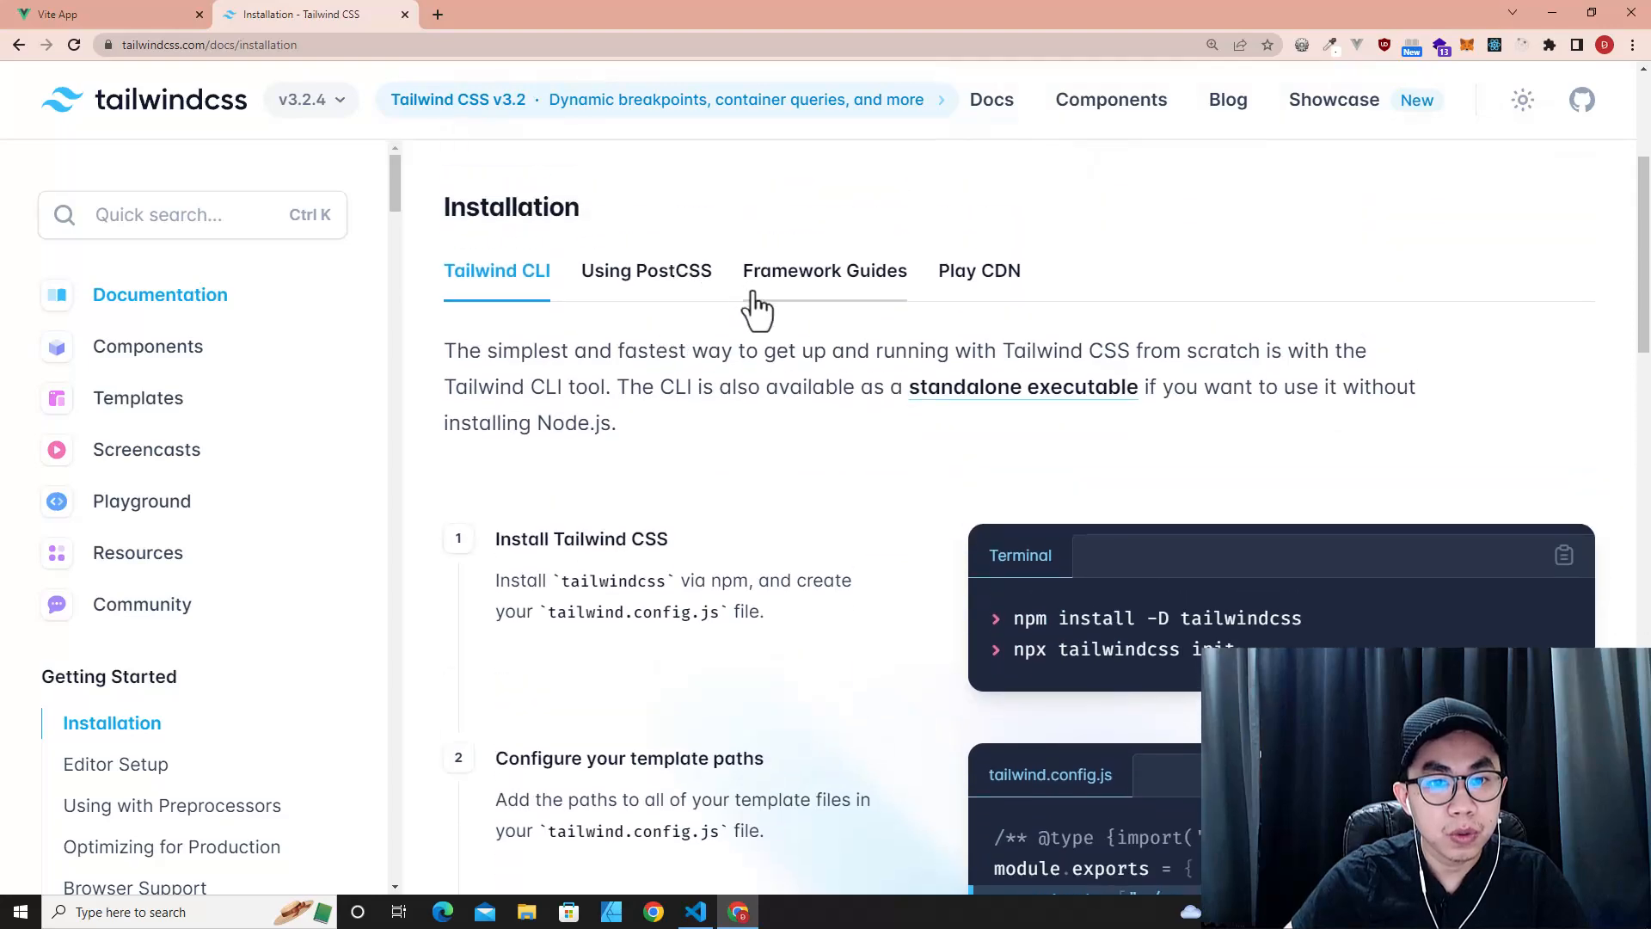
left_click(824, 270)
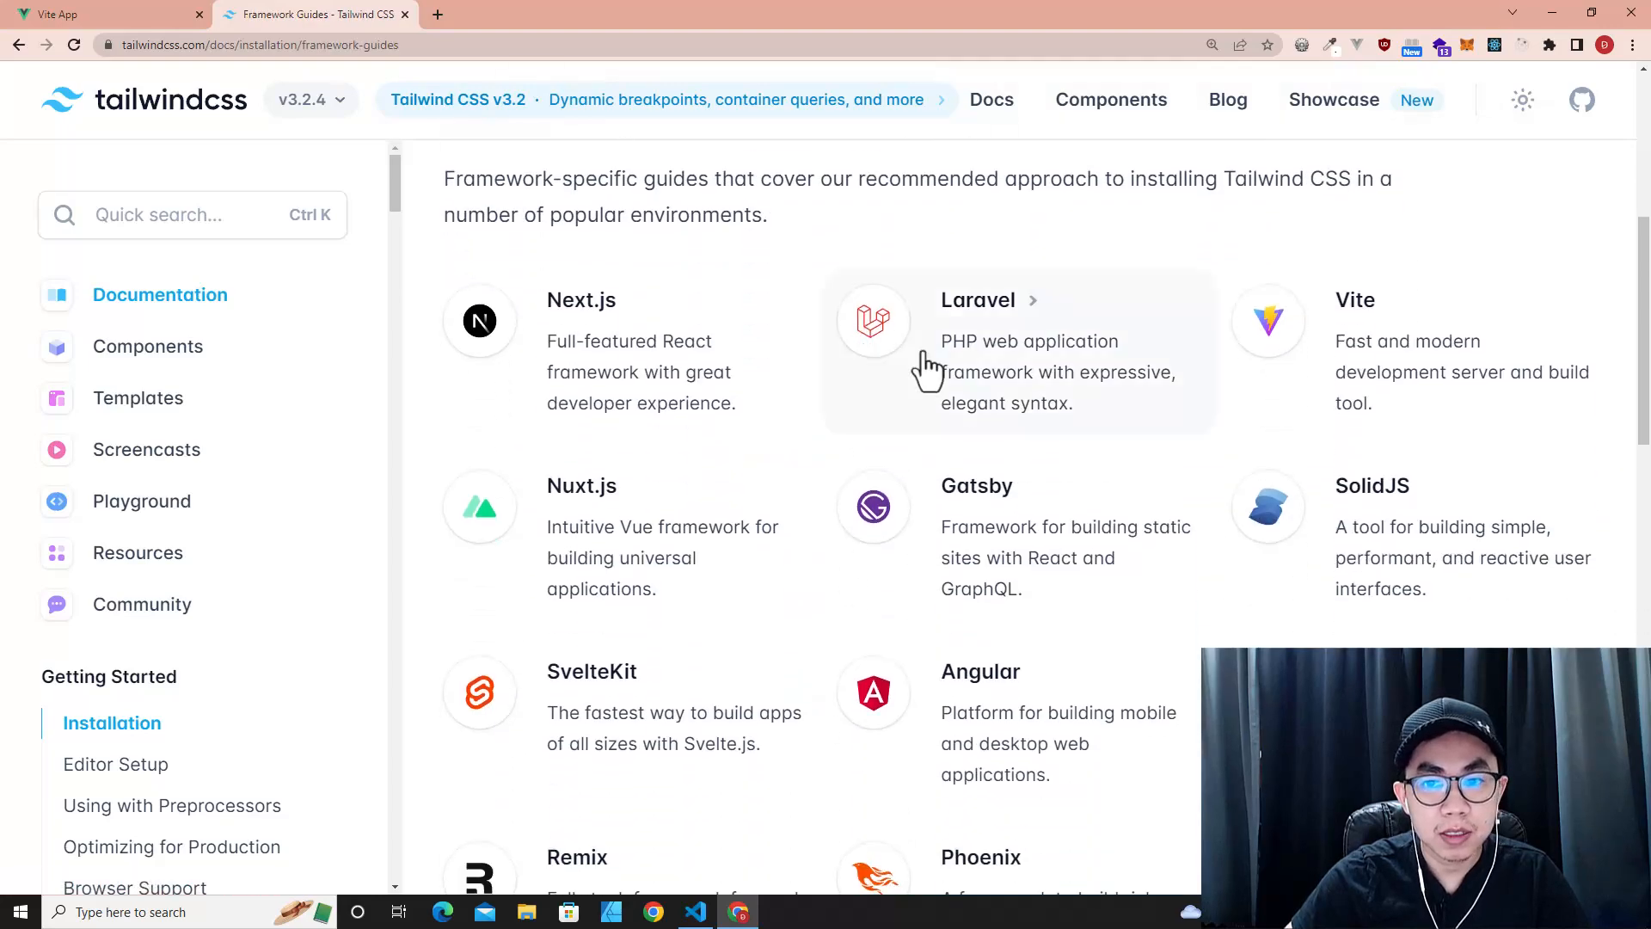
left_click(1356, 299)
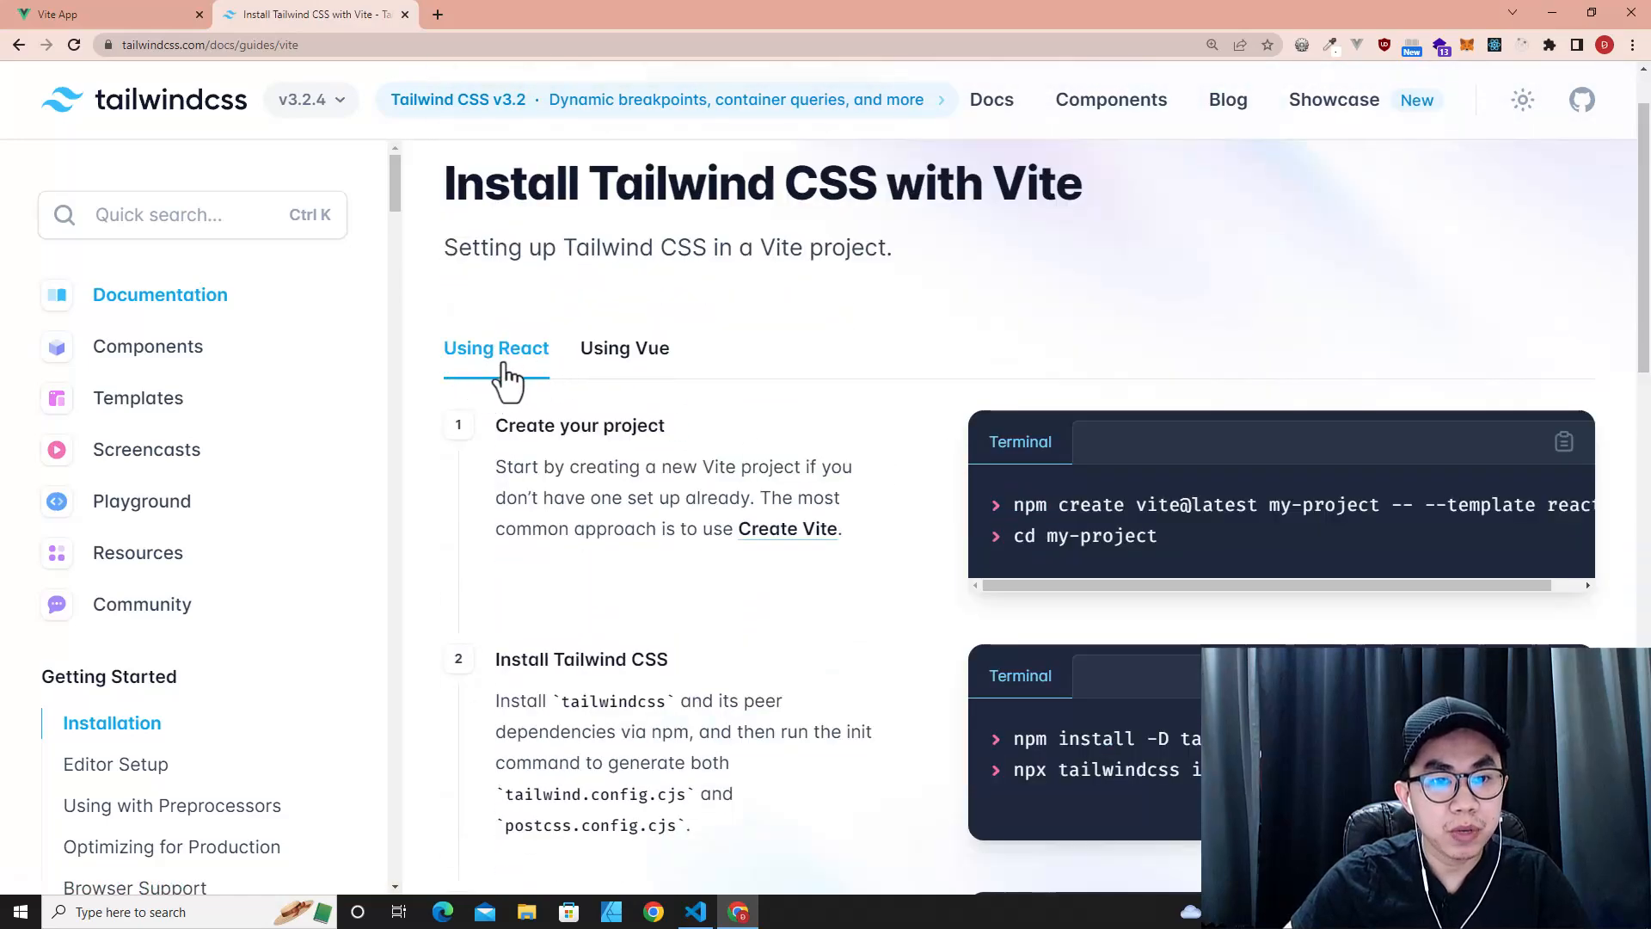
mouse_move(631, 378)
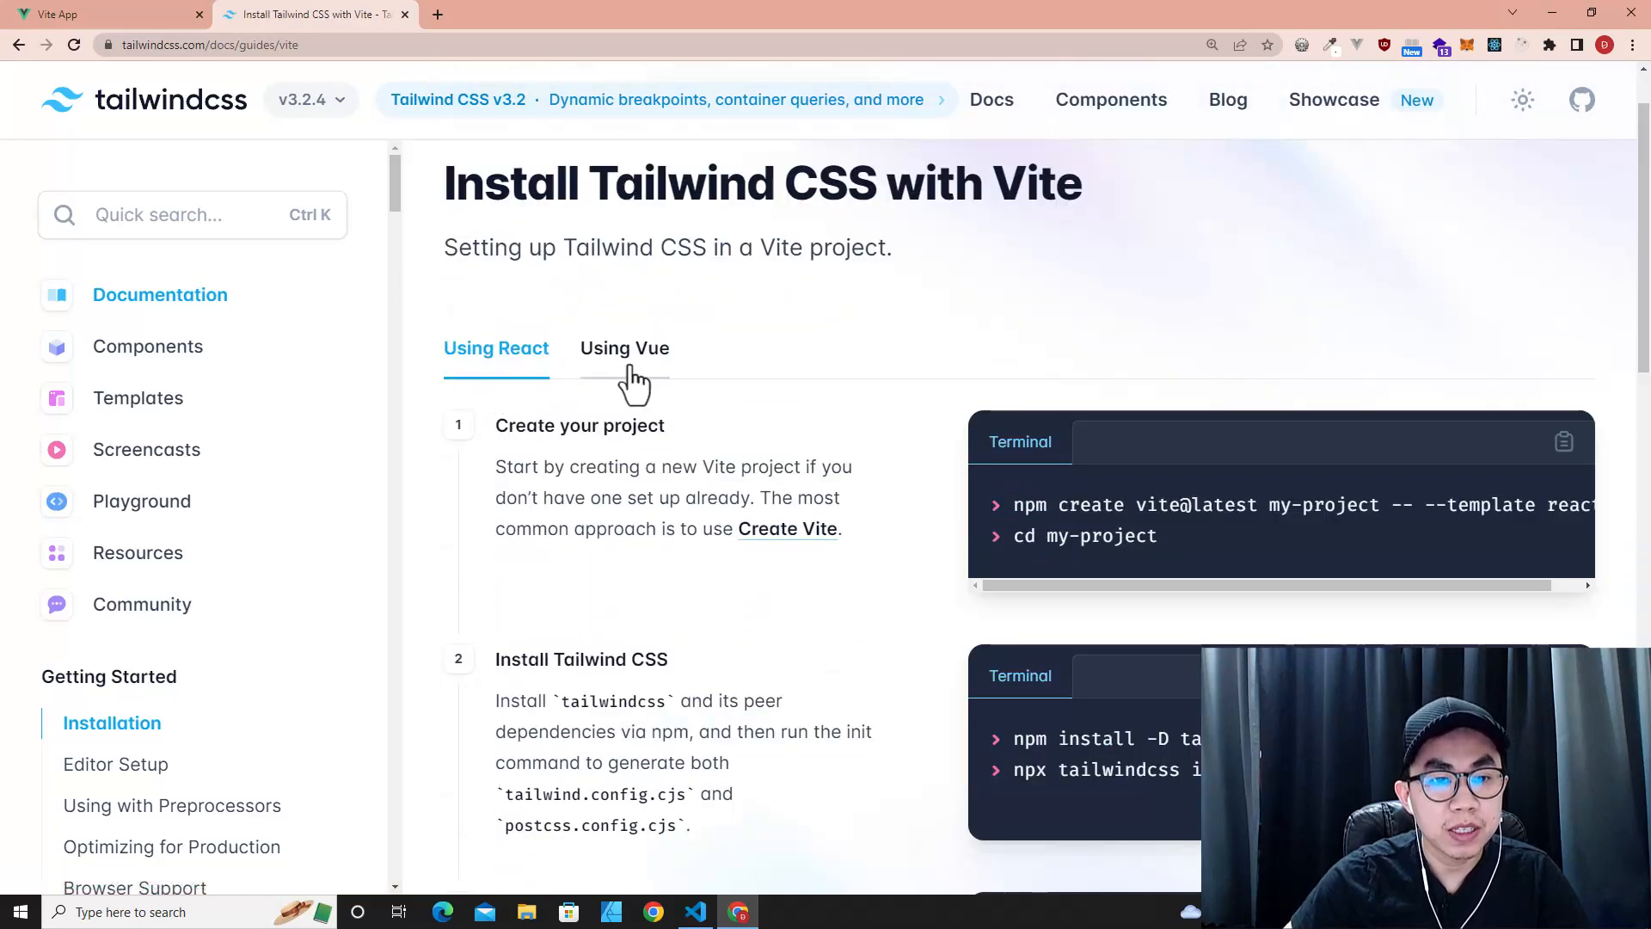
left_click(624, 347)
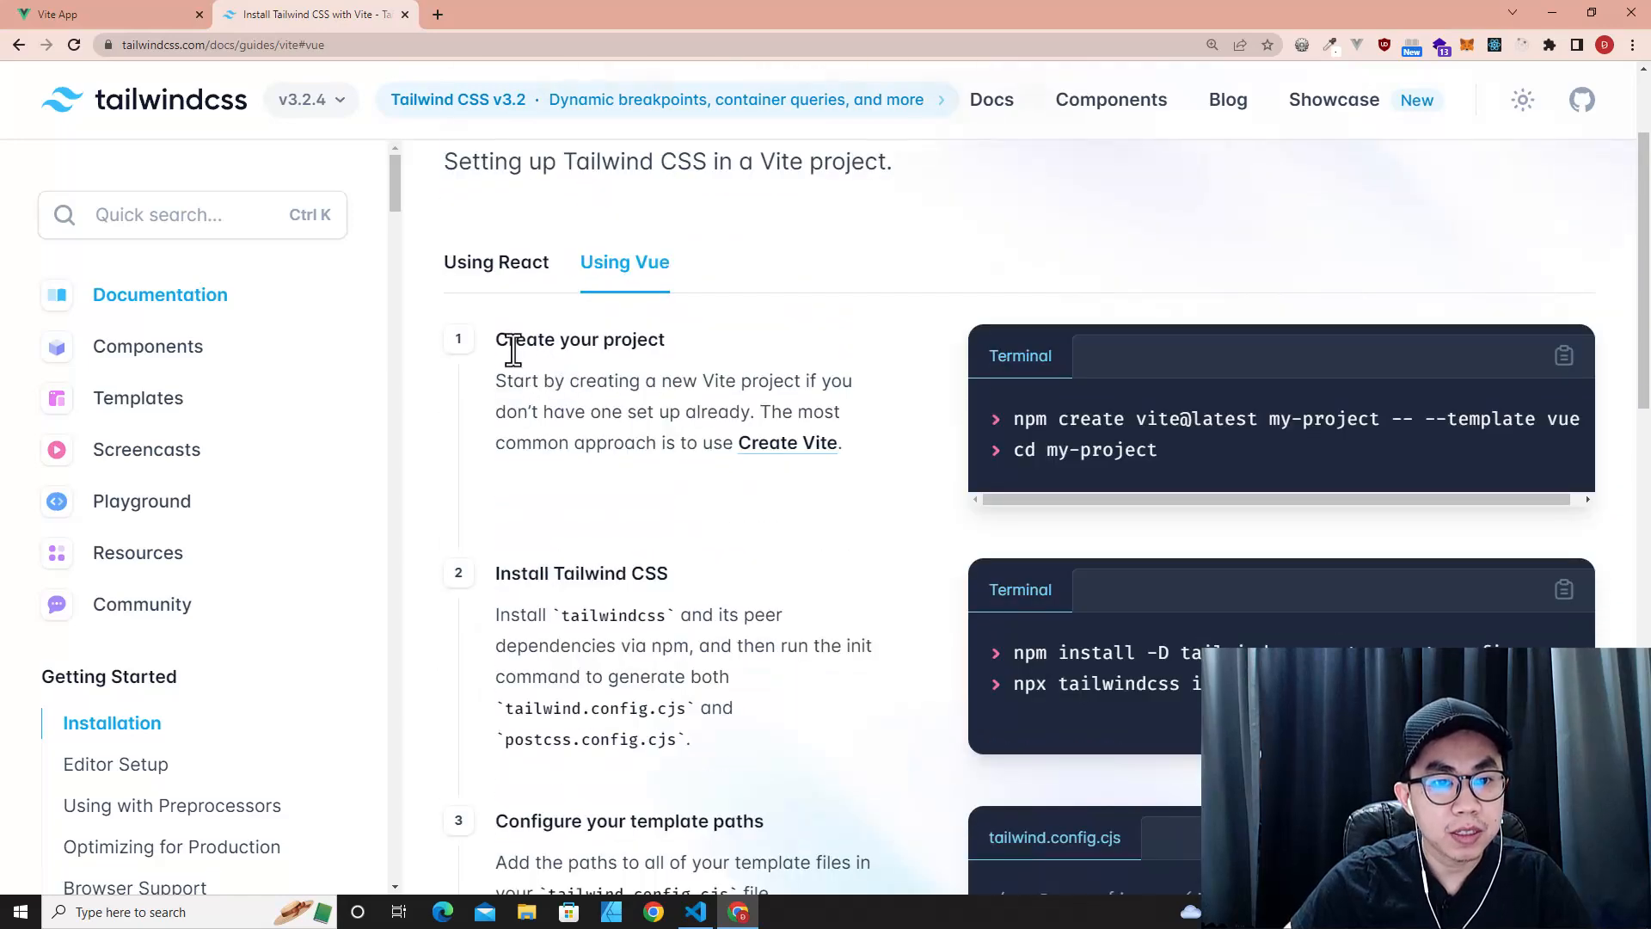
- Review the Create your project instructions and move down to the Install Tailwind CSS step
left_click_drag(509, 339, 702, 411)
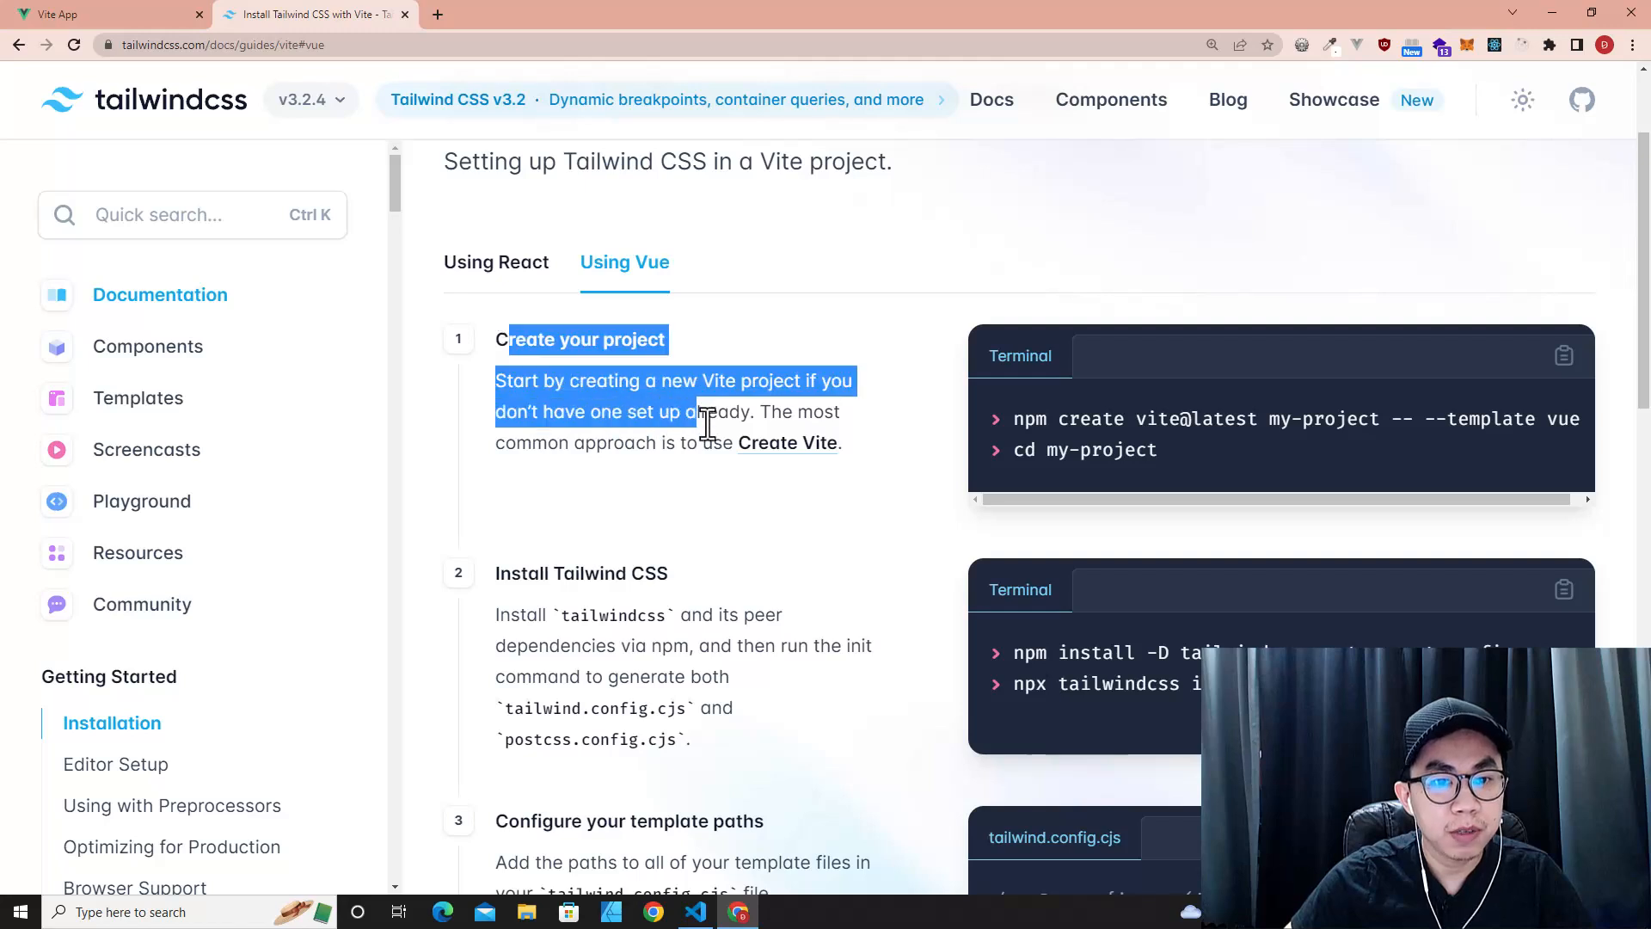
scroll("down", 3)
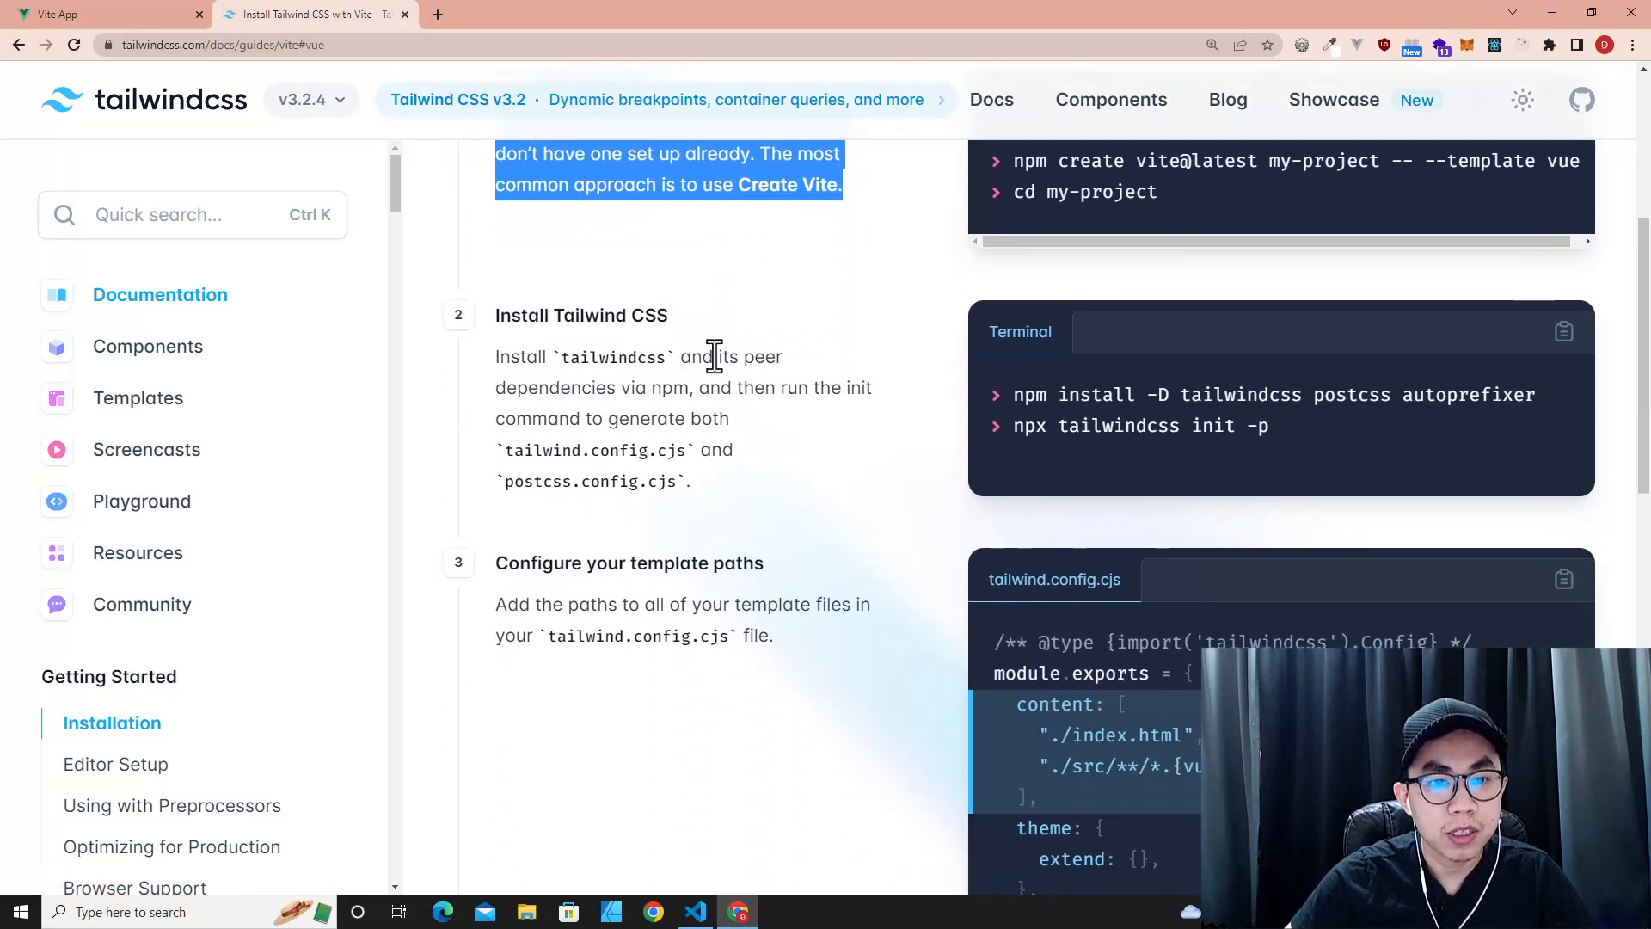
scroll("down", 3)
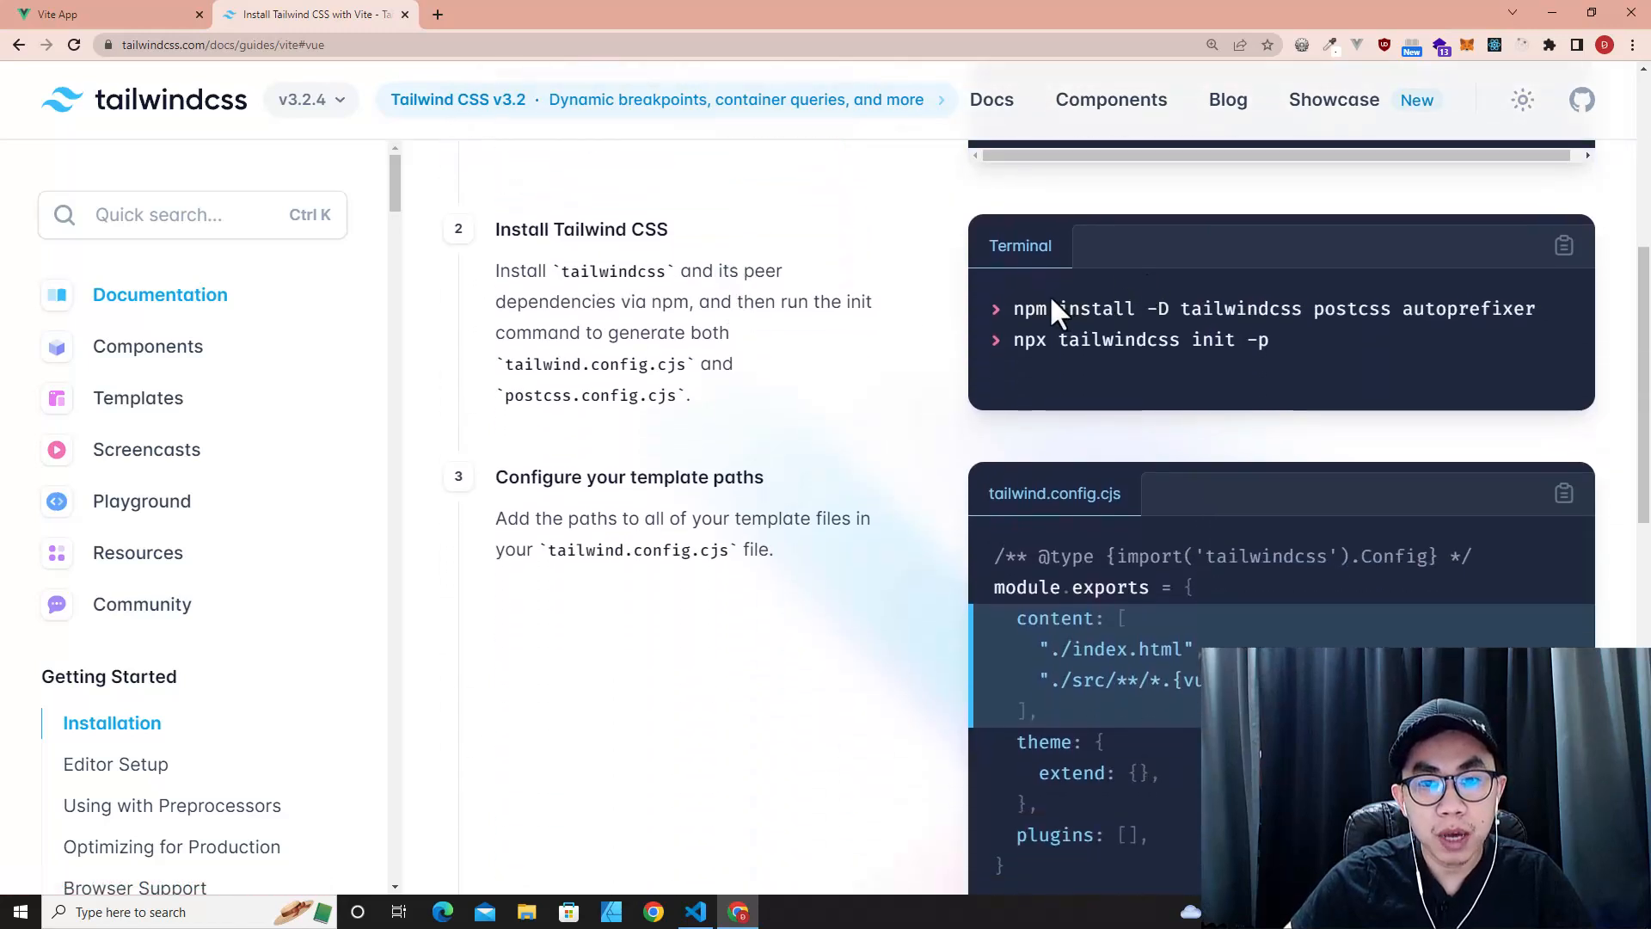
- Copy the npm install command from the Tailwind docs
left_click_drag(1013, 308, 1221, 308)
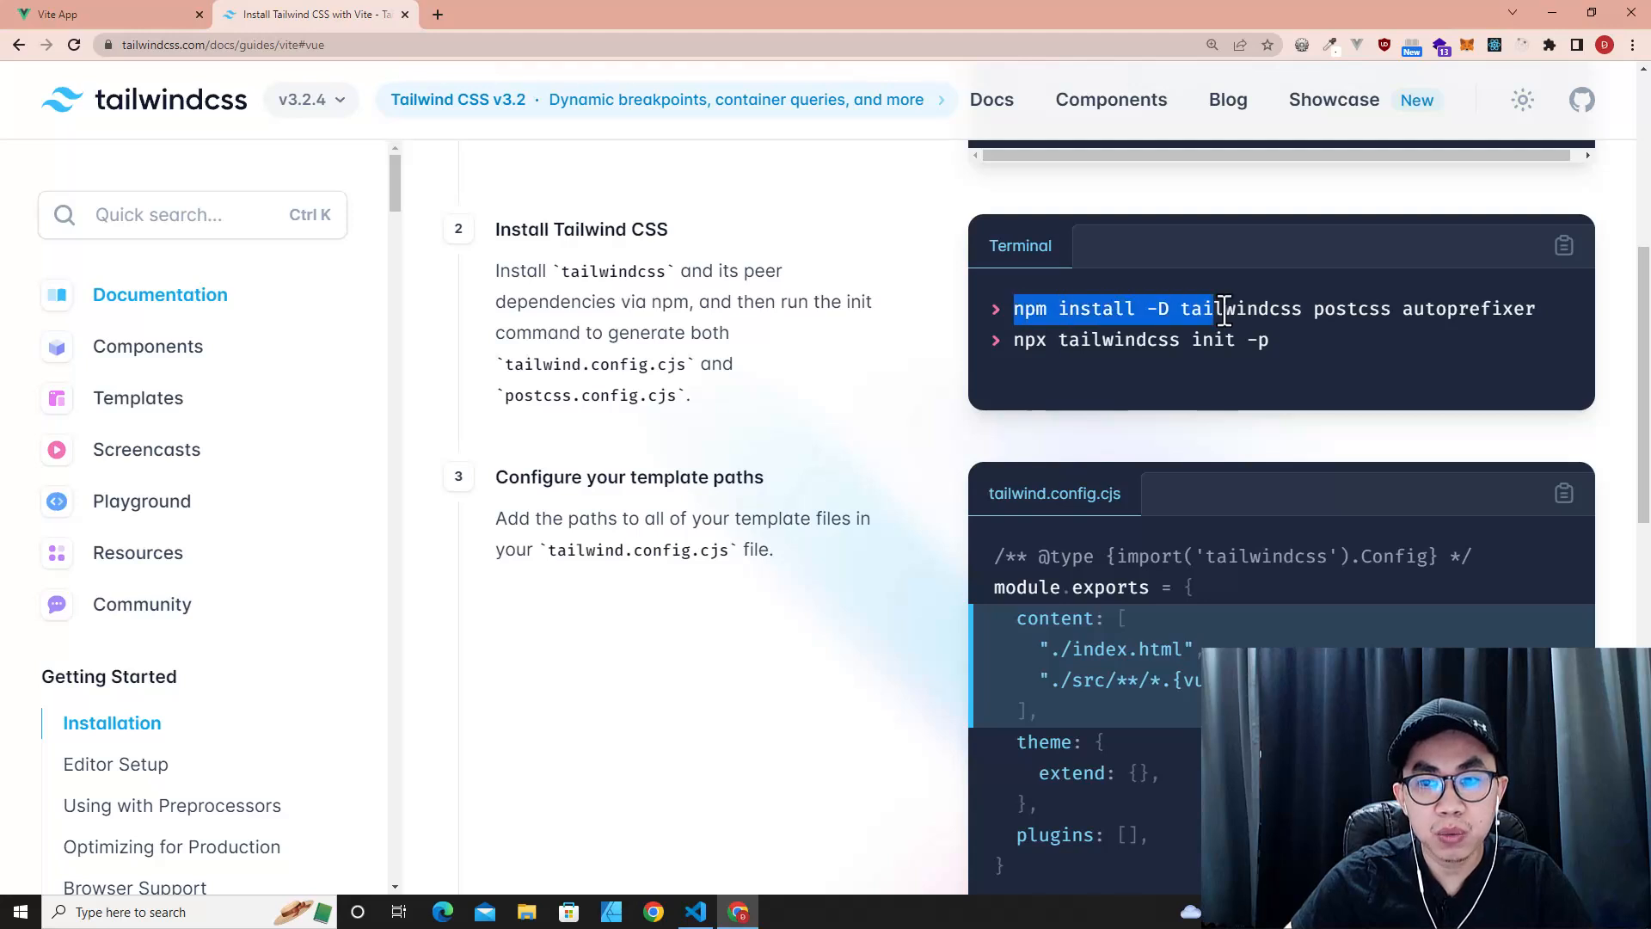
right_click(1221, 308)
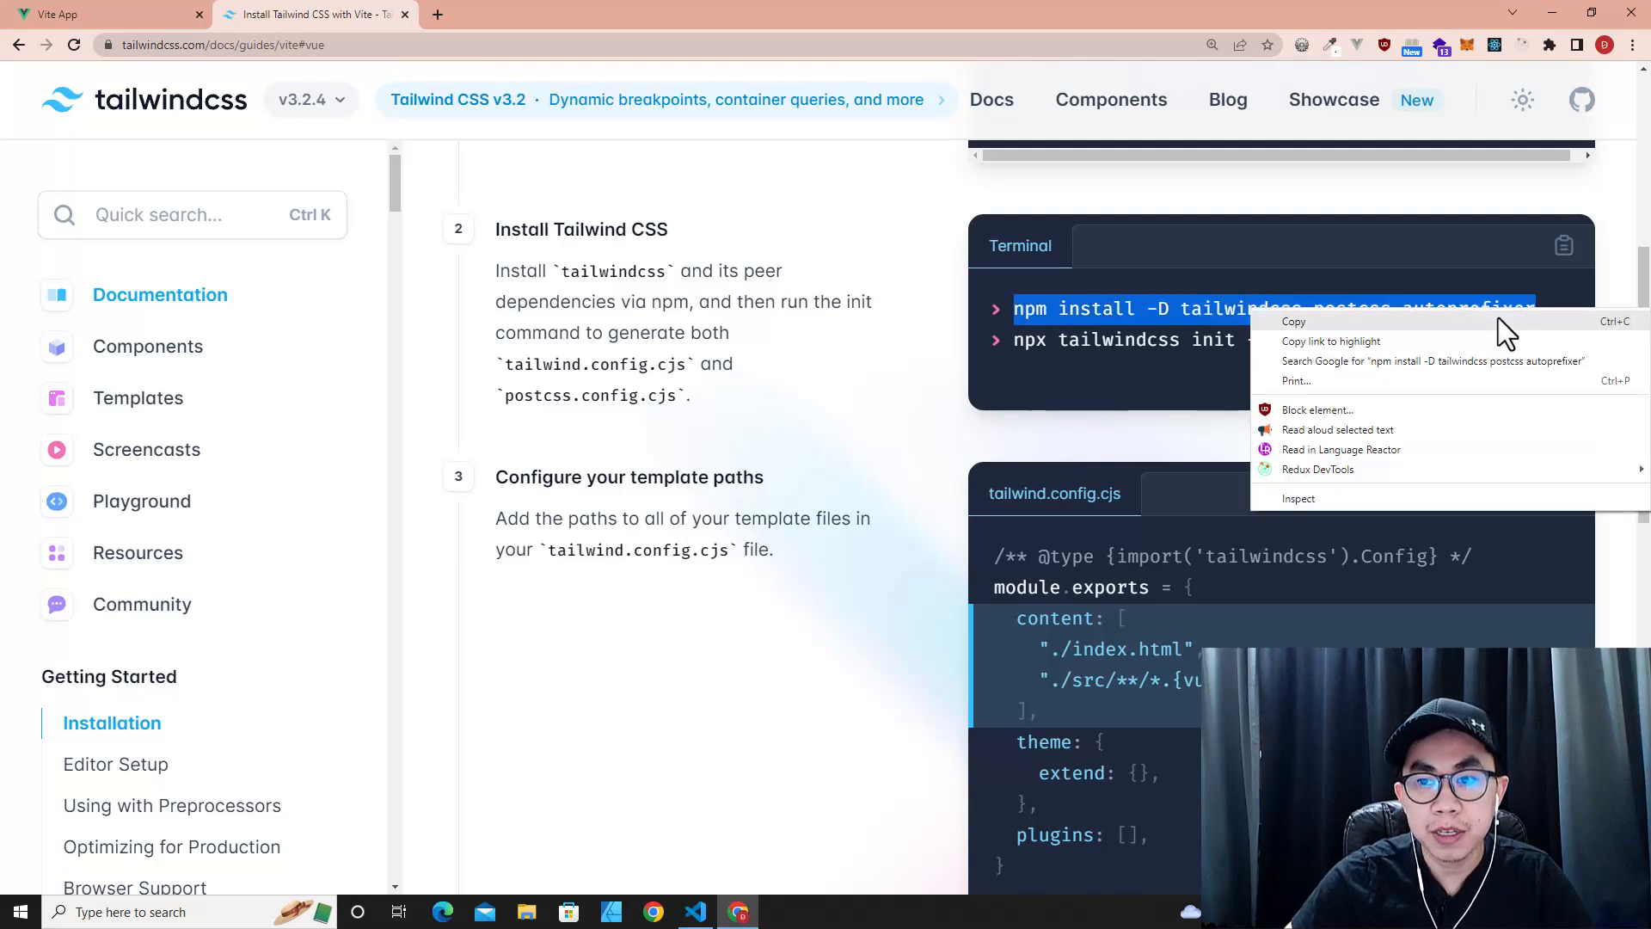
left_click(693, 911)
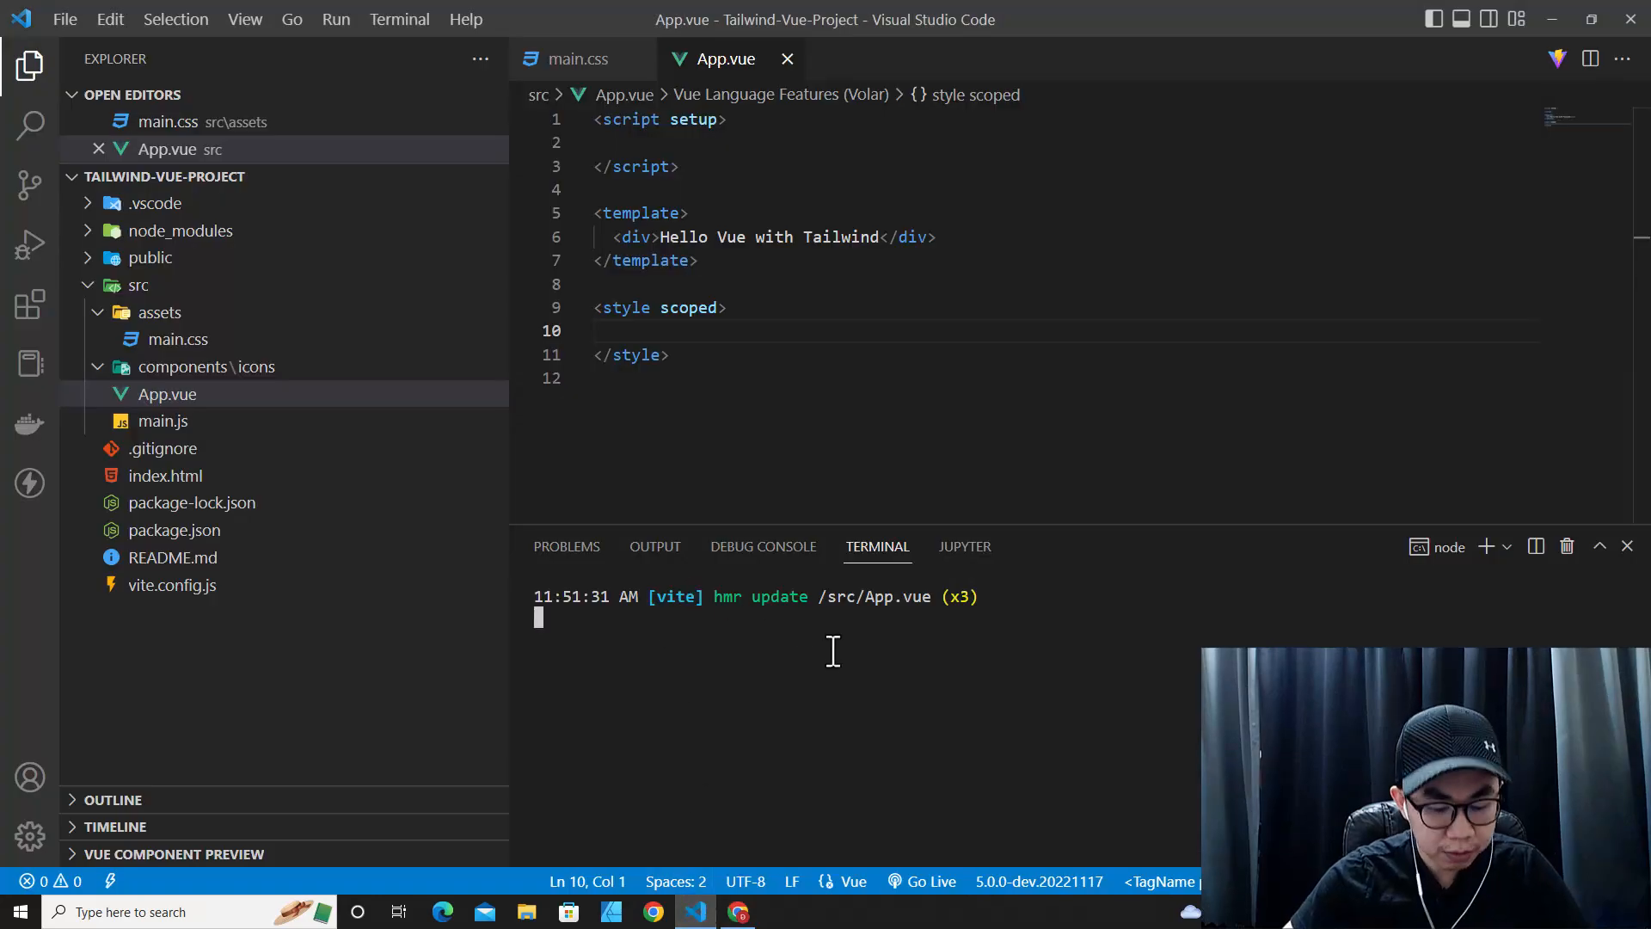
- Stop the dev server, run npm install -D tailwindcss postcss autoprefixer, and check package.json
key("ctrl+c")
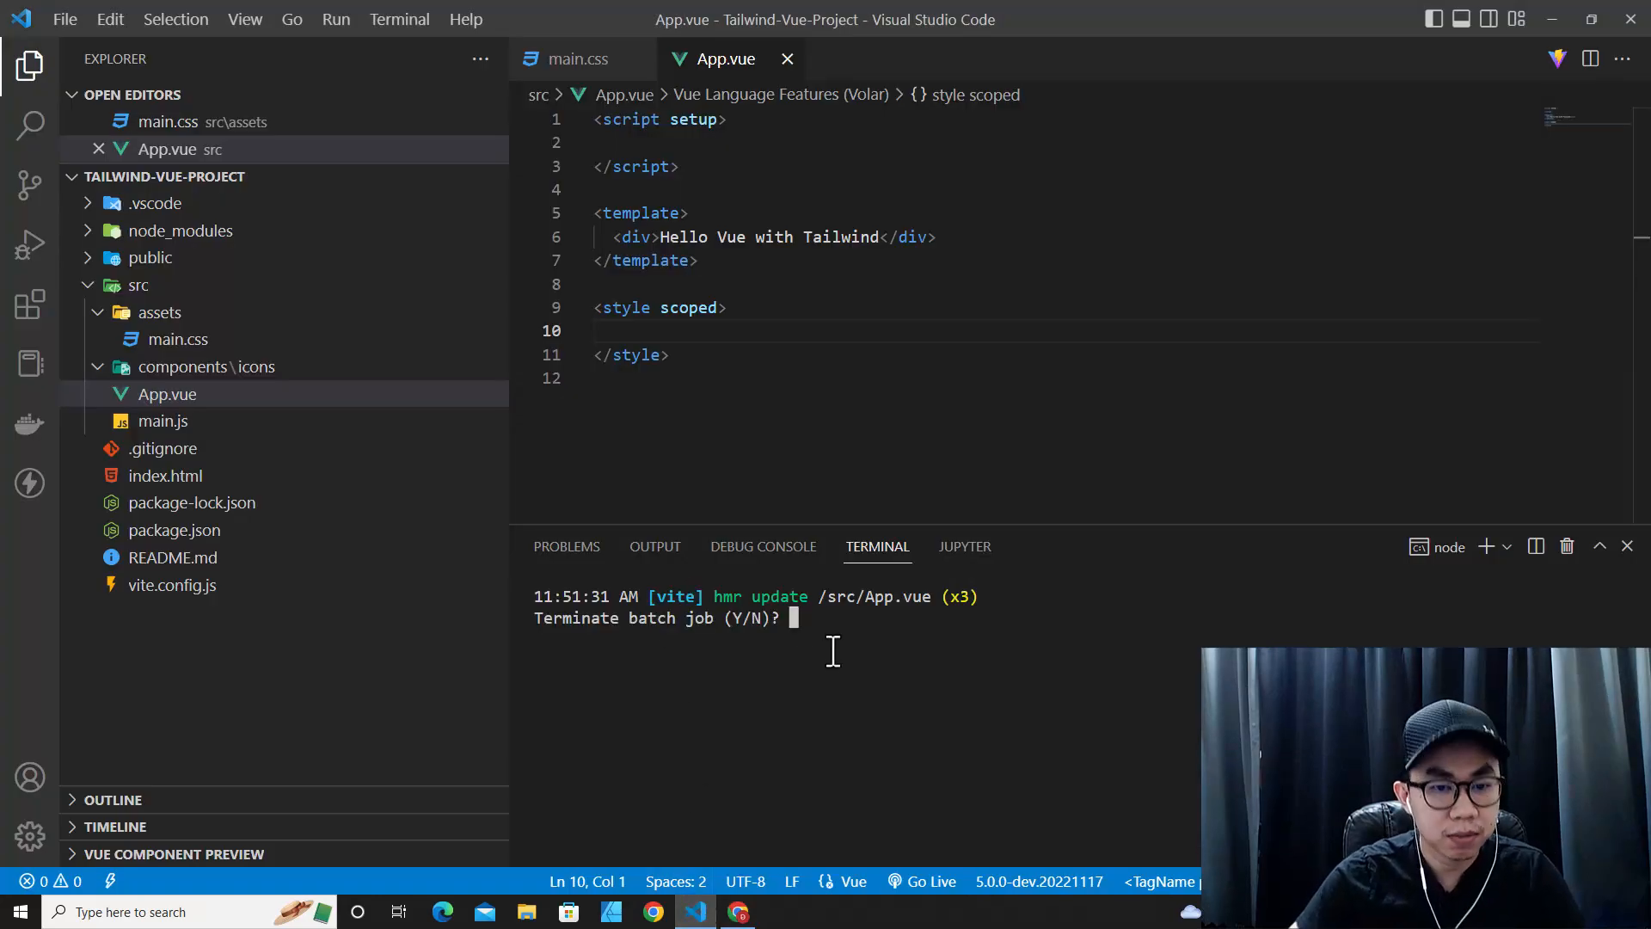
type("Y")
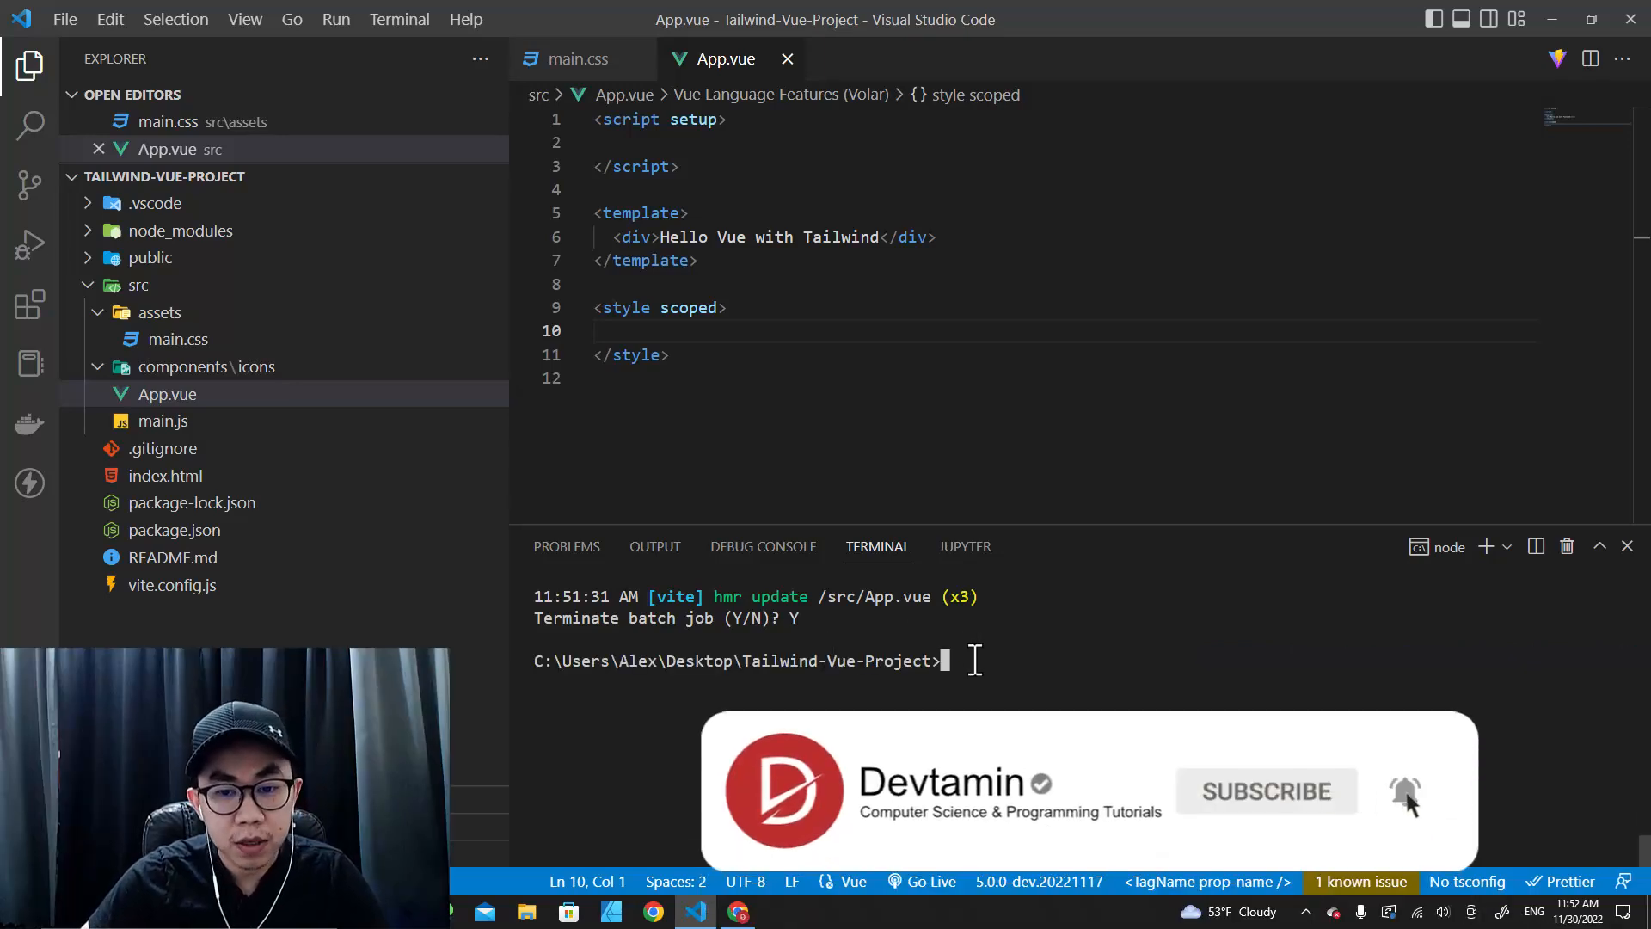
type("npm install -D tailwindcss postcss autoprefixer")
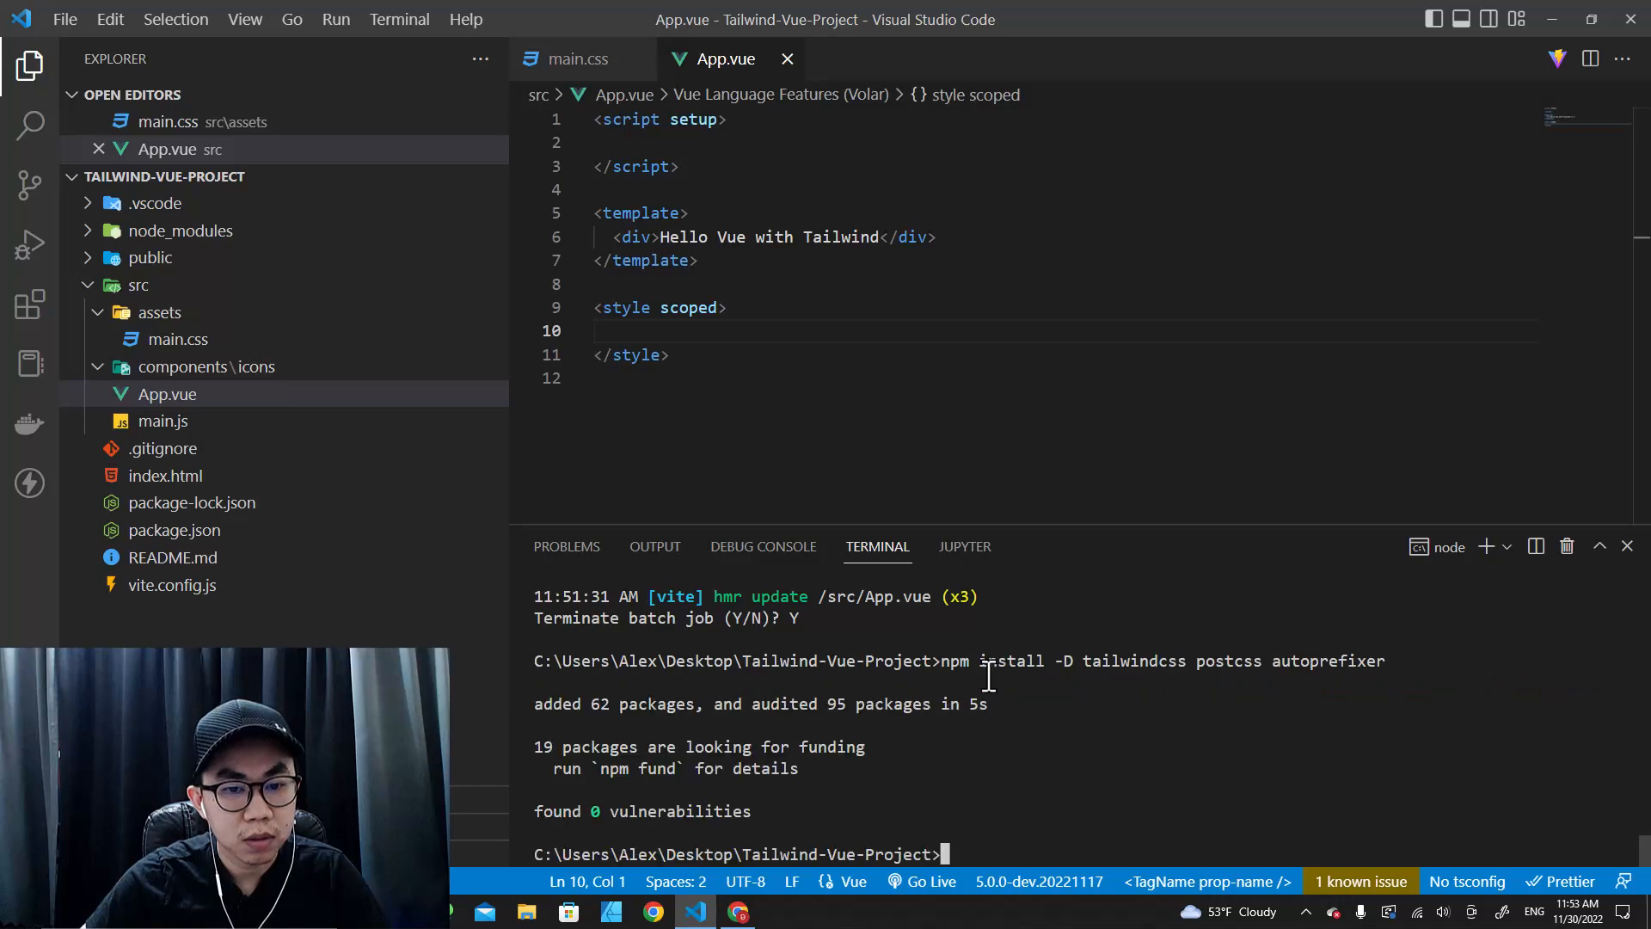
left_click(174, 530)
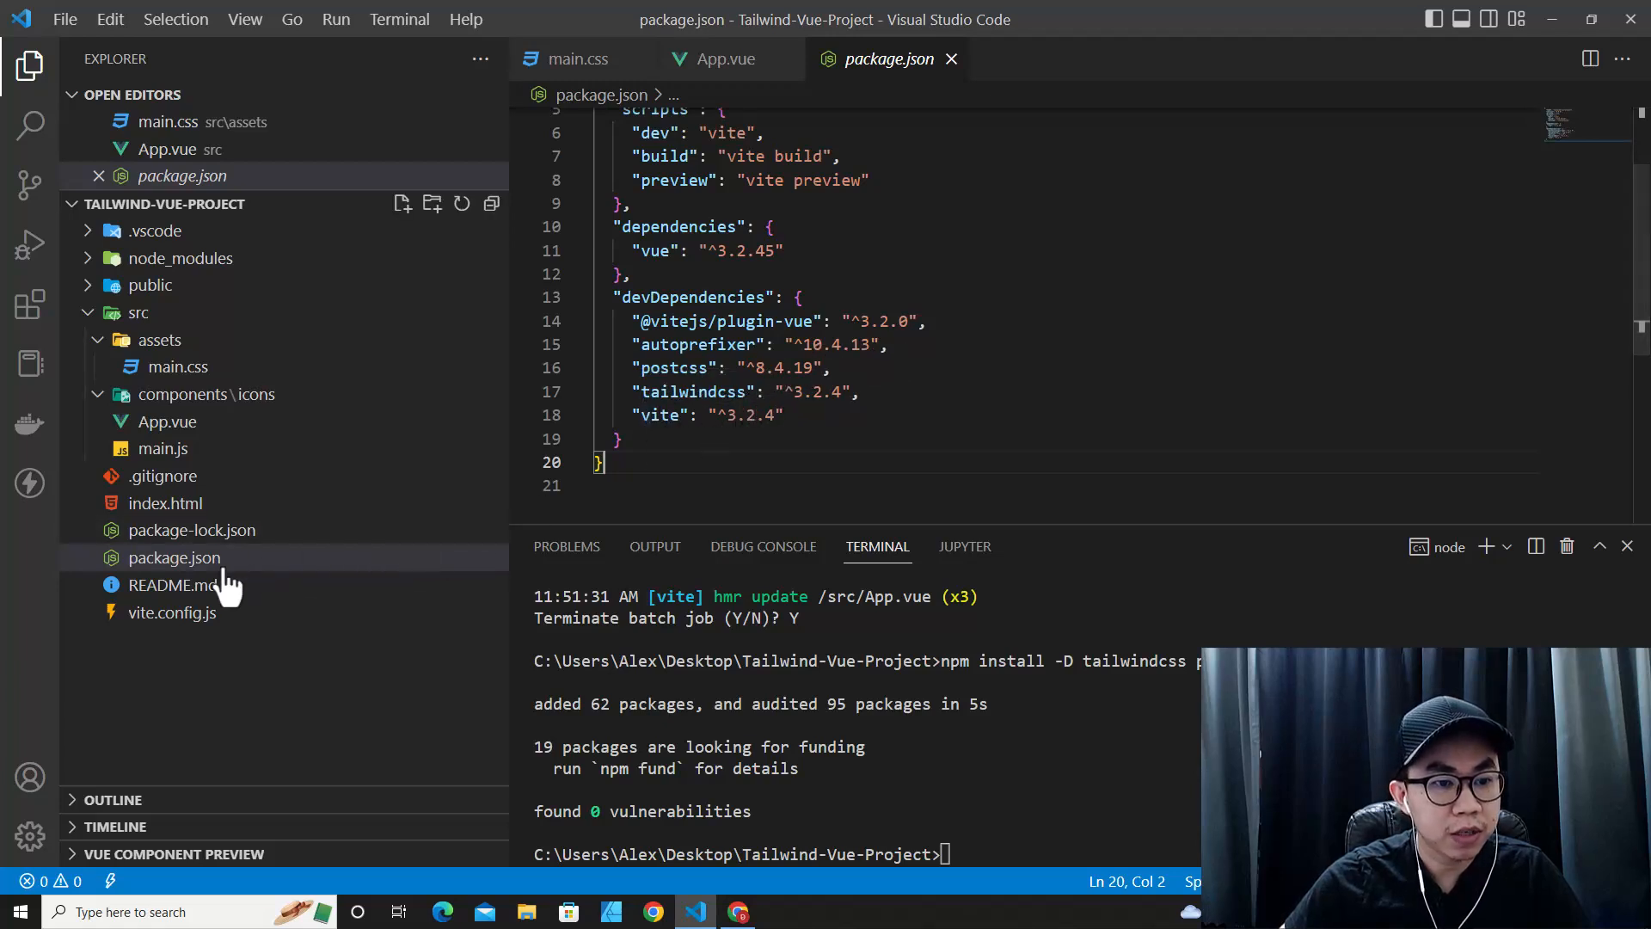
- Run npx tailwindcss init -p and review the generated tailwind.config.js and postcss.config.js
left_click(738, 911)
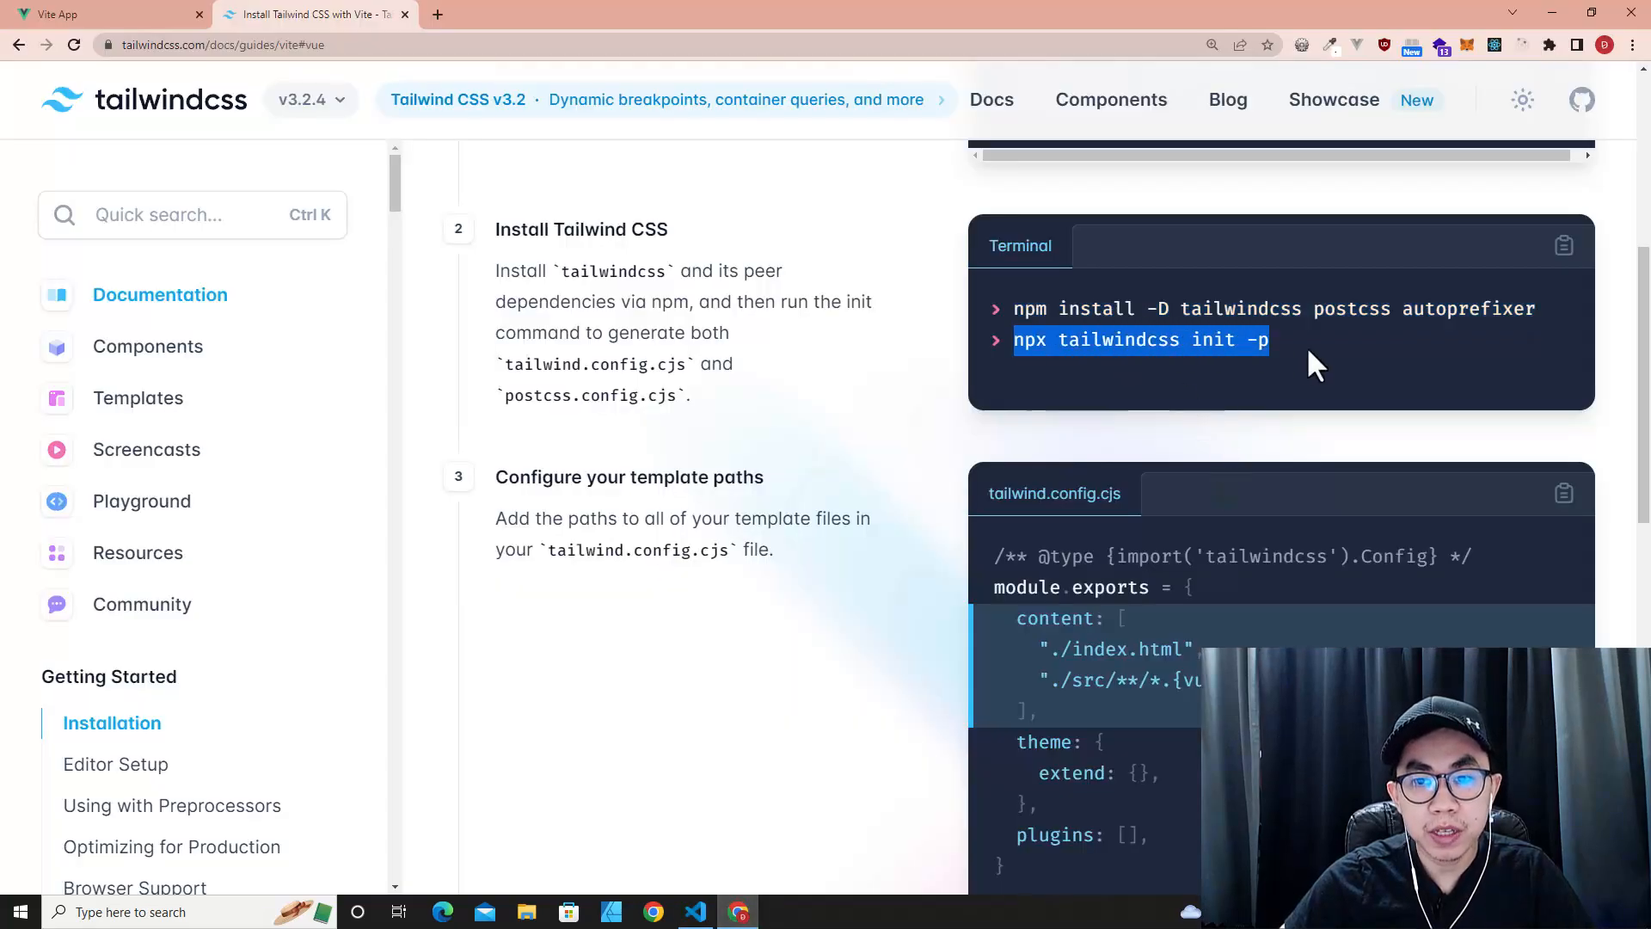
mouse_move(545, 390)
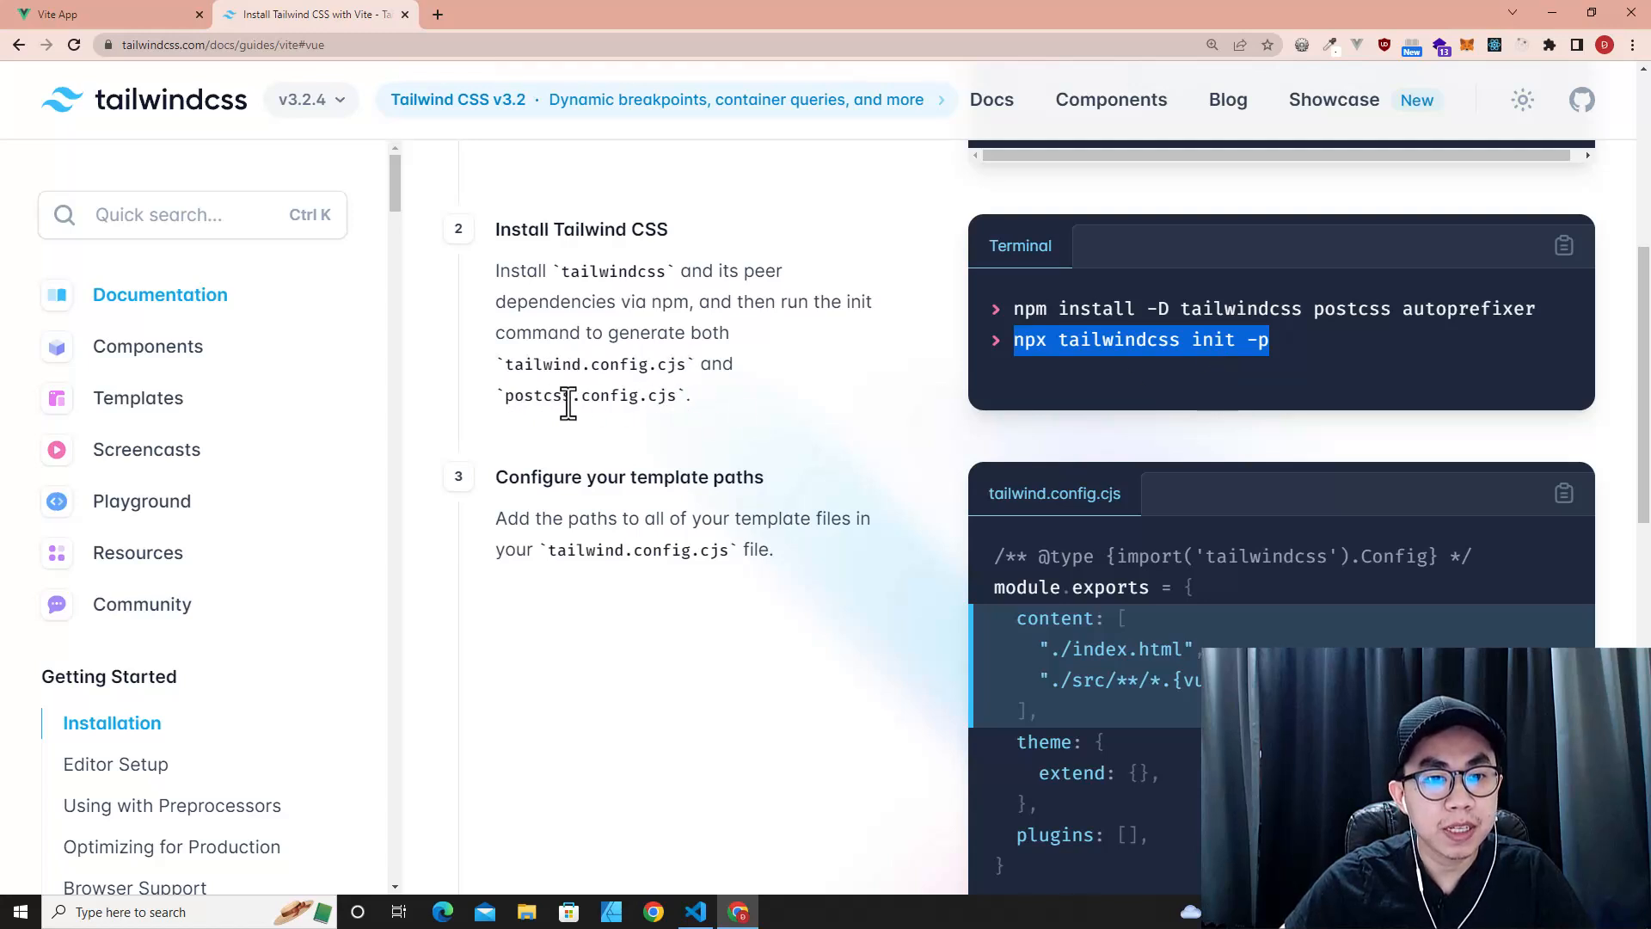
mouse_move(734, 487)
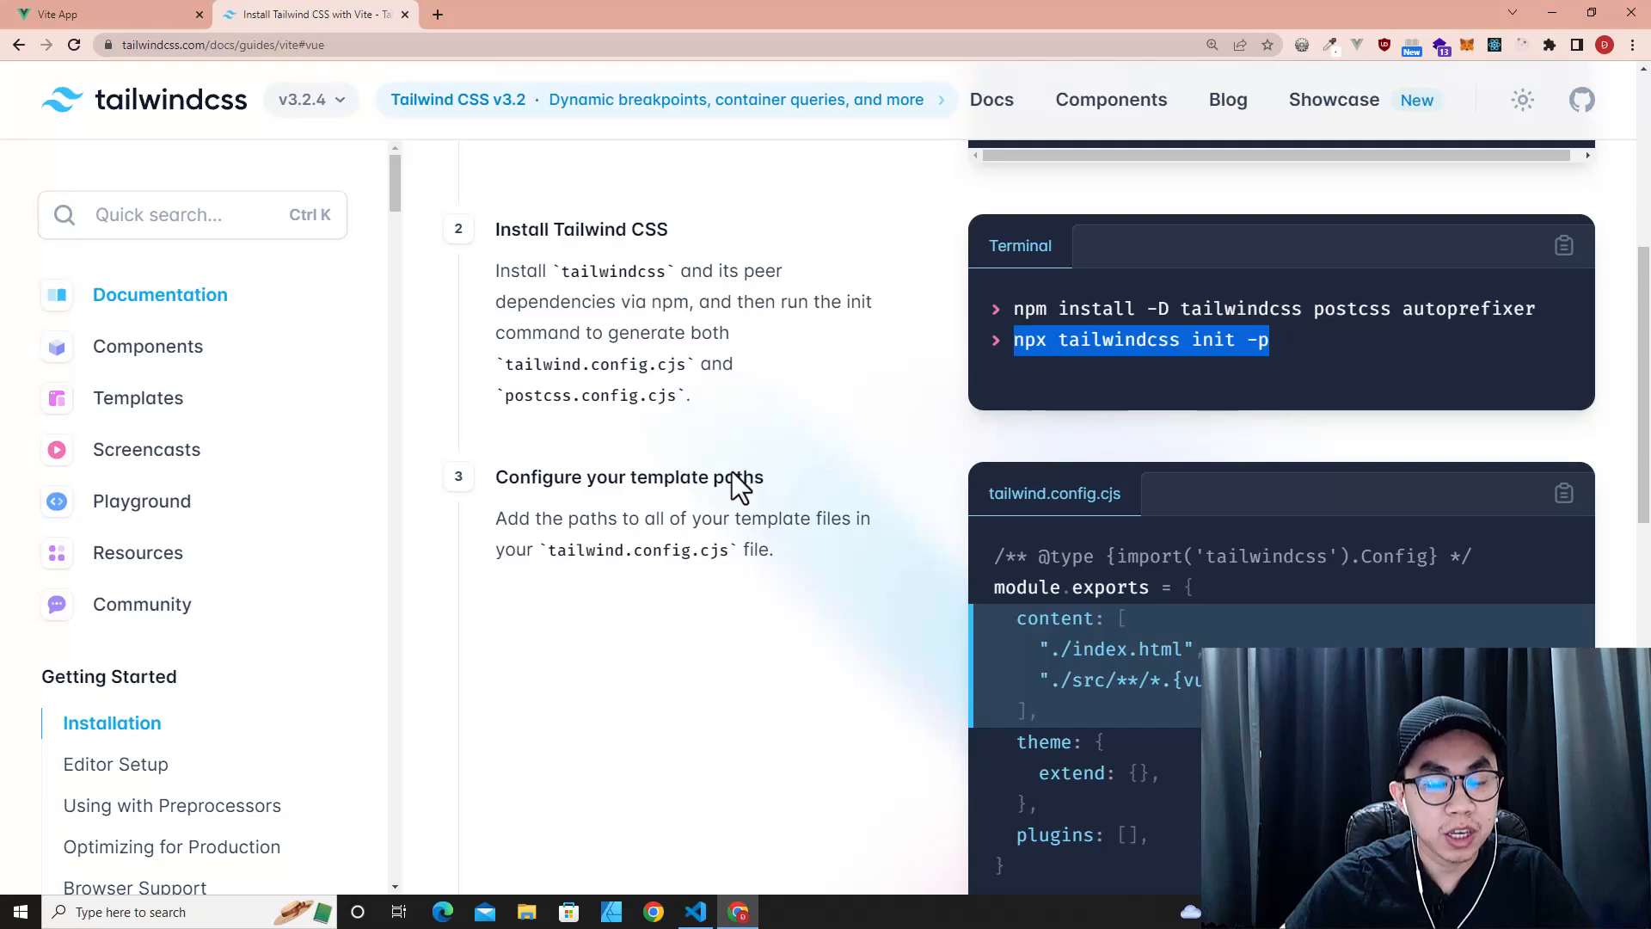
left_click(693, 912)
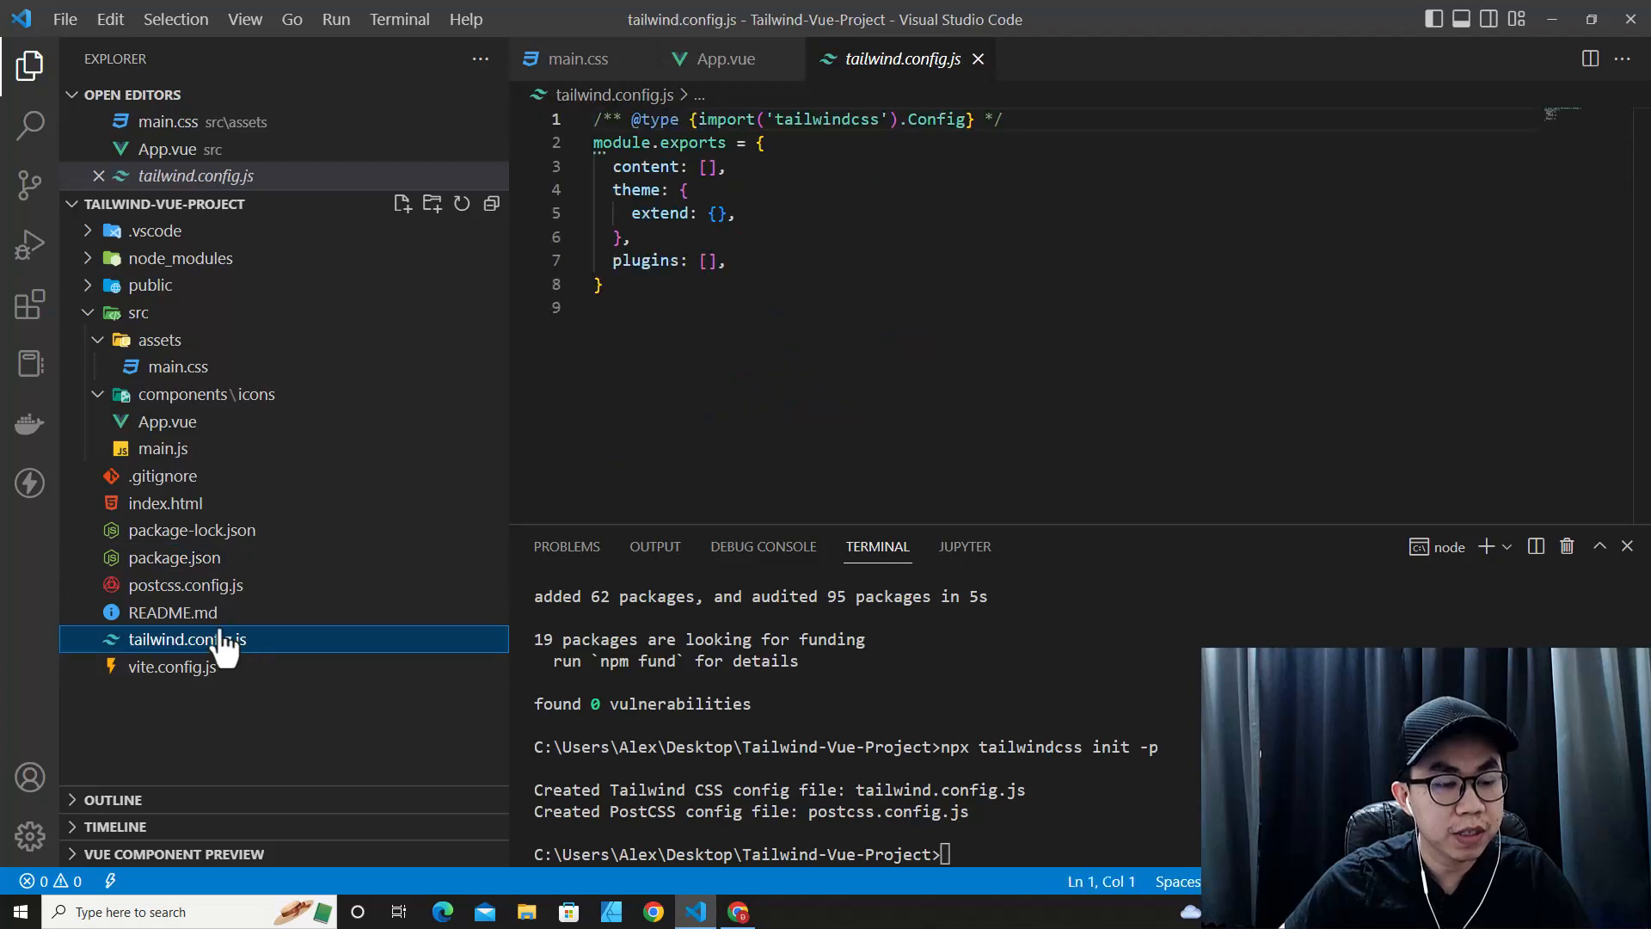
left_click(185, 585)
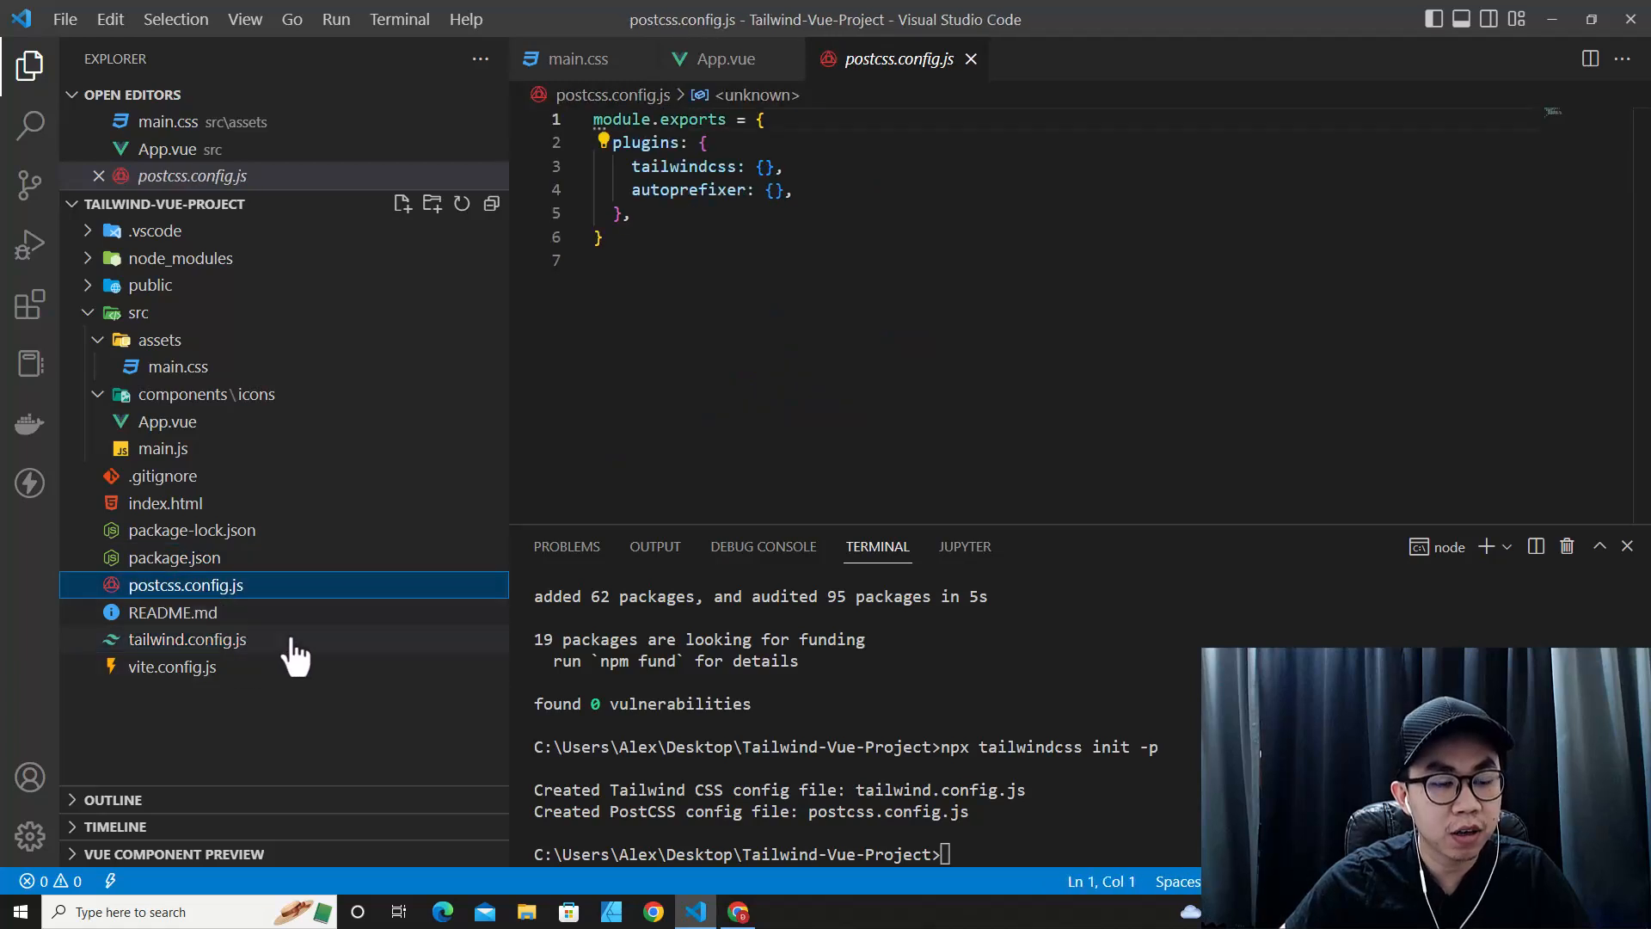
left_click(186, 640)
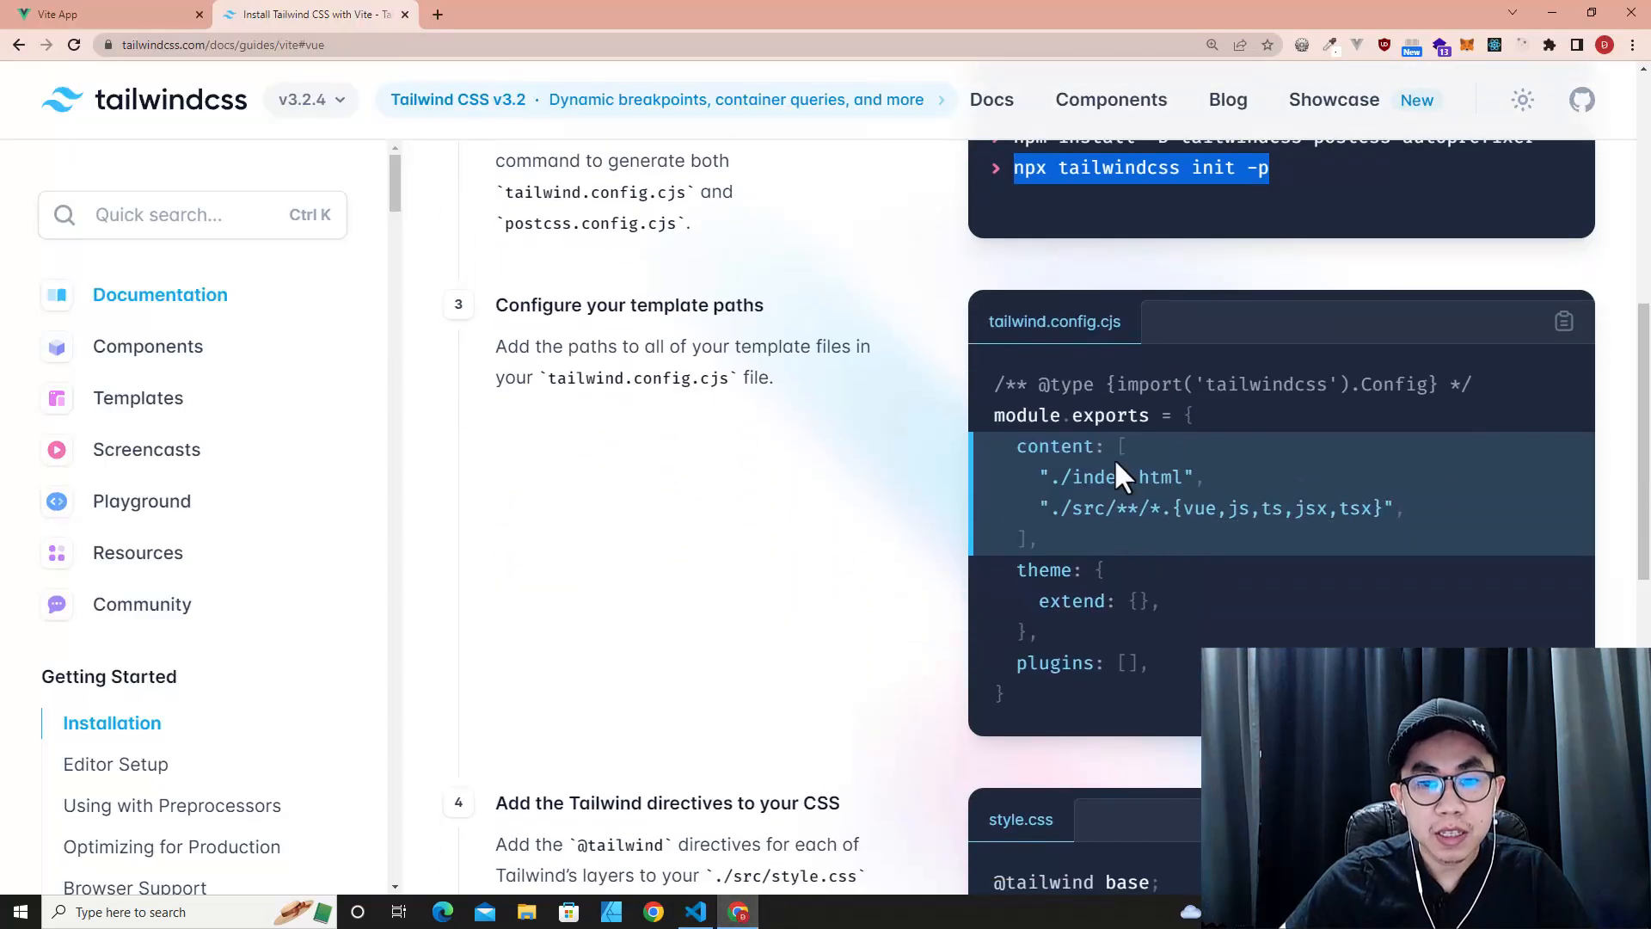
mouse_move(641, 382)
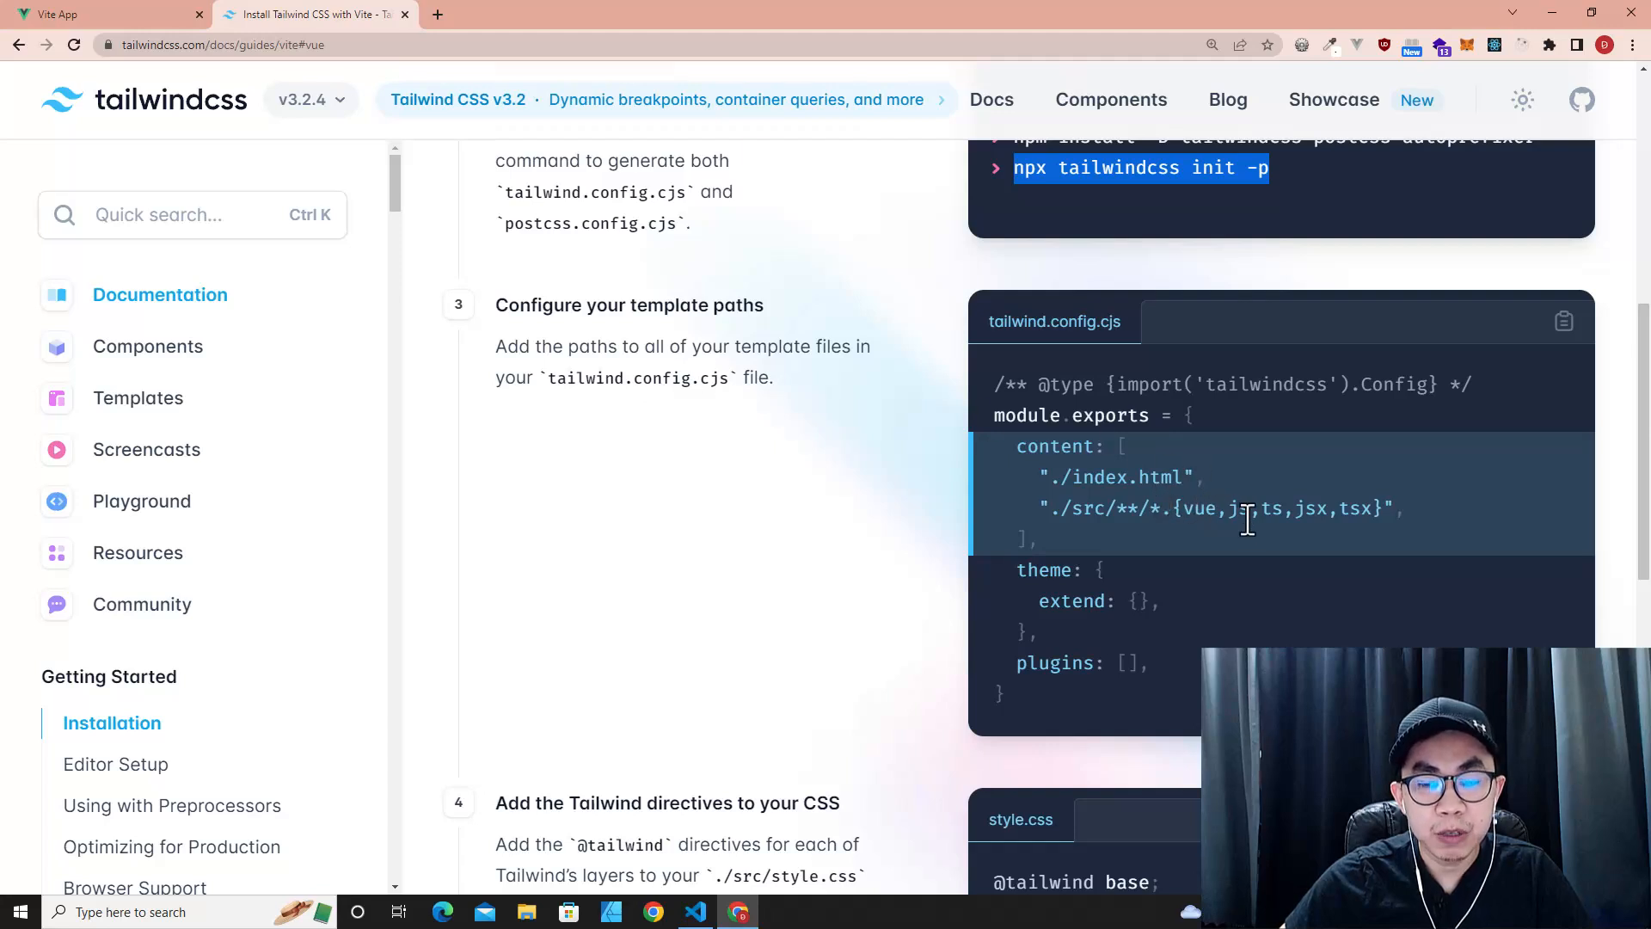
mouse_move(1071, 500)
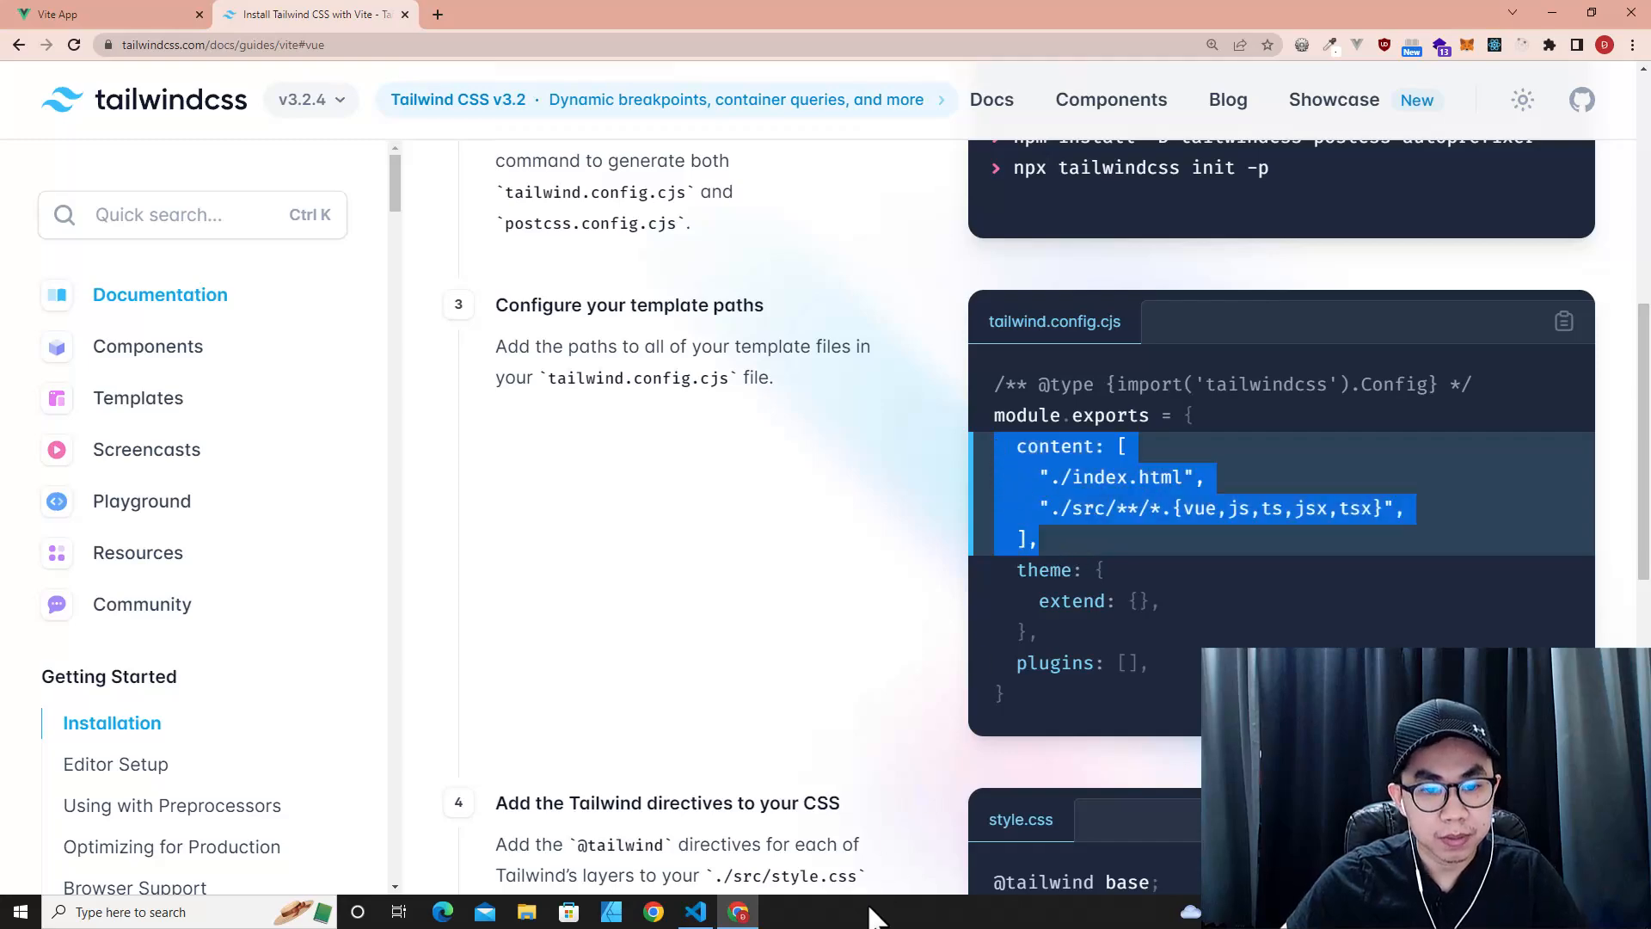
- Paste the docs' content array into tailwind.config.js to scan index.html and src vue/js/ts/jsx/tsx files
left_click(693, 911)
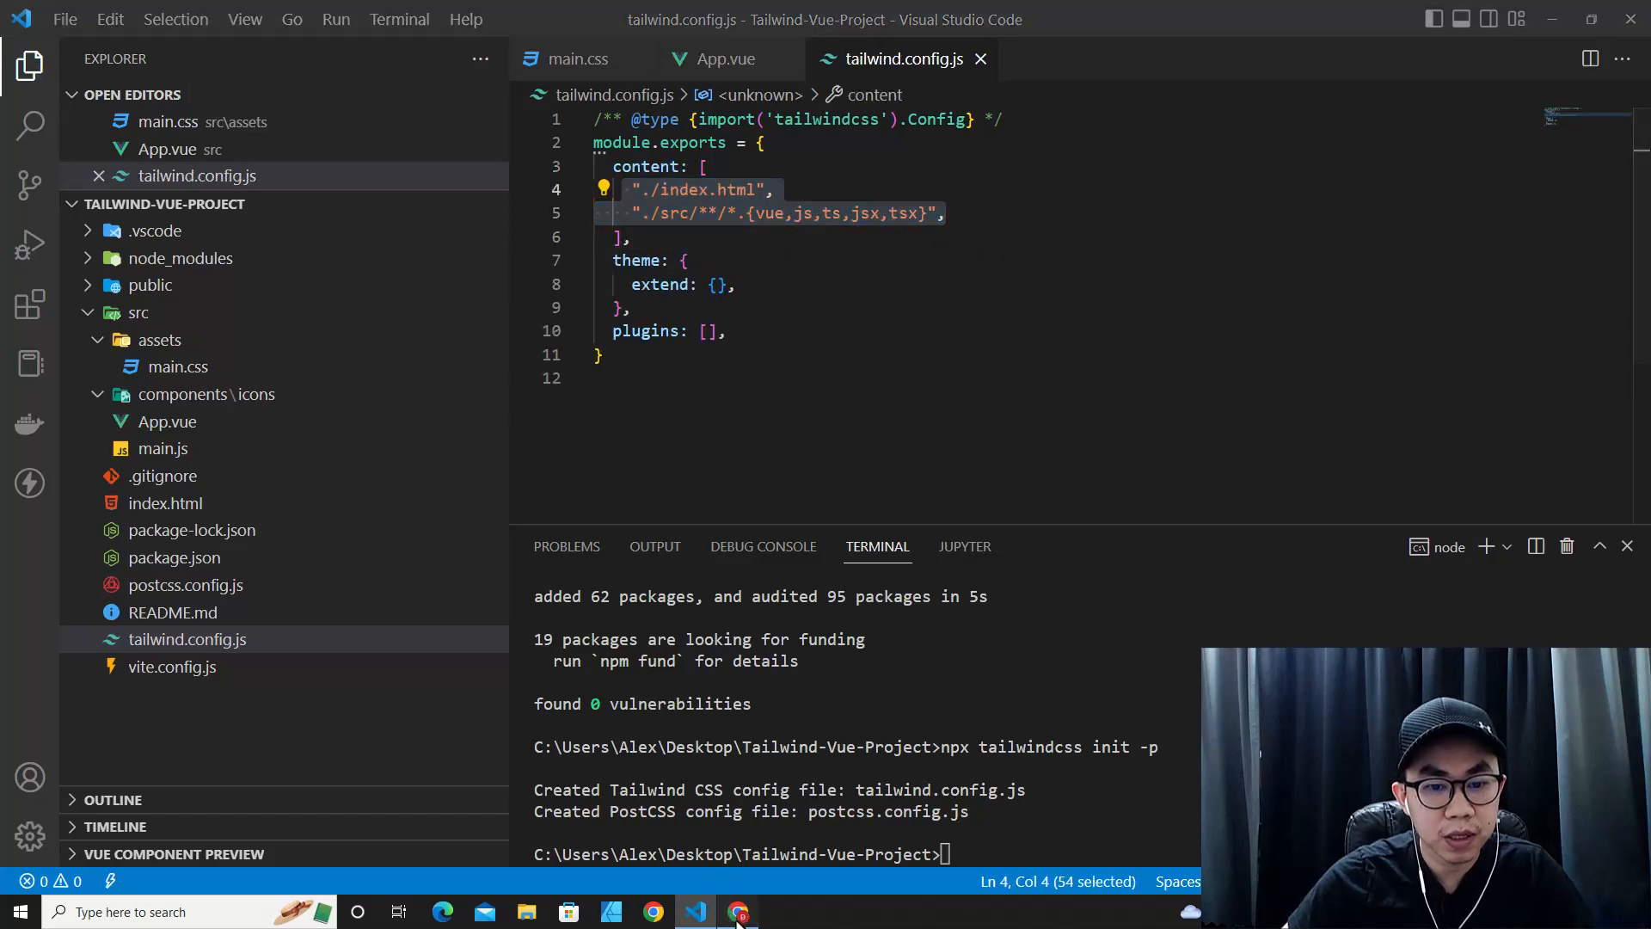
left_click(738, 911)
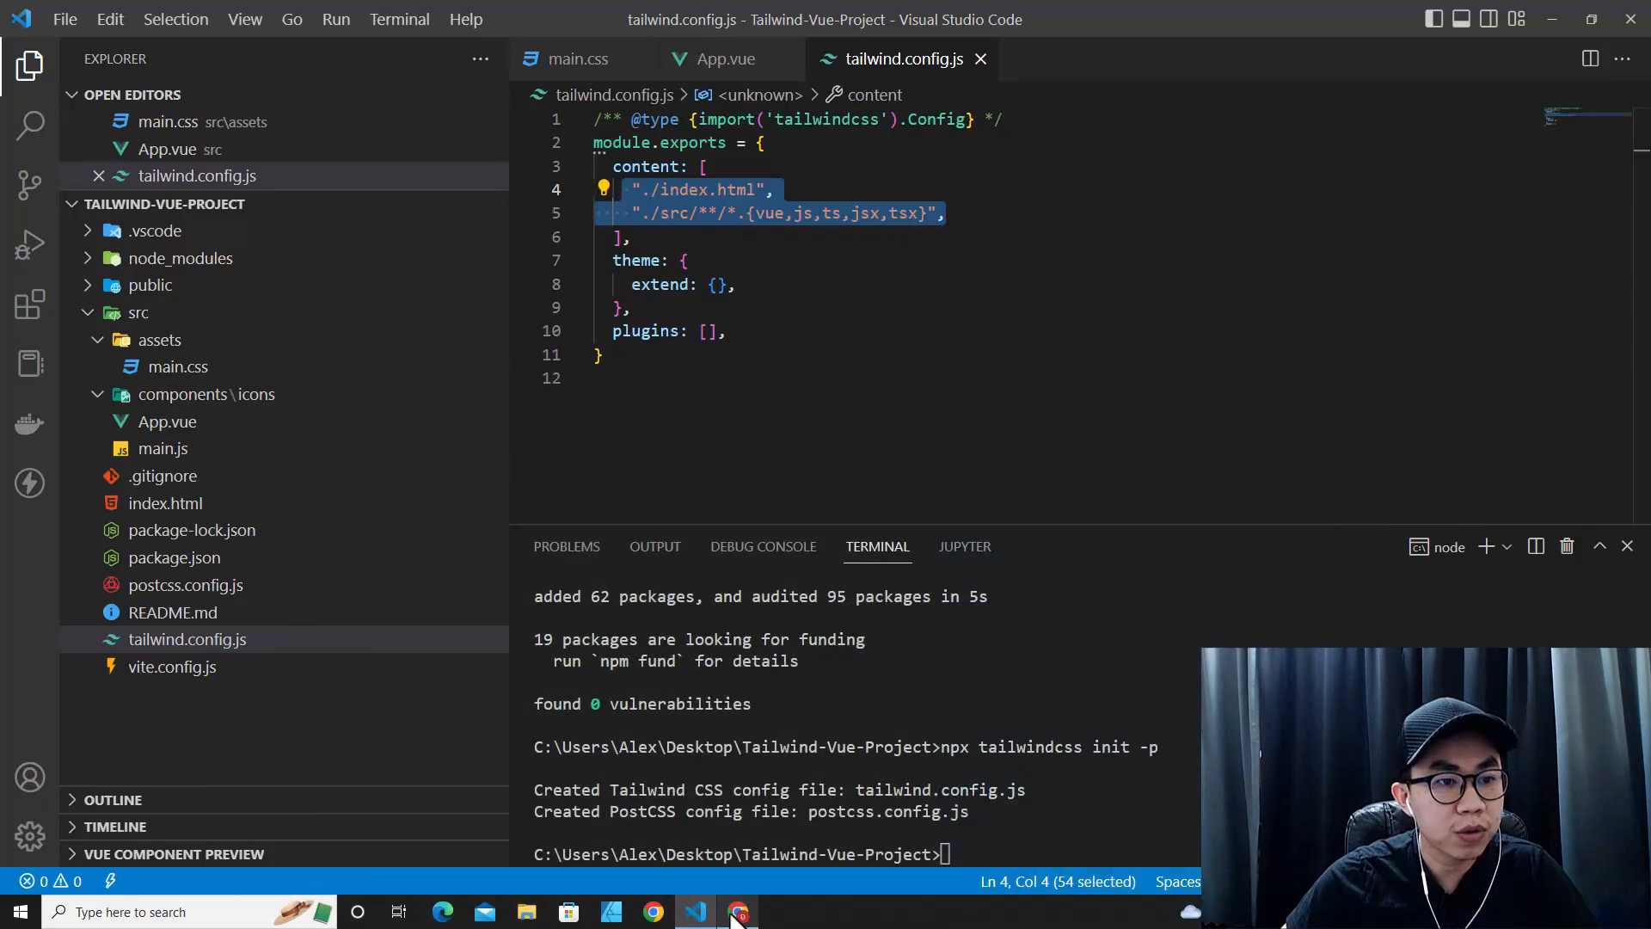
left_click(177, 366)
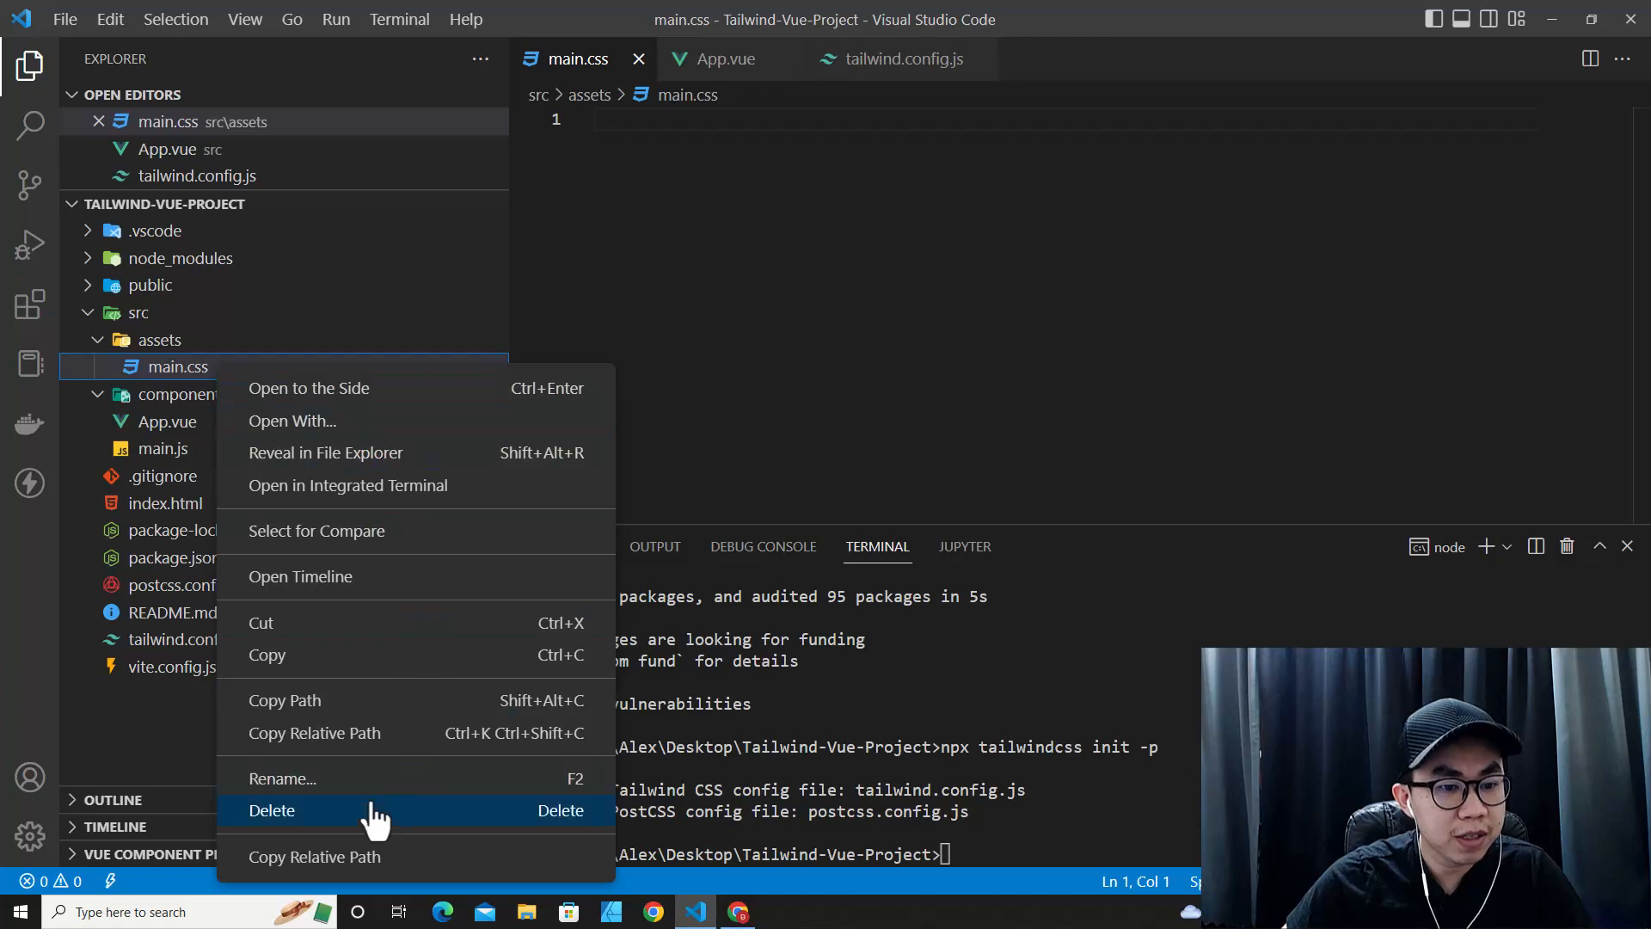
left_click(272, 810)
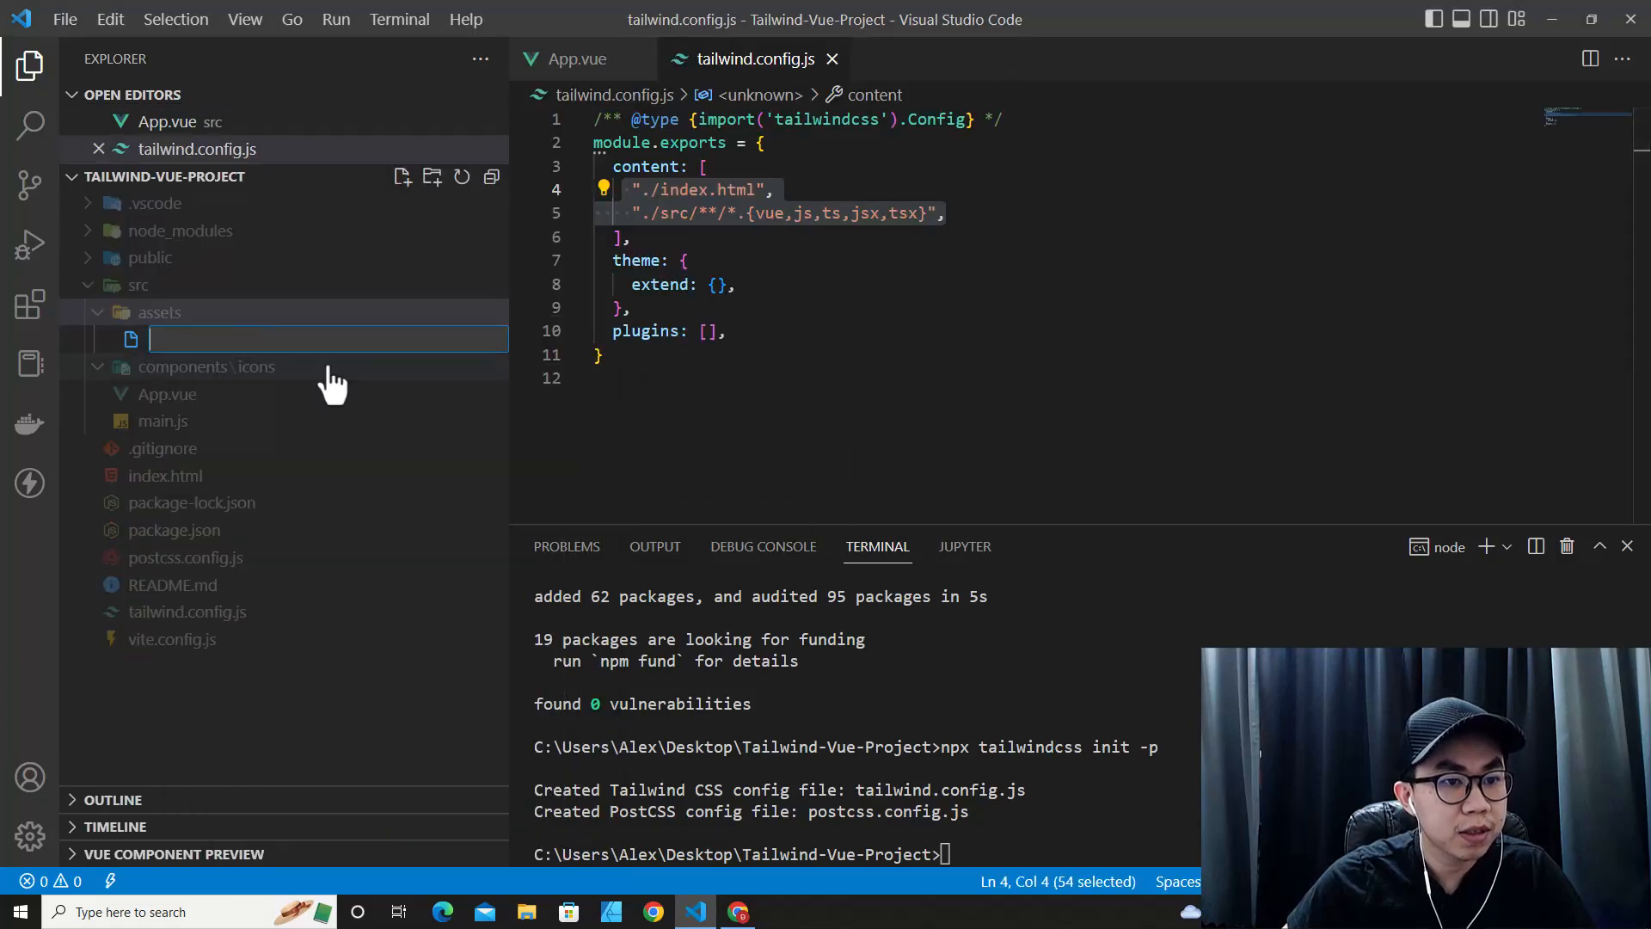
type("stye")
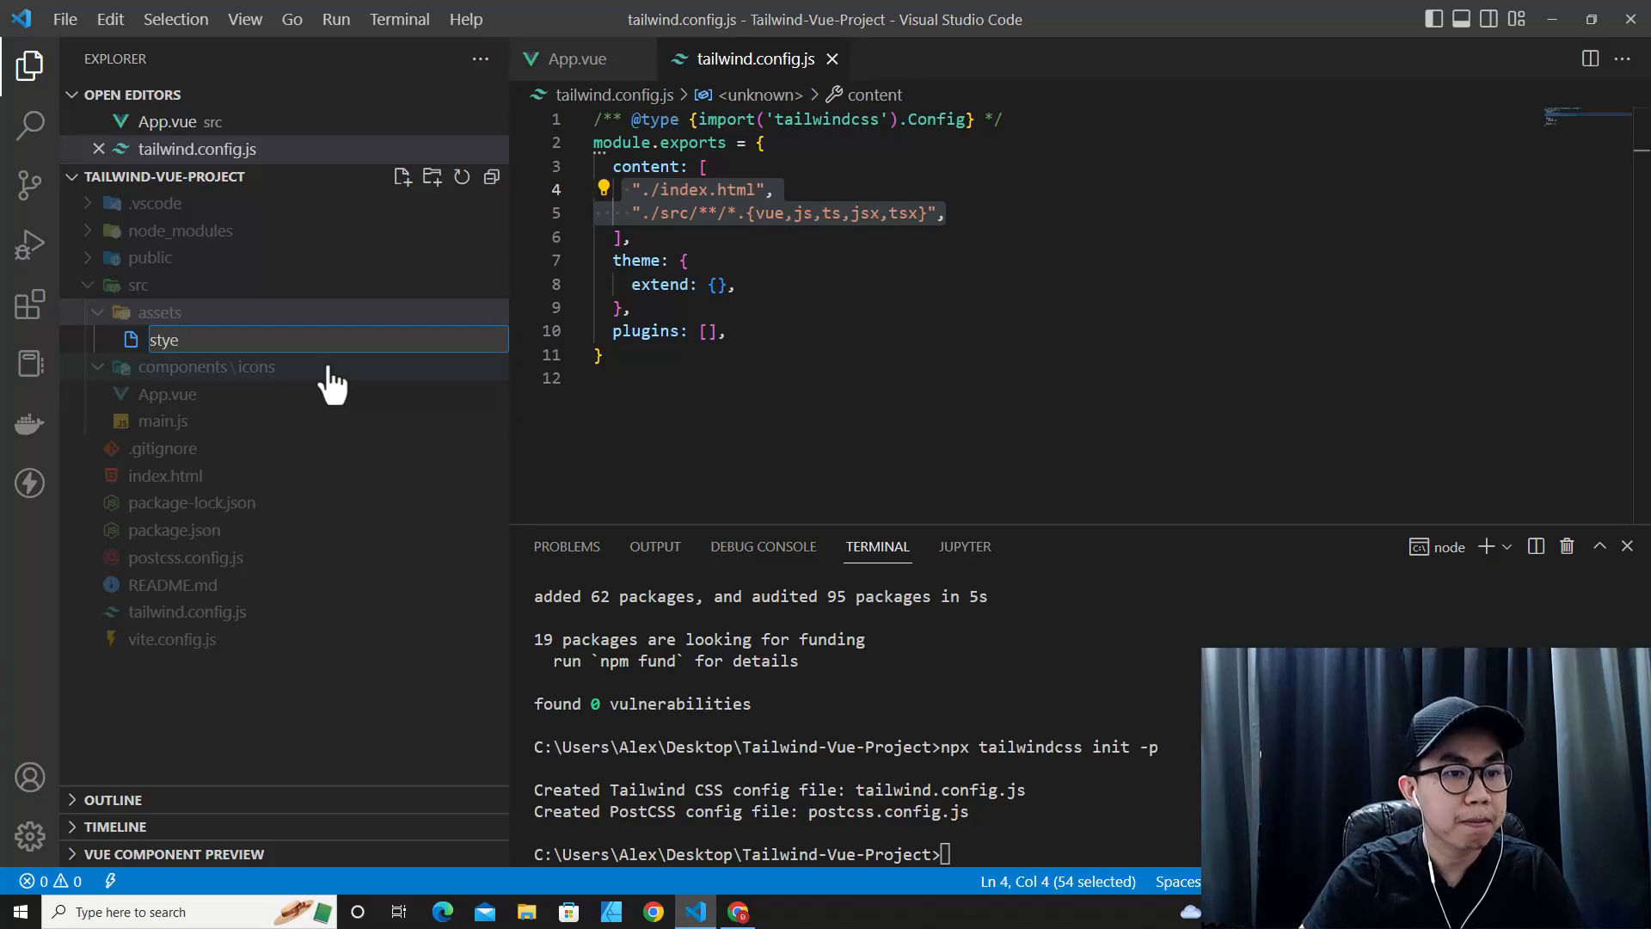
key("Enter")
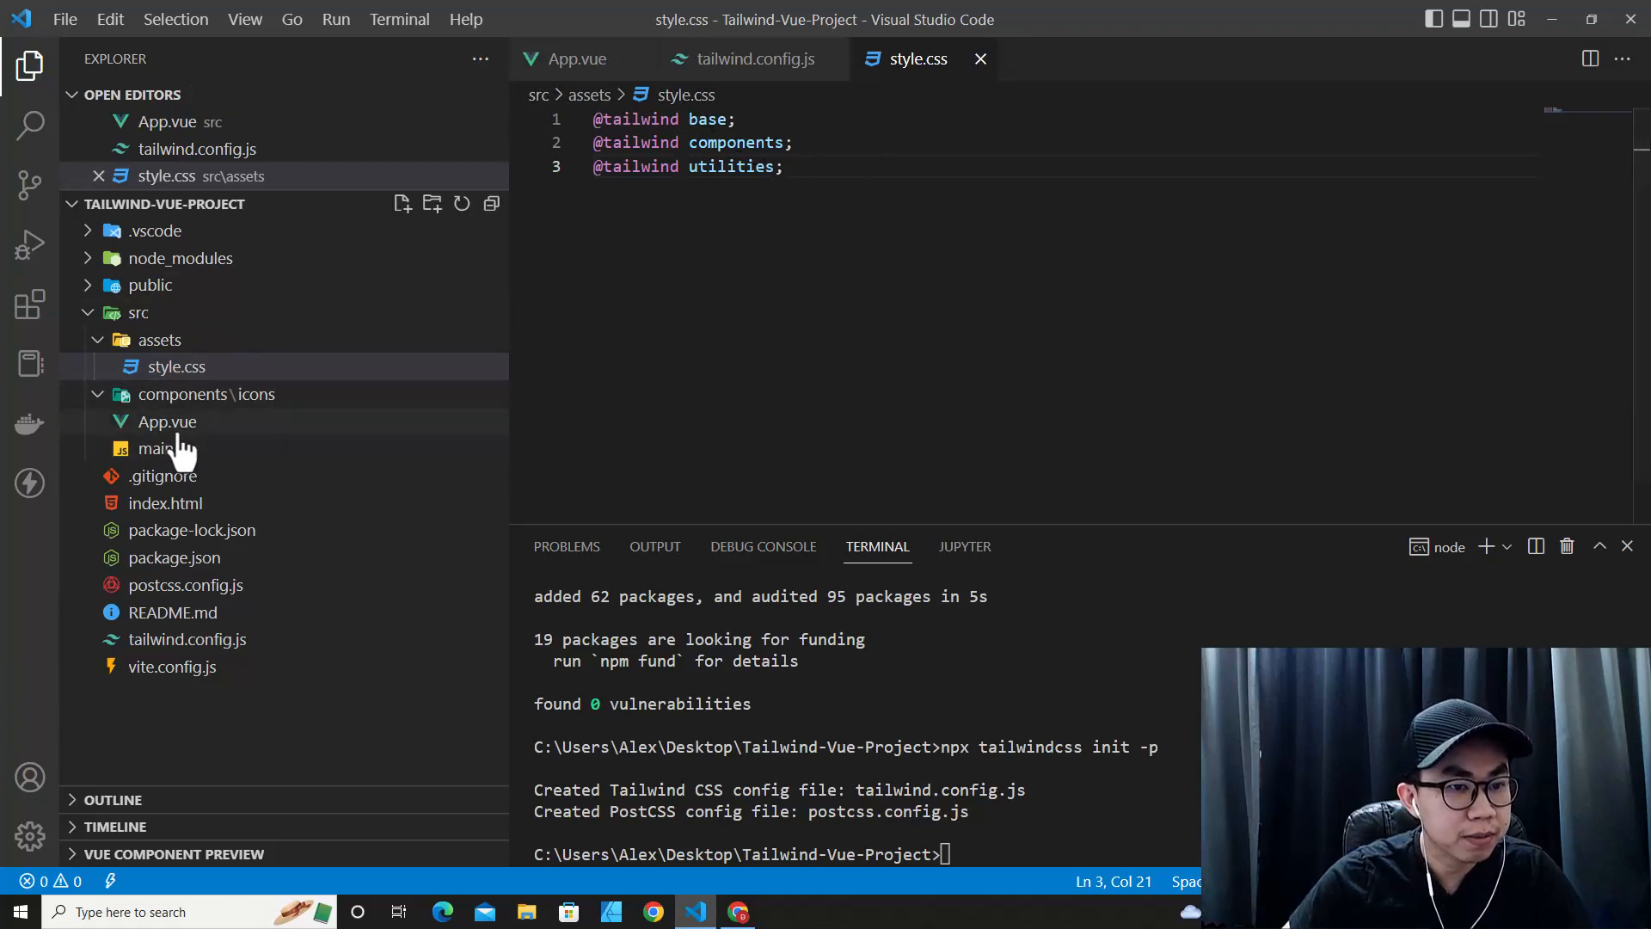
- Change the main.js import to './assets/style.css'
left_click(153, 448)
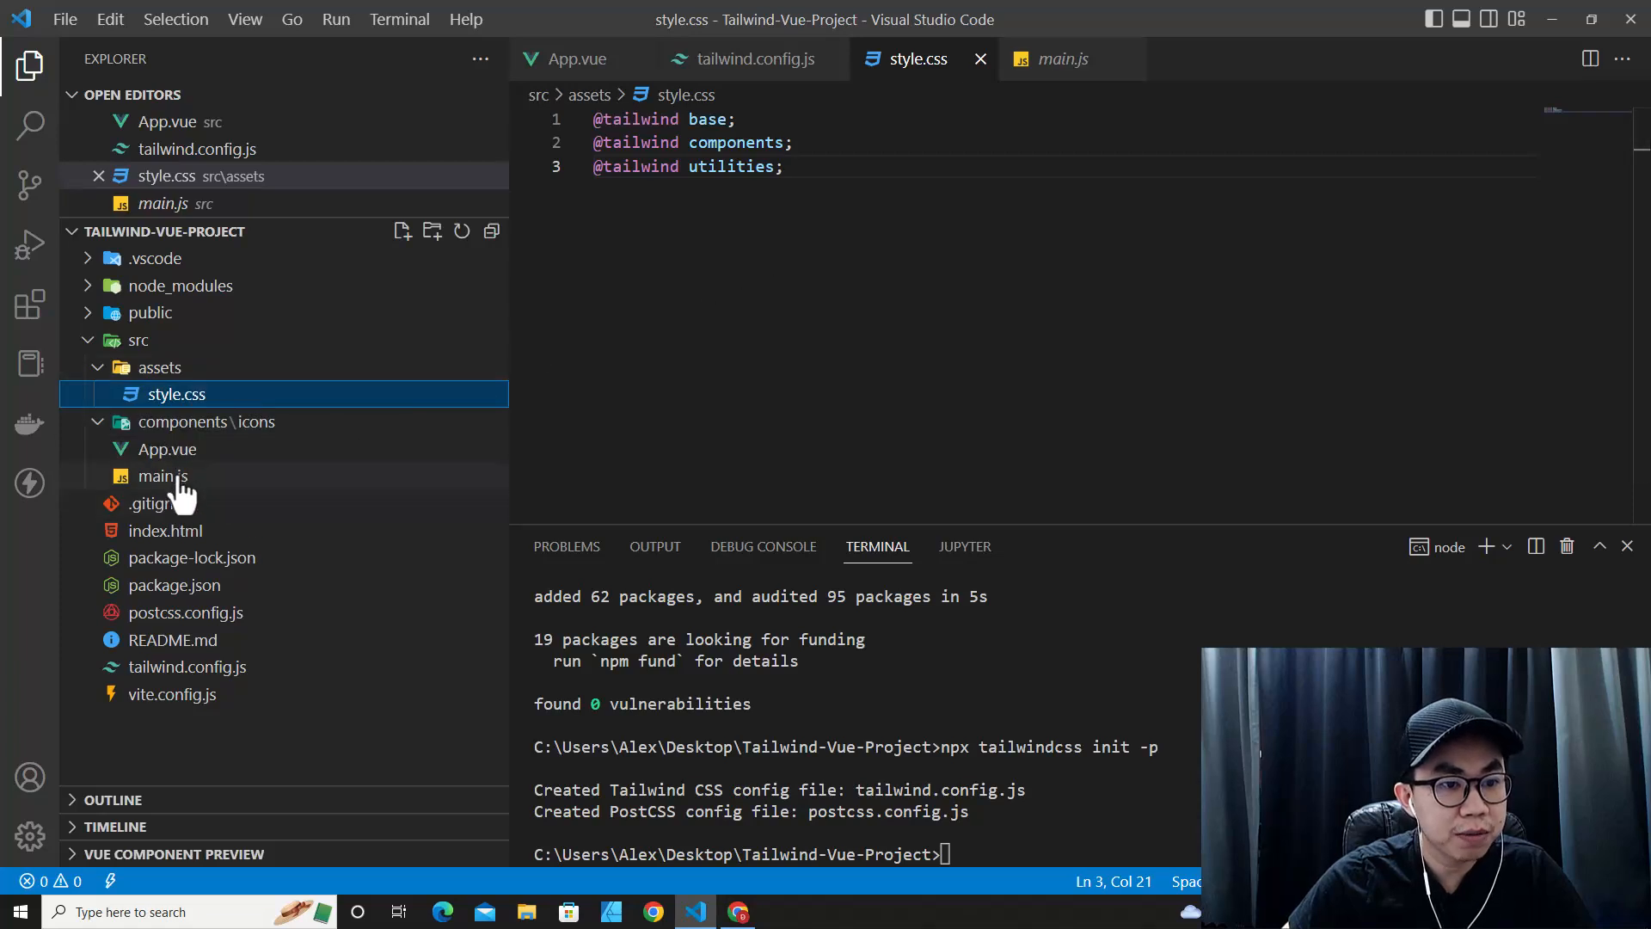
left_click(163, 476)
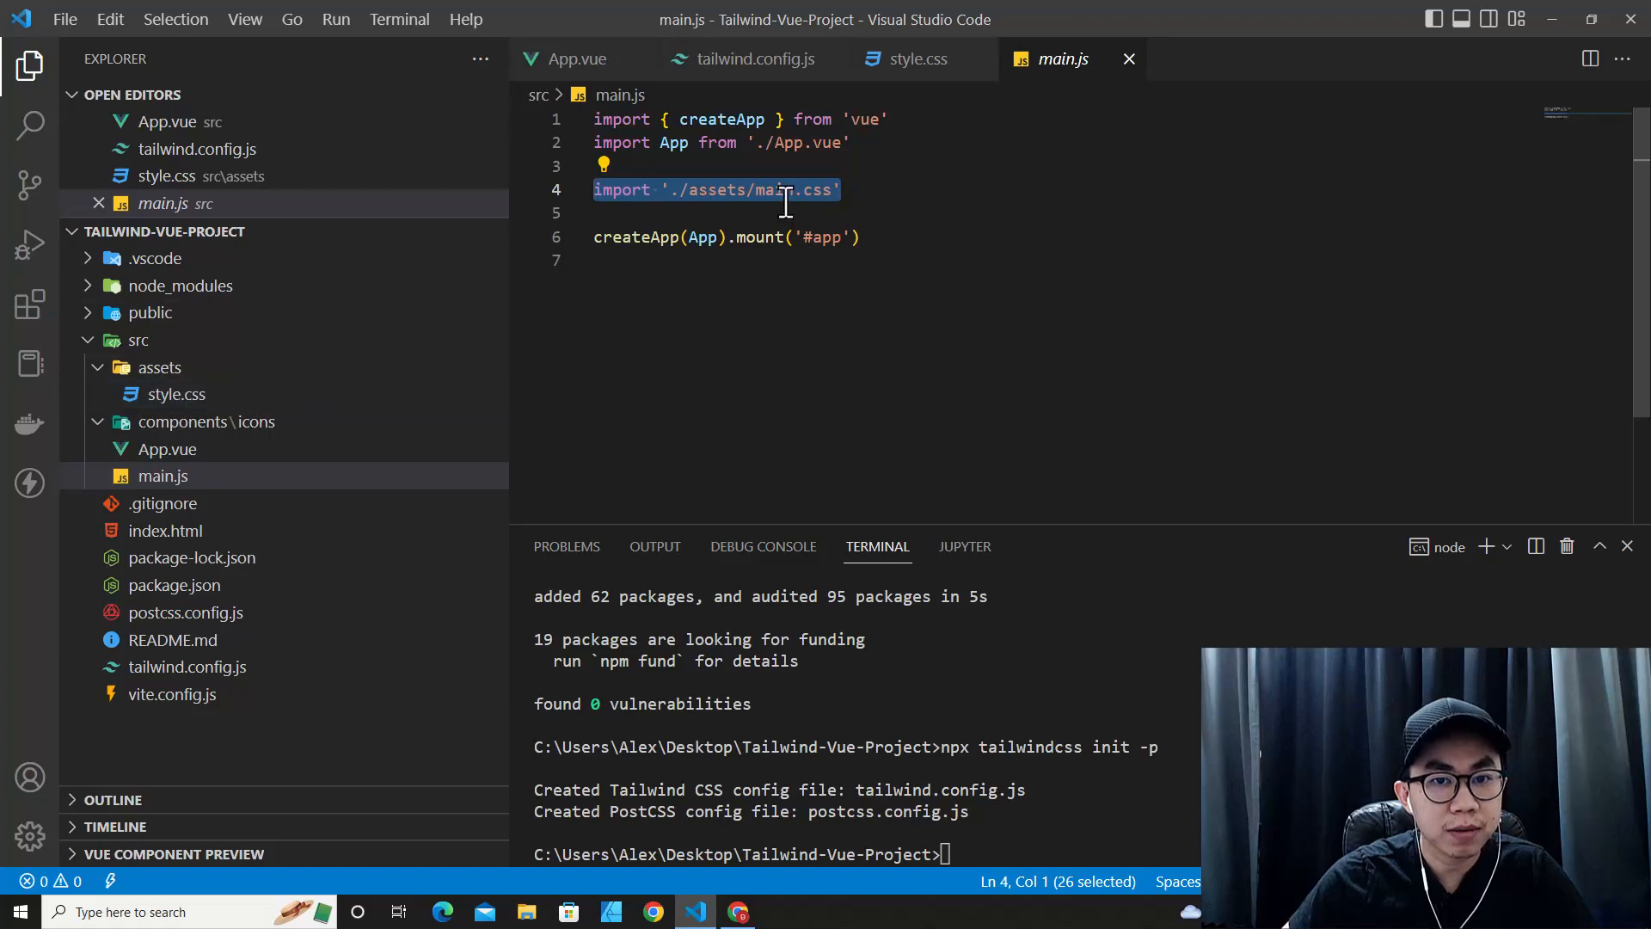
left_click(761, 189)
type("style")
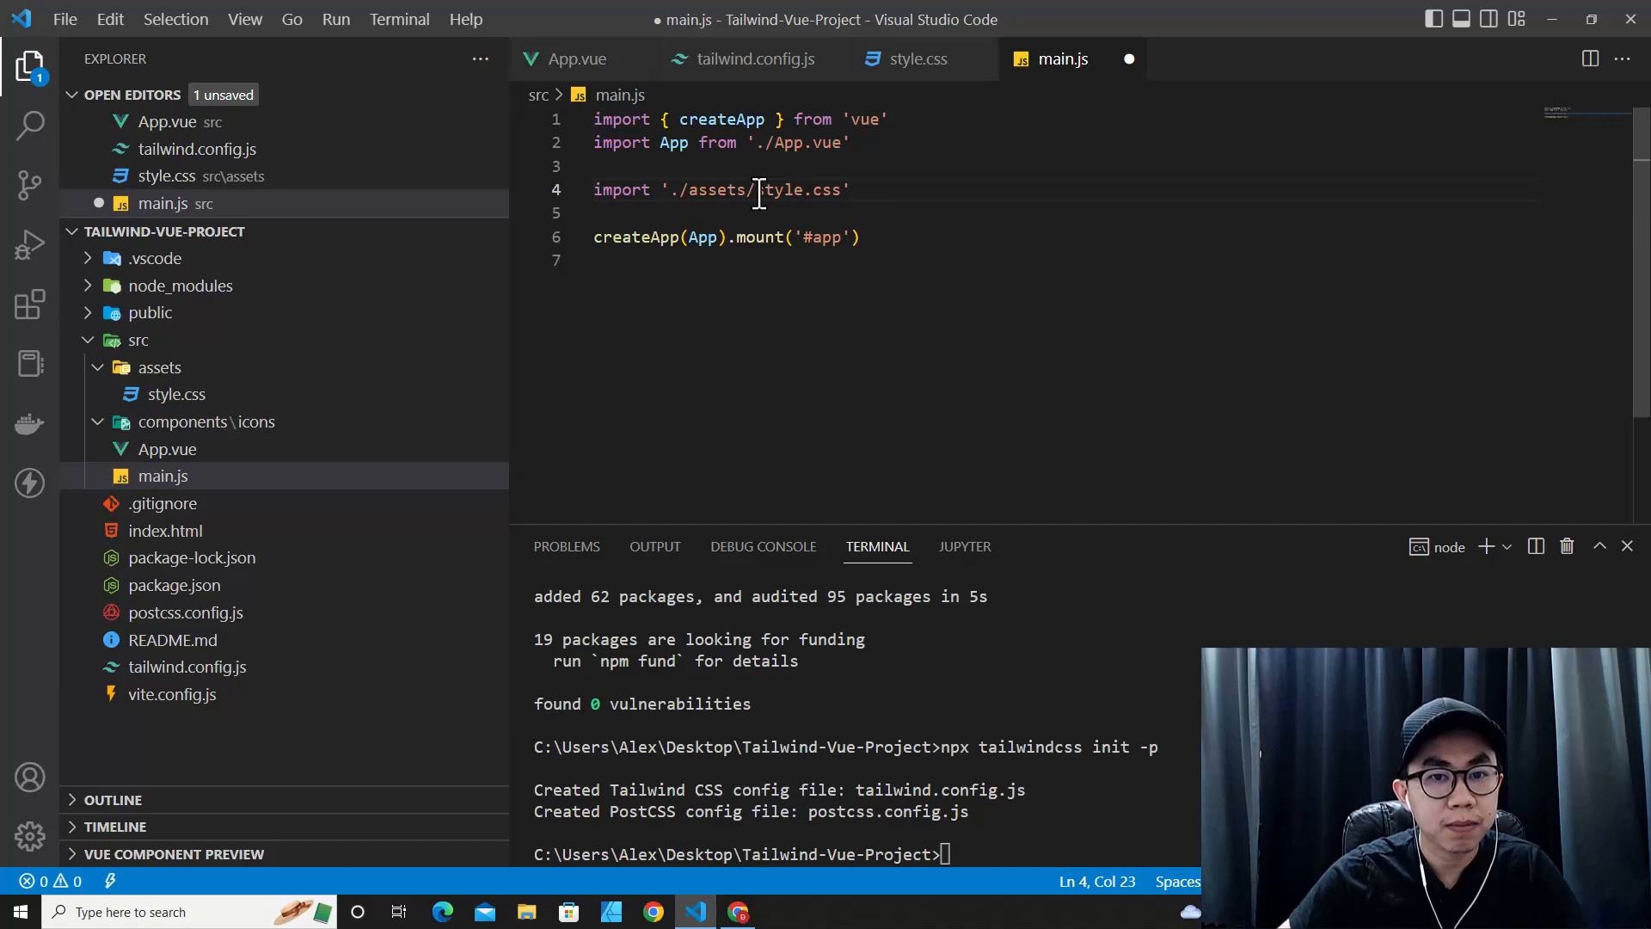
- Start the Vite dev server with npm run dev in the integrated terminal
left_click(737, 911)
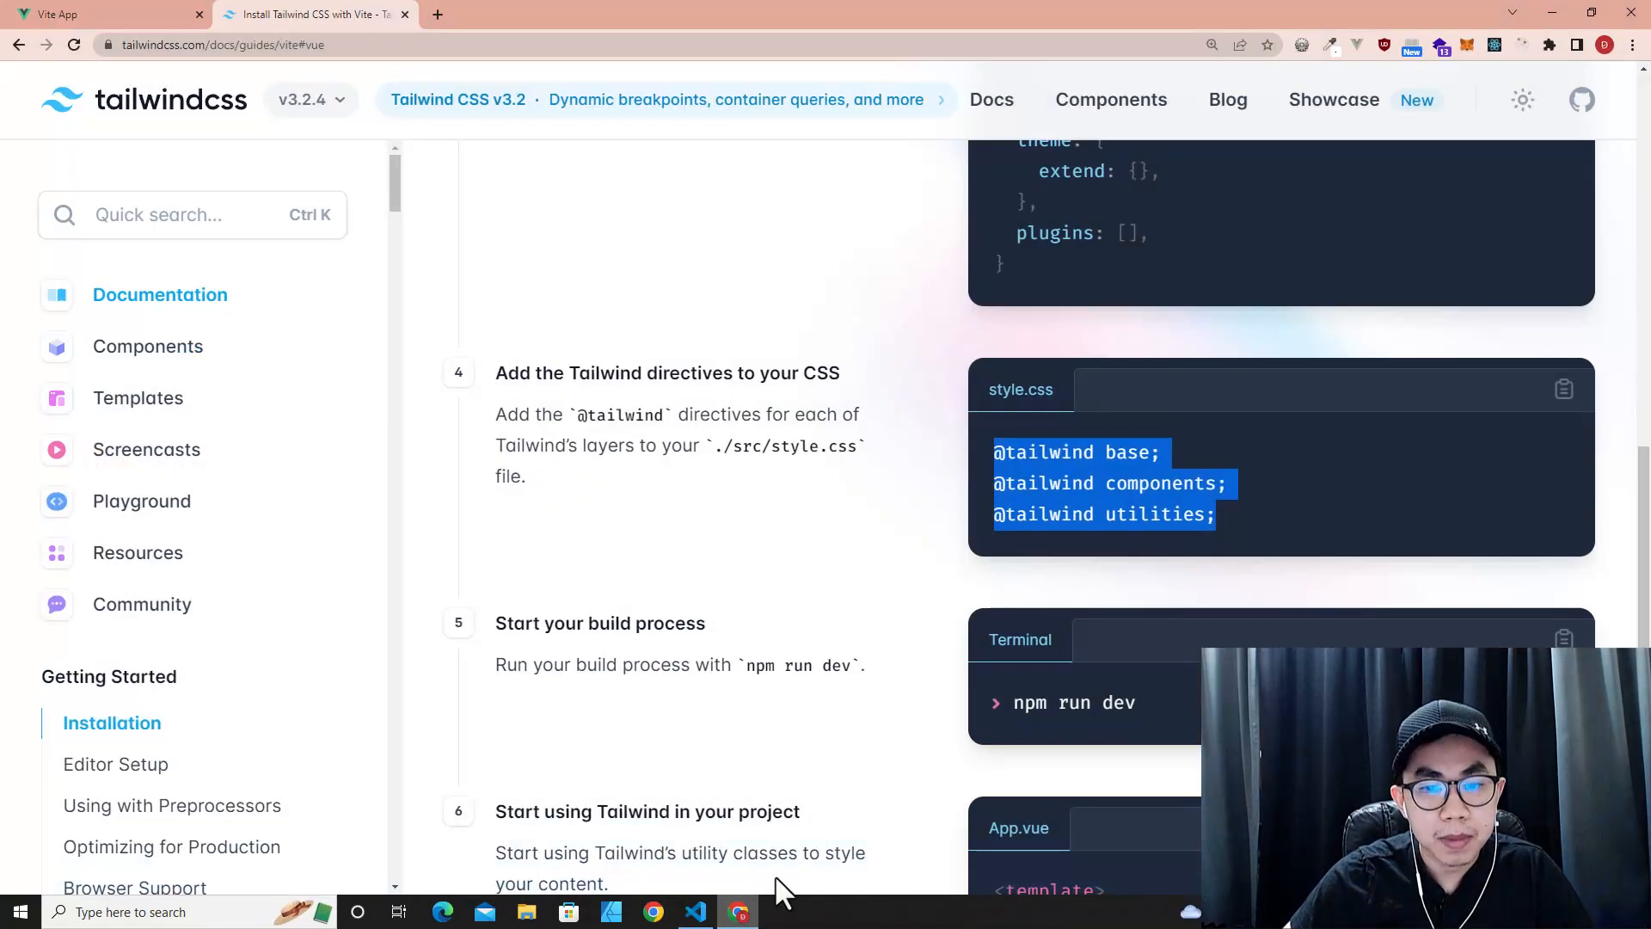
scroll("down", 3)
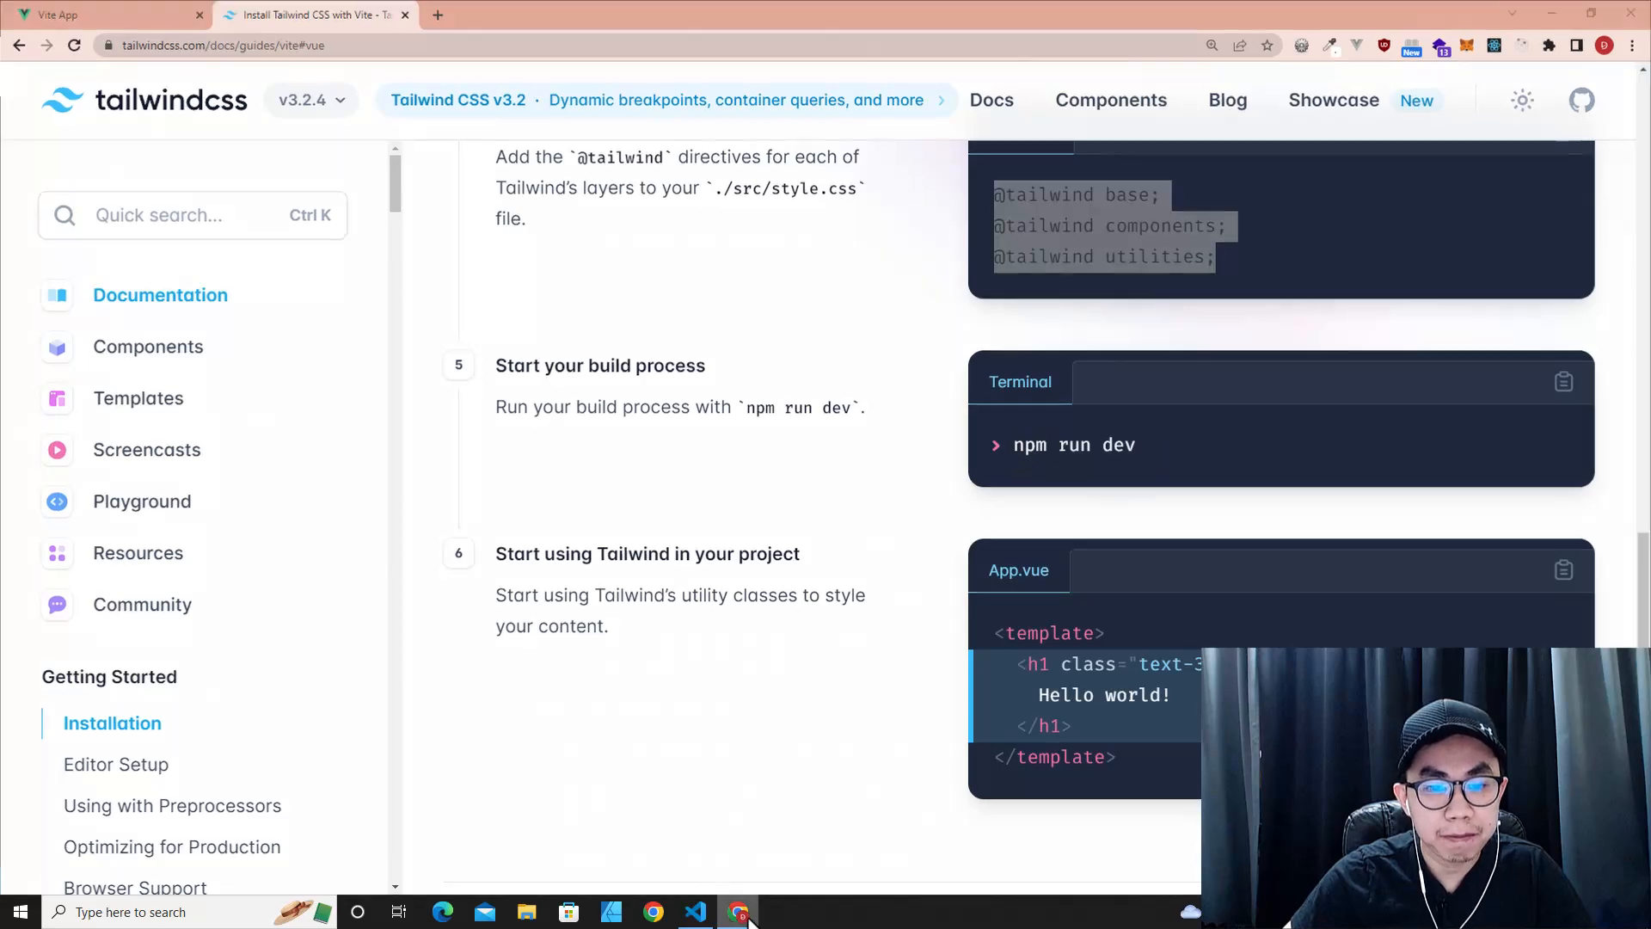
left_click(693, 912)
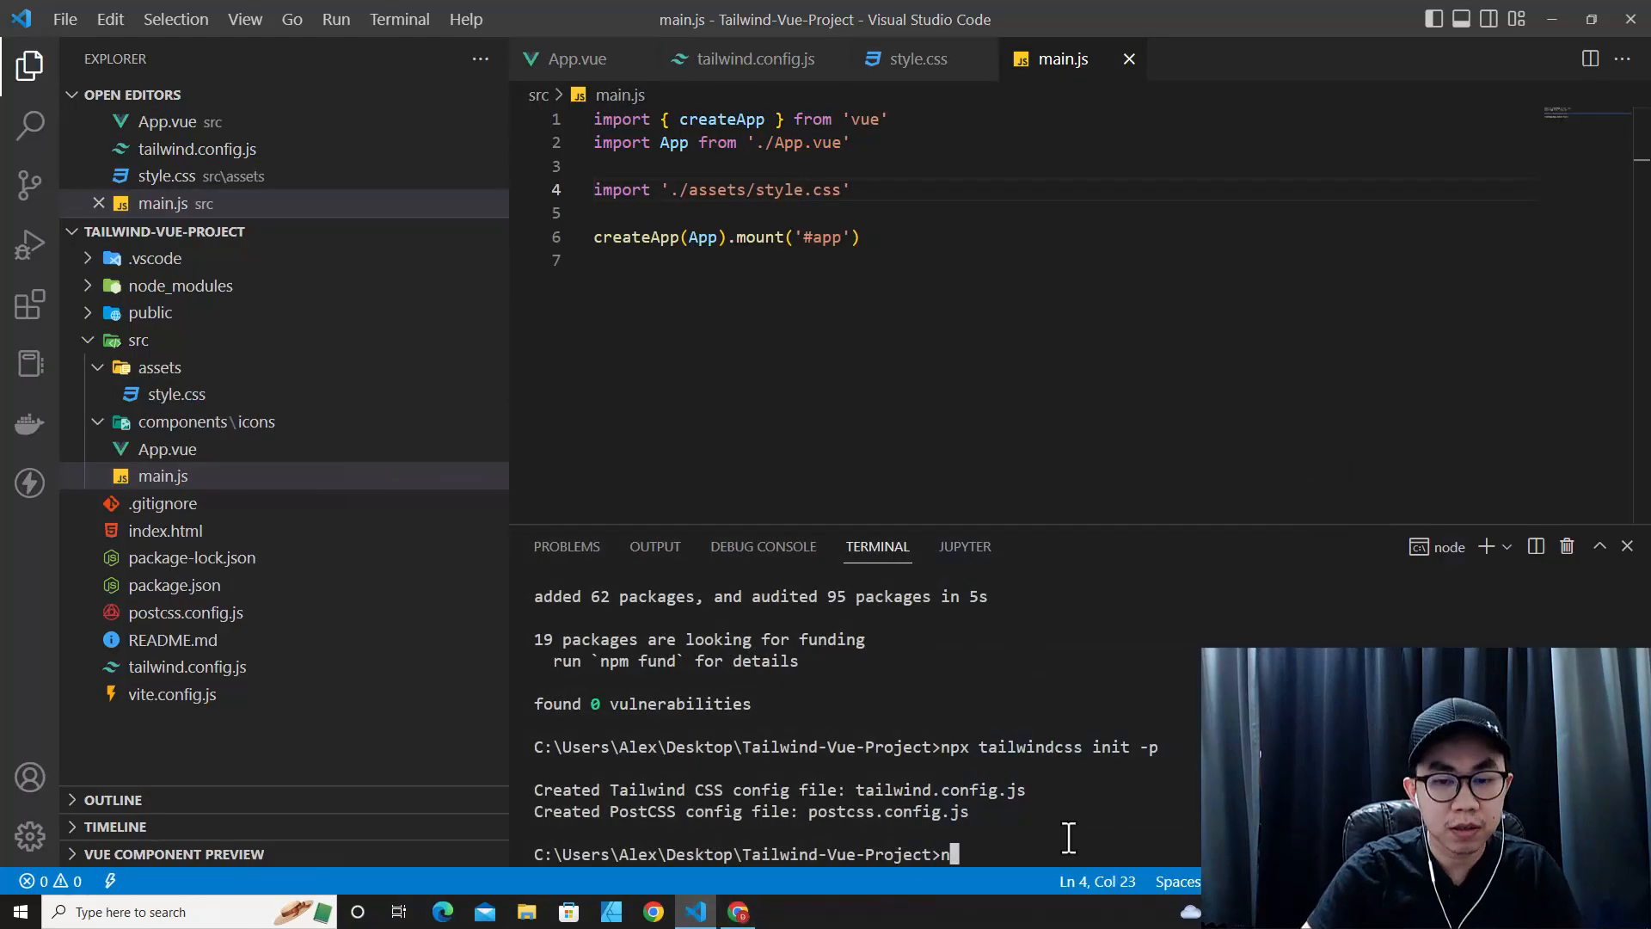
type("pm run")
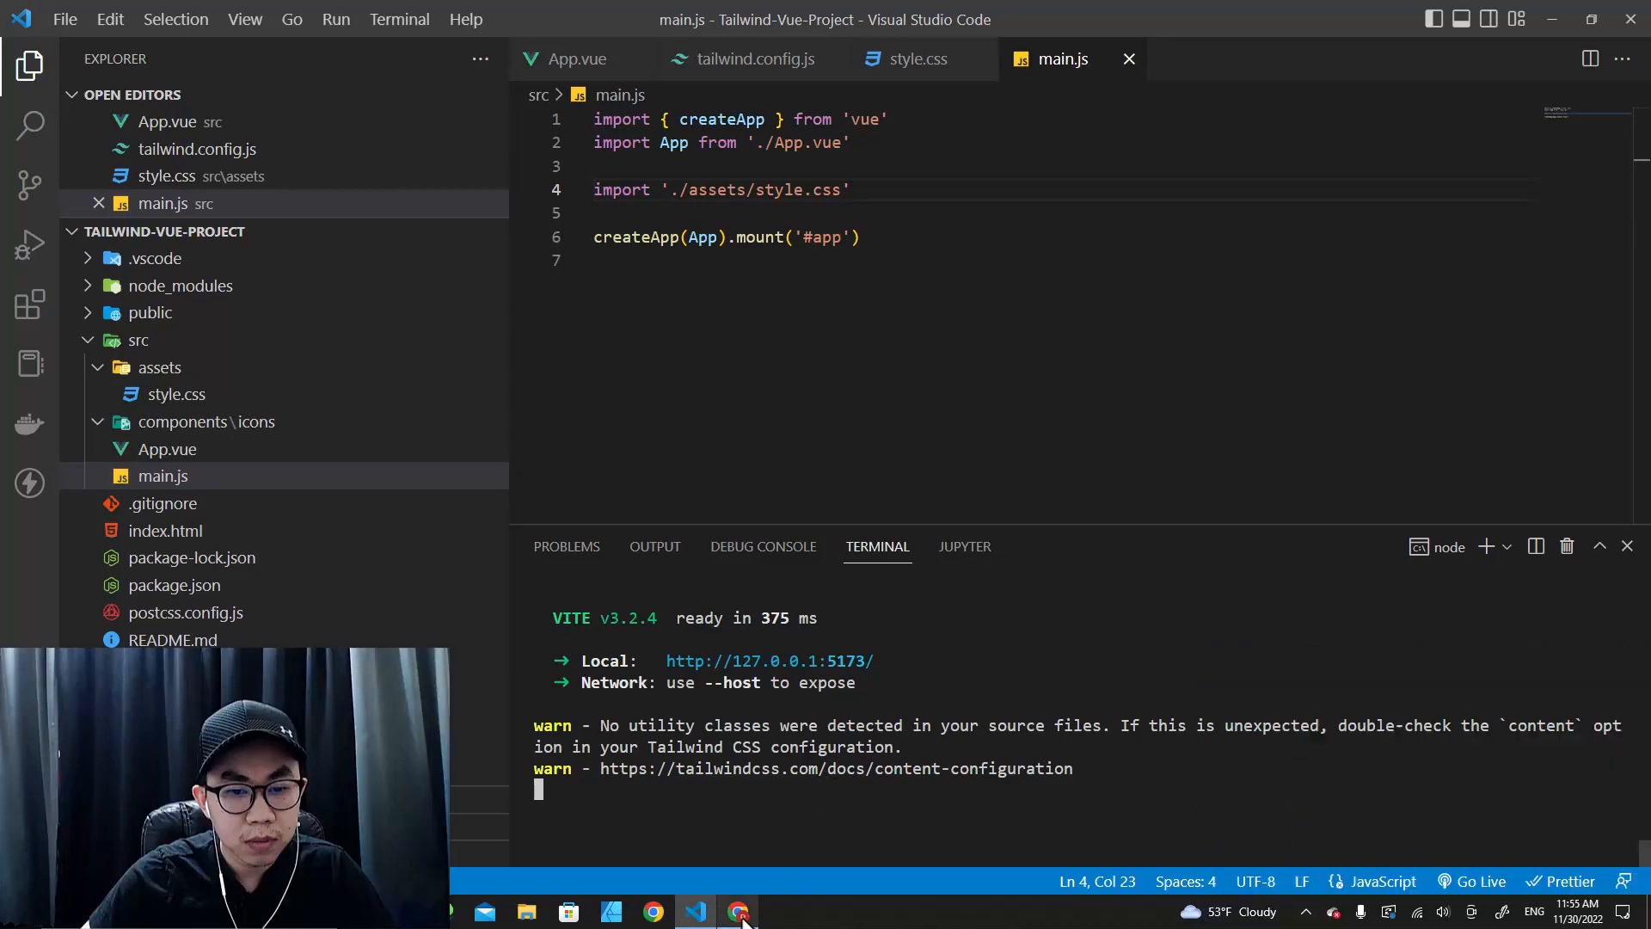
- Select the example utility classes in the Tailwind docs and return to App.vue
left_click(738, 912)
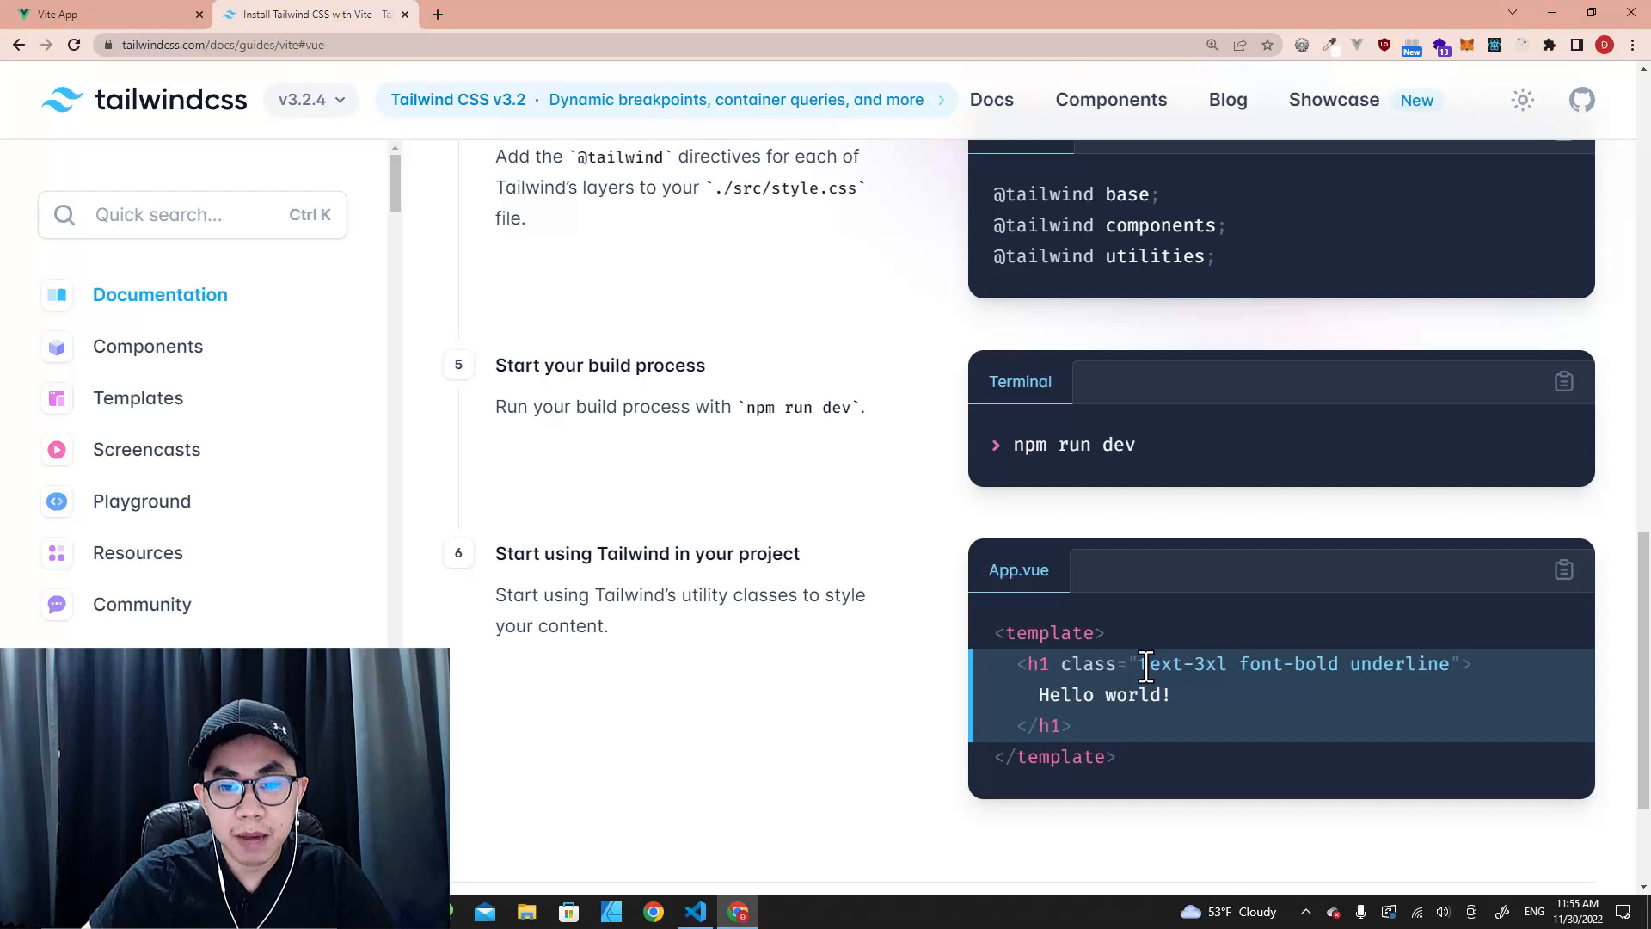
left_click_drag(1145, 663, 1264, 664)
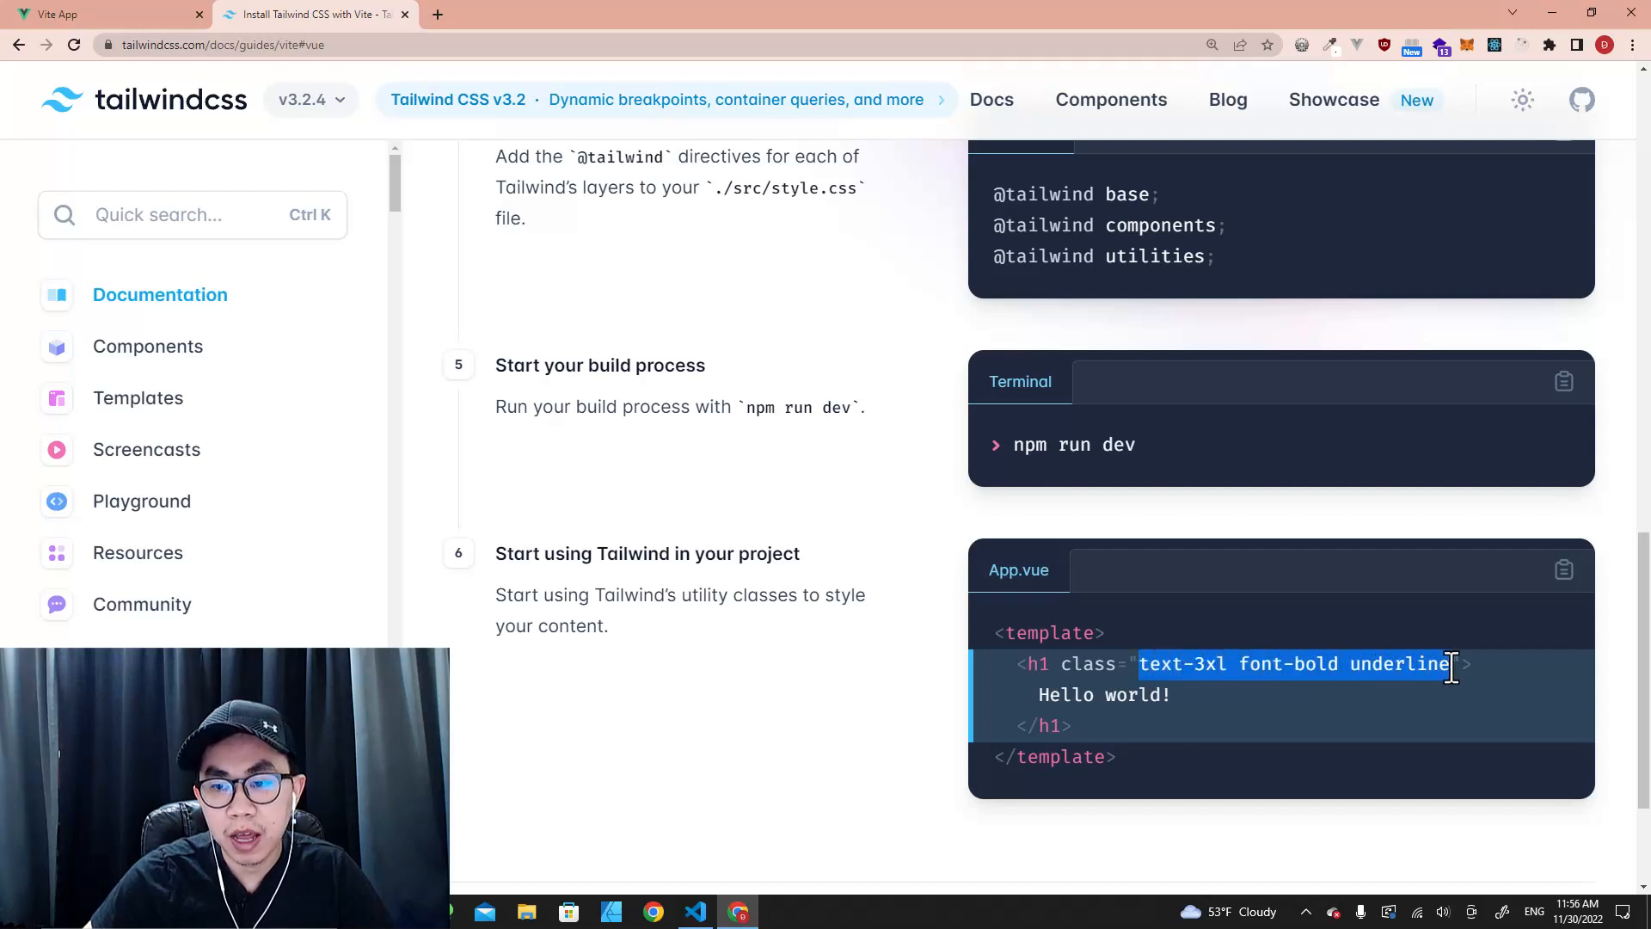
left_click(693, 911)
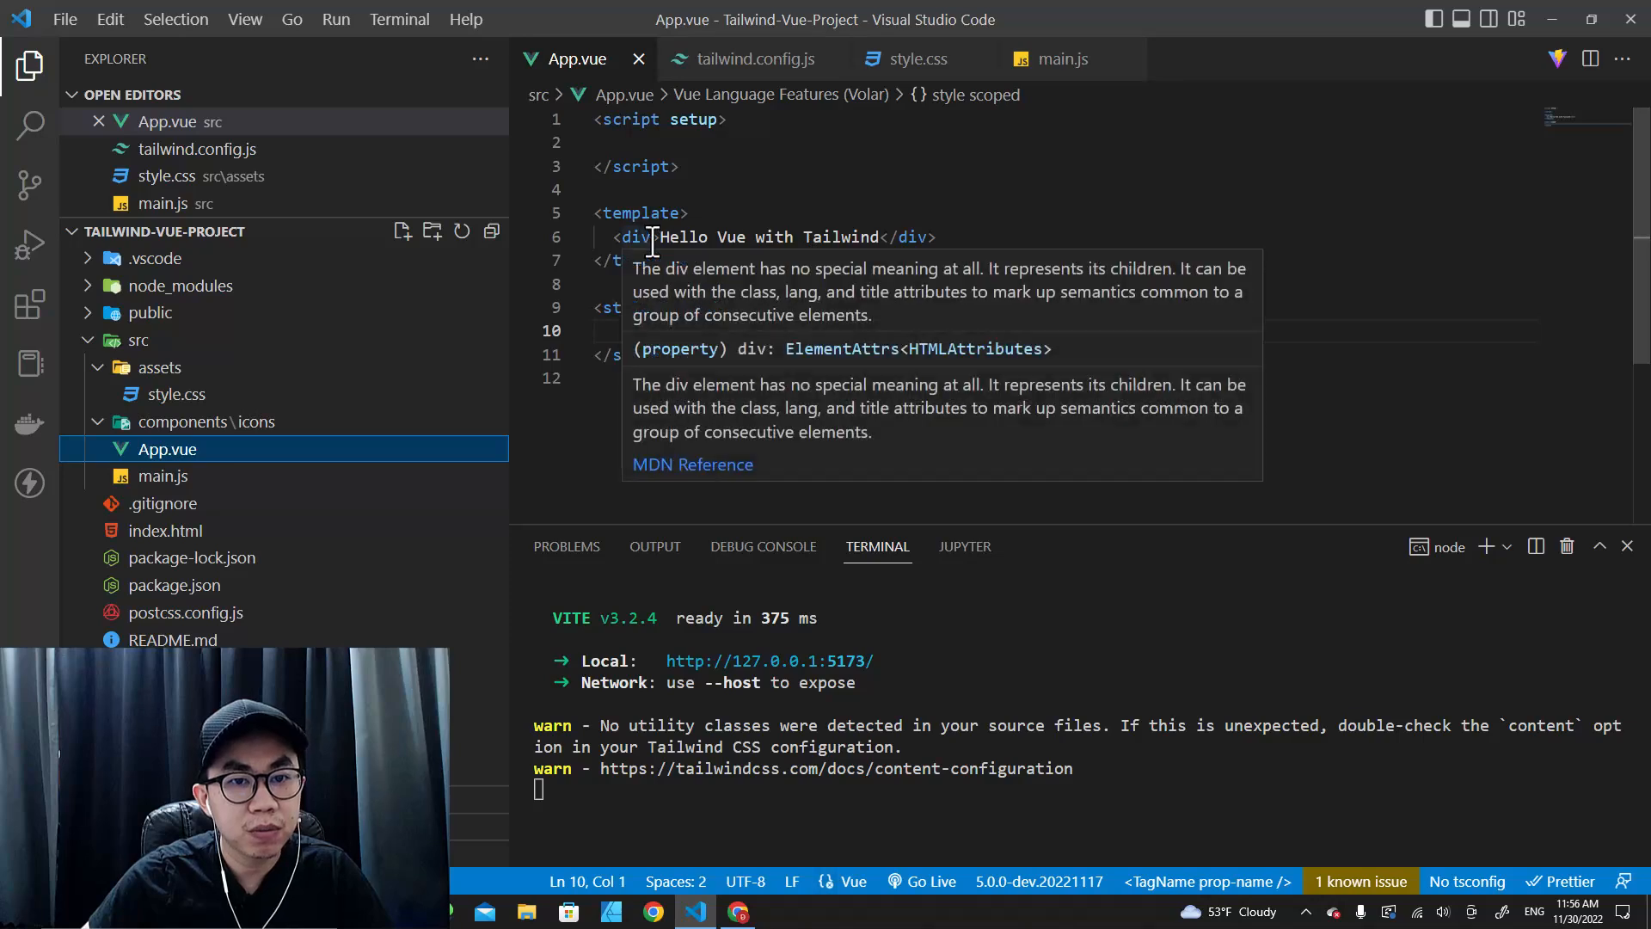
- Give the div class="text-3xl font-bold underline bg-red-200", choosing bg-red-200 from IntelliSense
type("class=\"text-3xl font-bold underline\"")
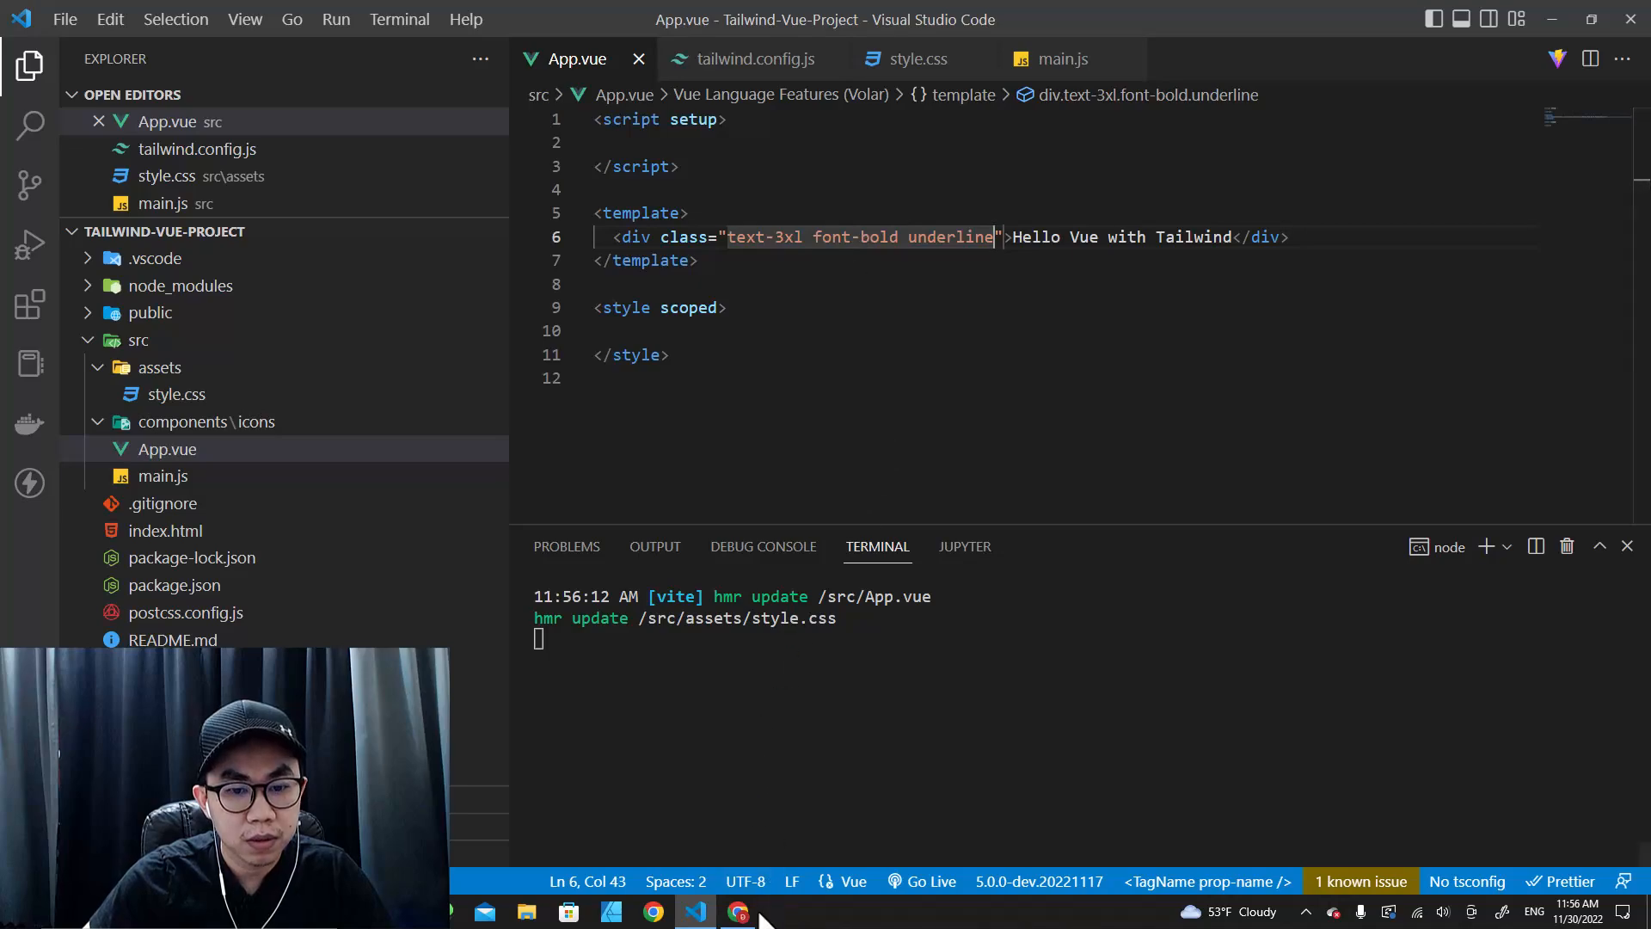
left_click(737, 911)
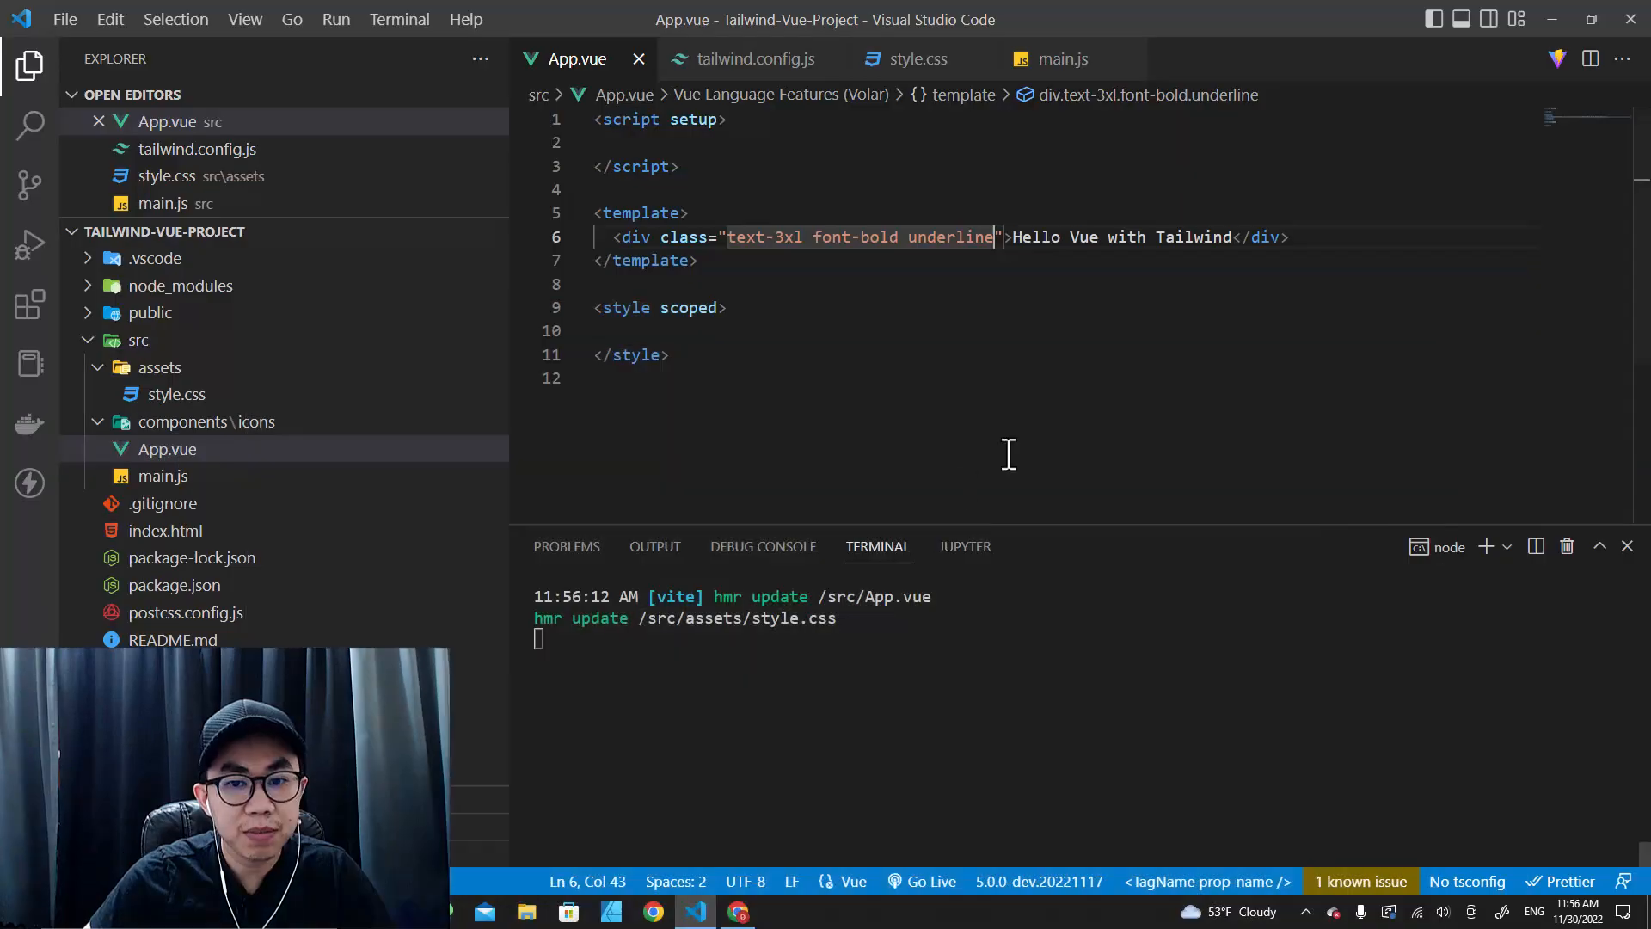
mouse_move(970, 238)
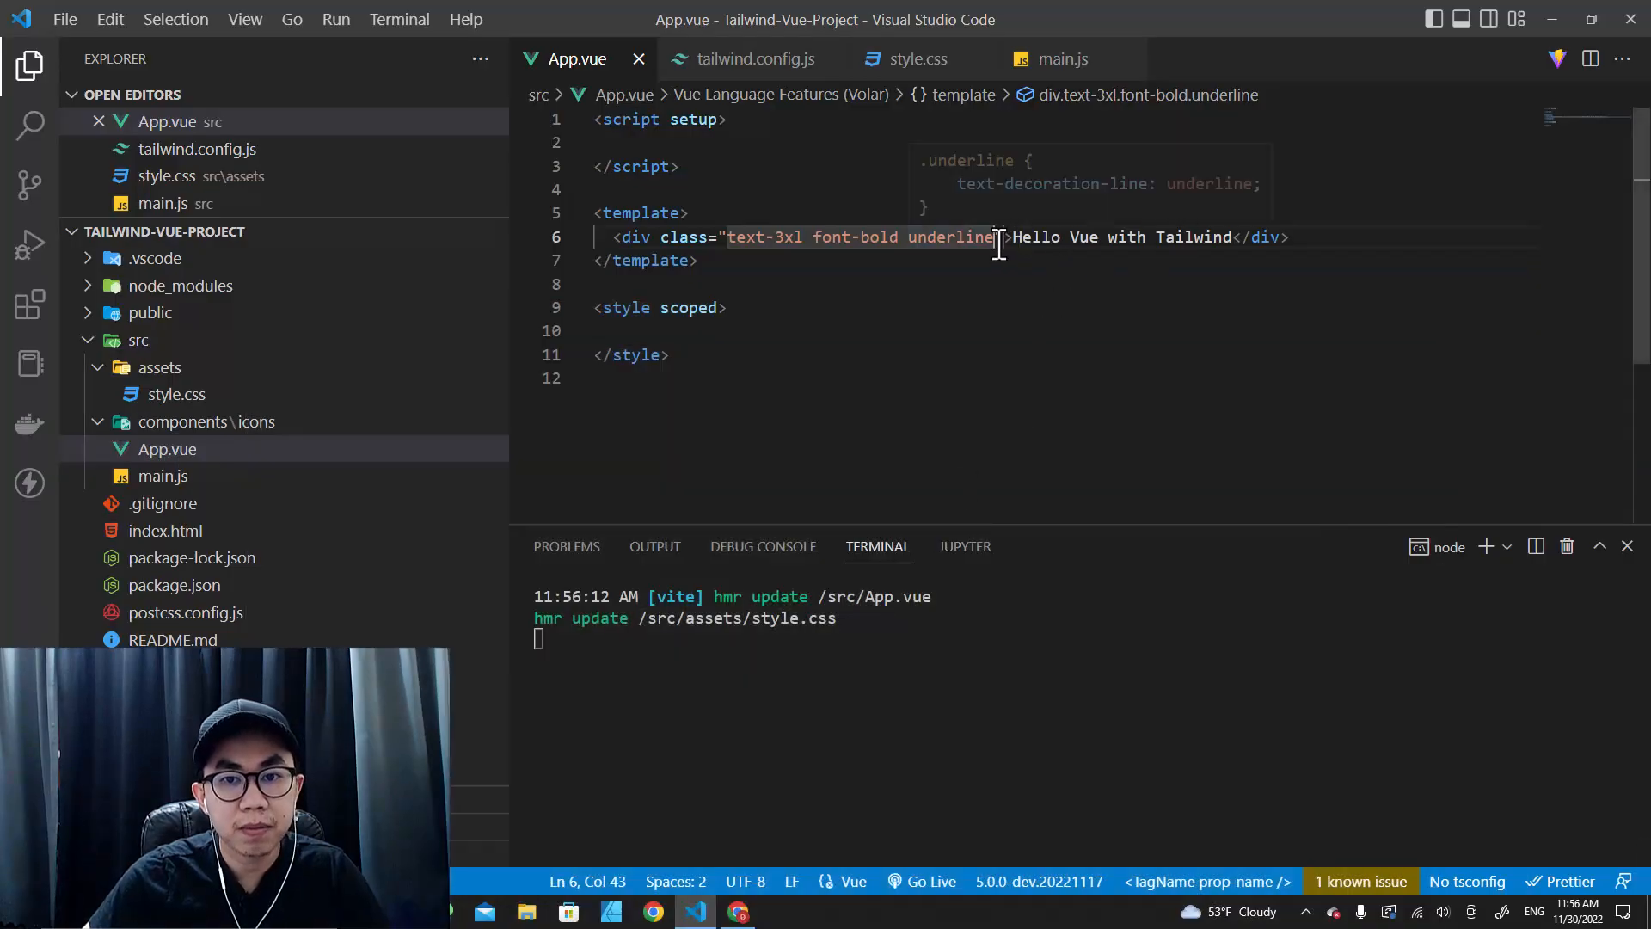
type("bg")
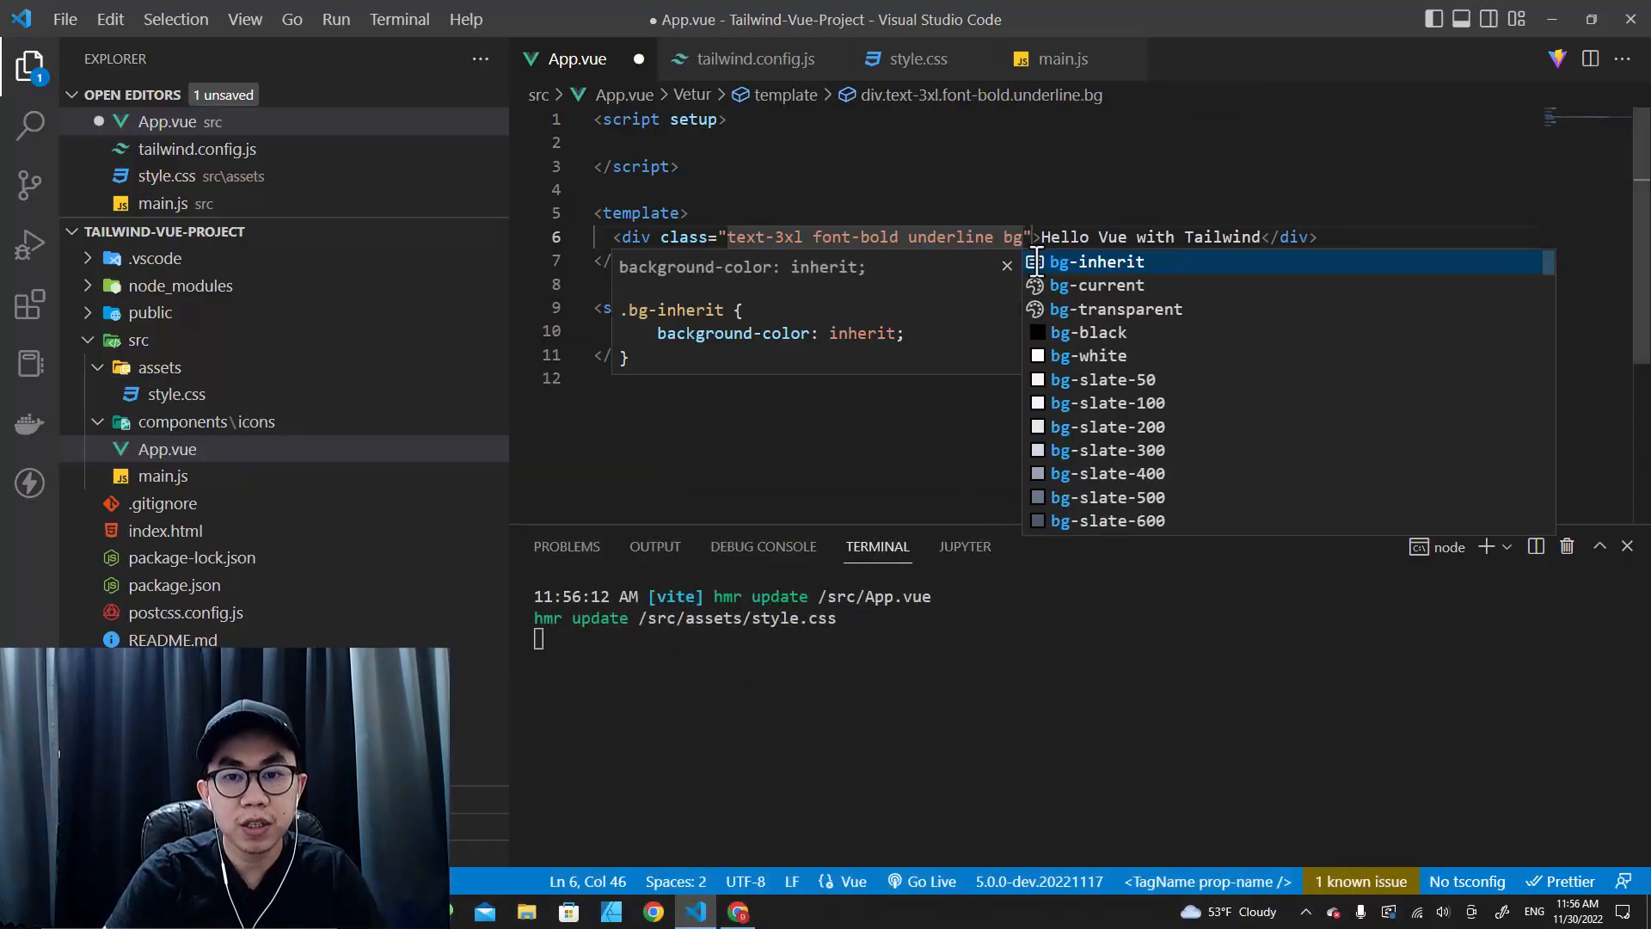
type("-red")
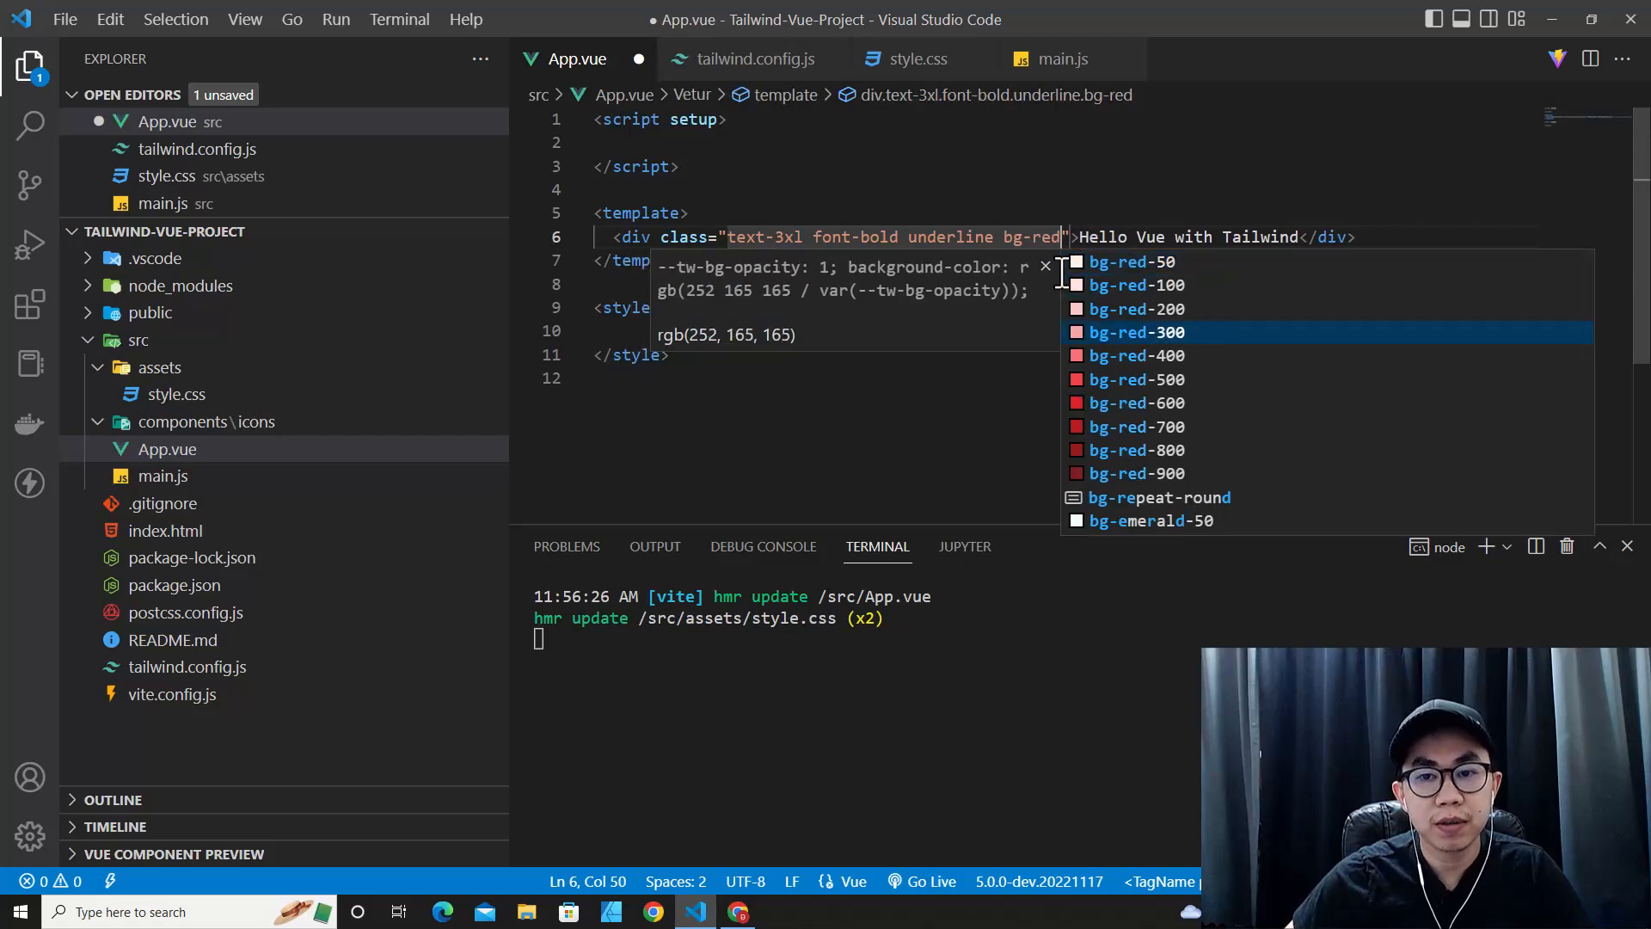
left_click(1135, 308)
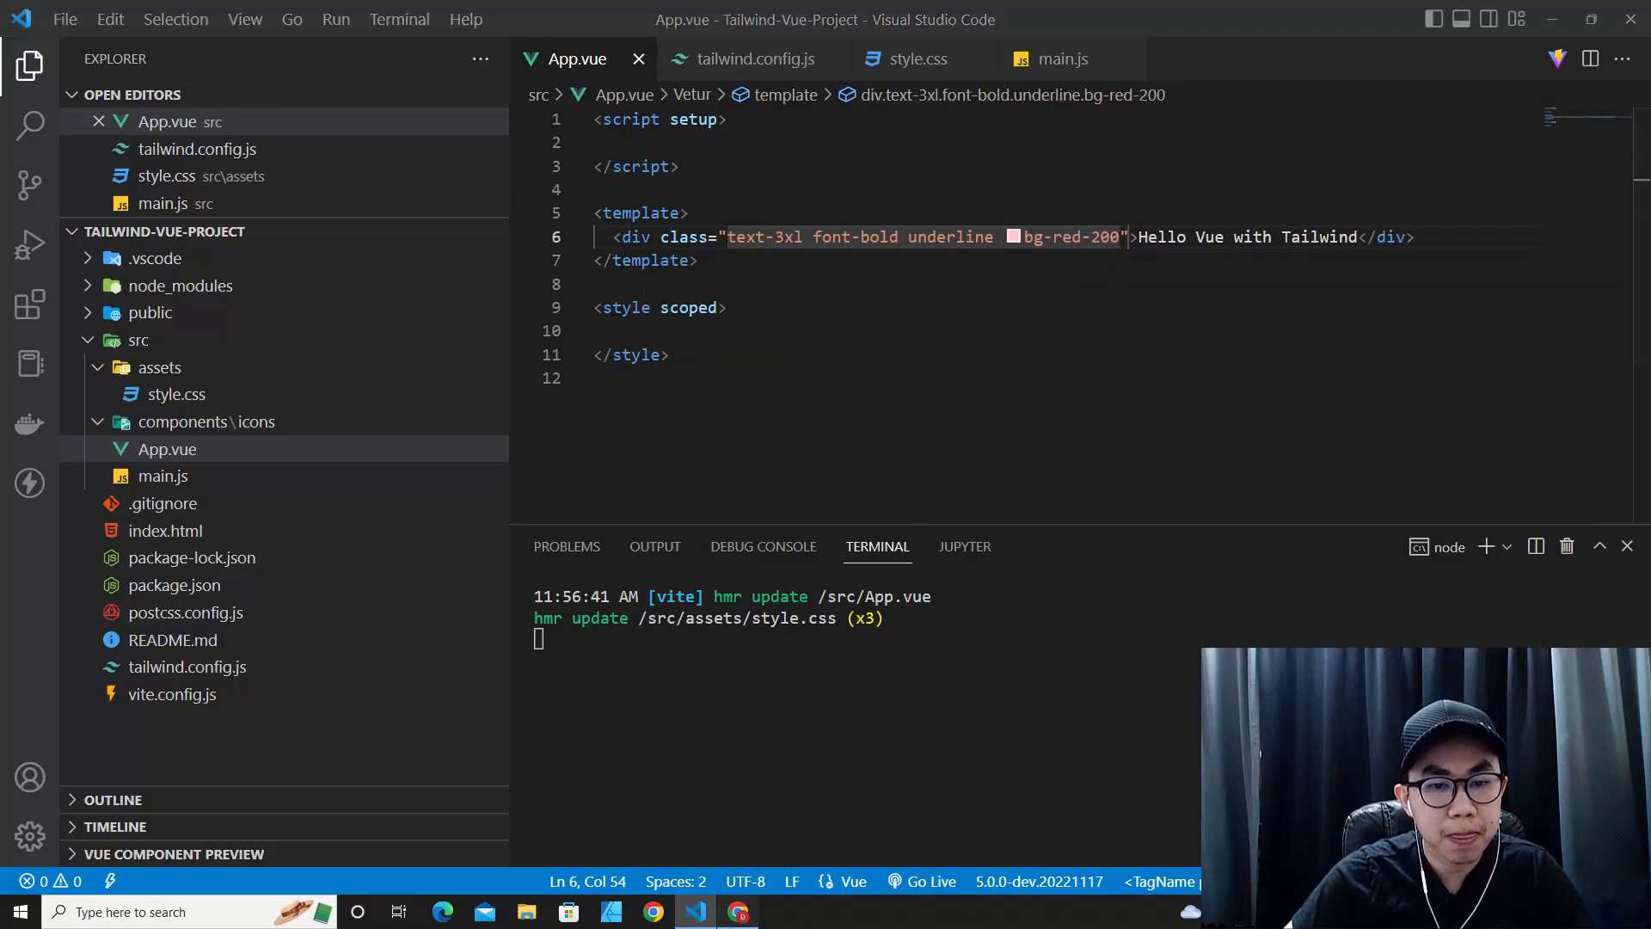